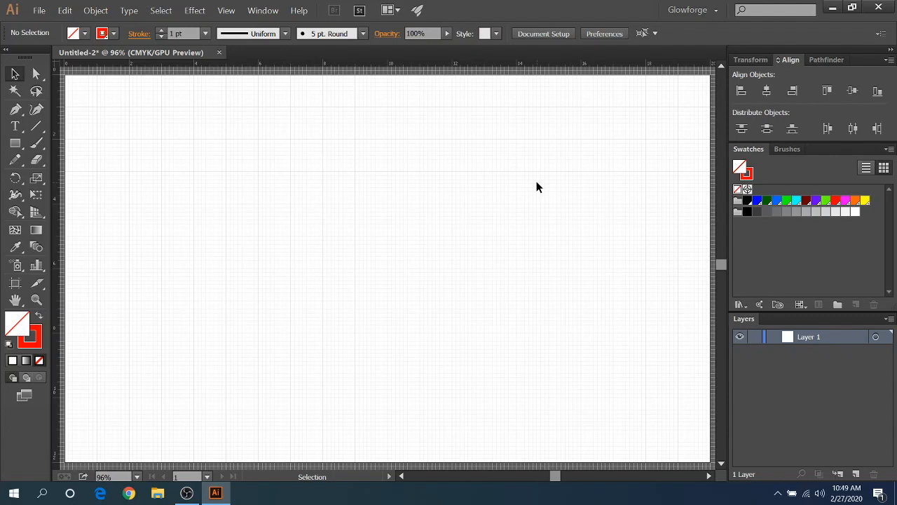
{"action": "mouse_move", "coordinate": [545, 177]}
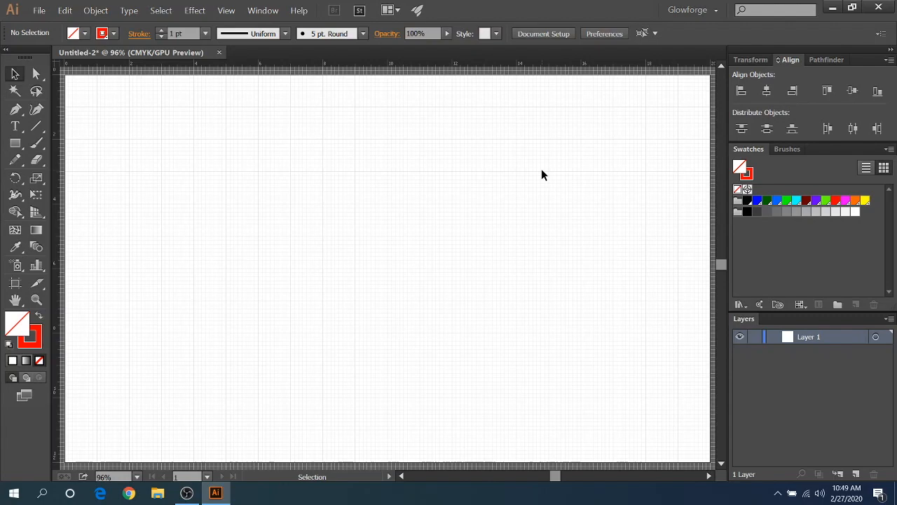
{"action": "mouse_move", "coordinate": [522, 146]}
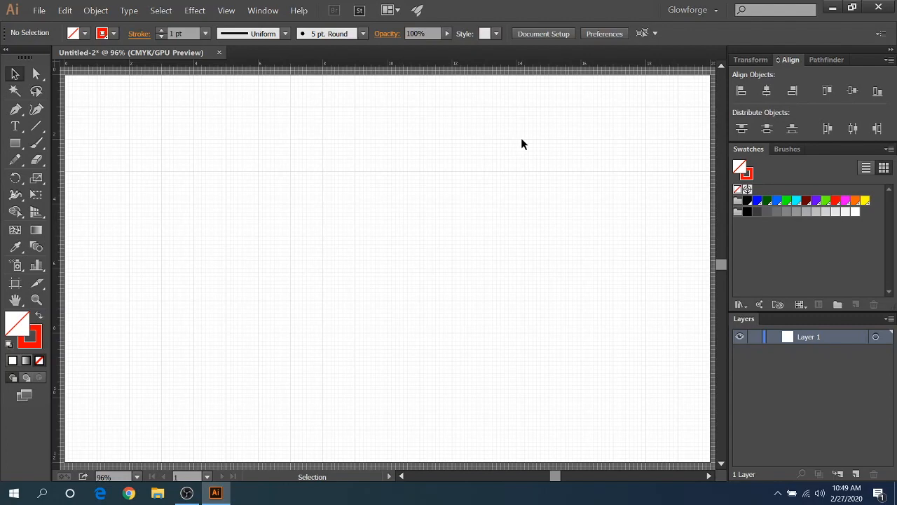
{"action": "mouse_move", "coordinate": [236, 168]}
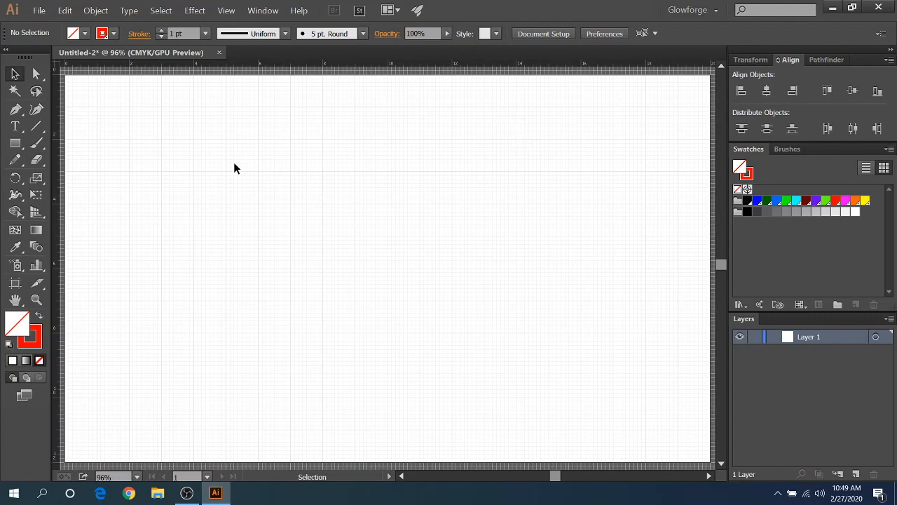
Step: Draw a large red-outlined square on the left side of the artboard with the Rectangle tool
{"action": "left_click", "coordinate": [14, 143]}
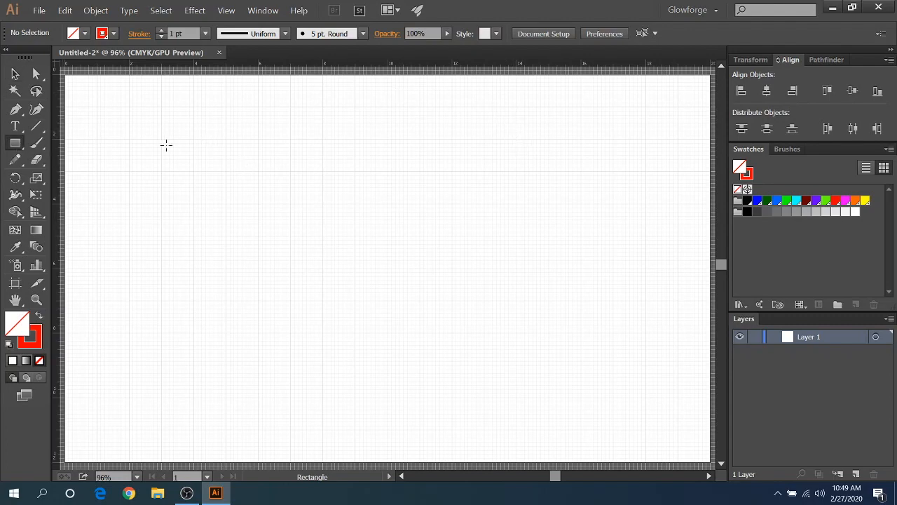
{"action": "mouse_move", "coordinate": [109, 113]}
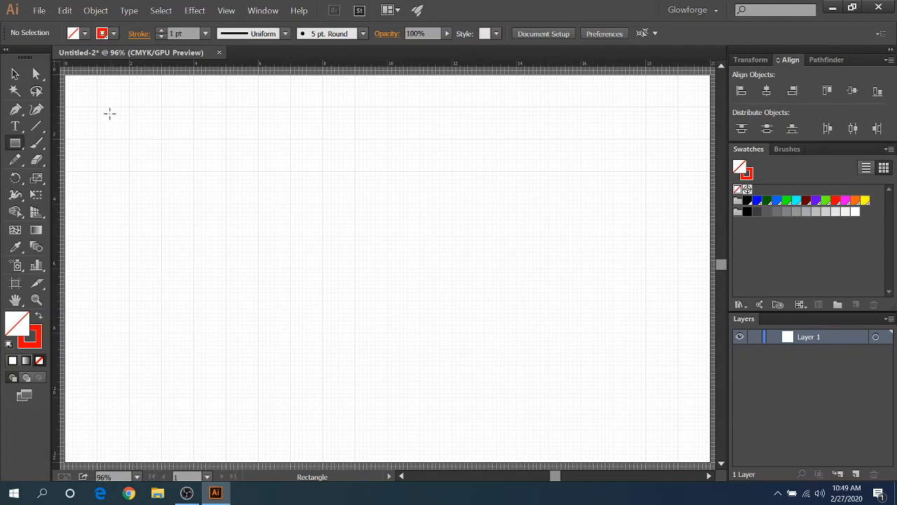
{"action": "left_click_drag", "start_coordinate": [109, 112], "coordinate": [381, 342]}
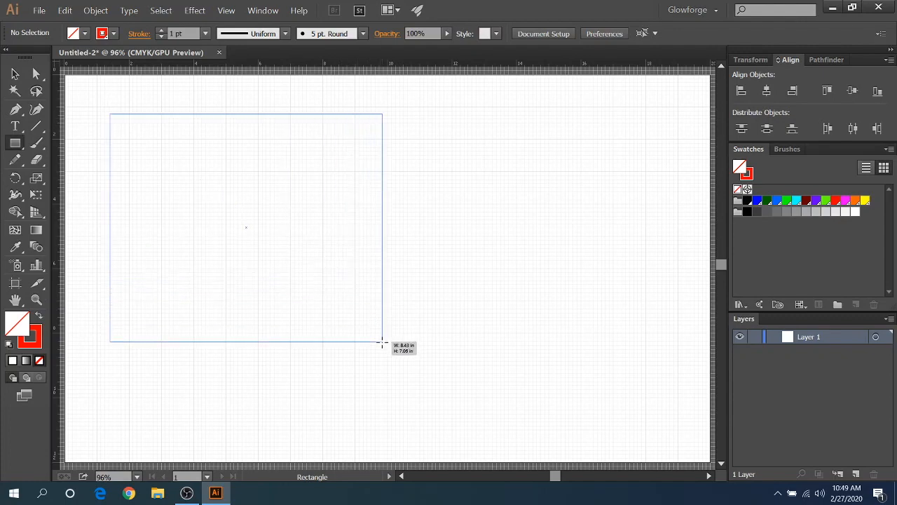
{"action": "left_click_drag", "start_coordinate": [384, 343], "coordinate": [384, 385]}
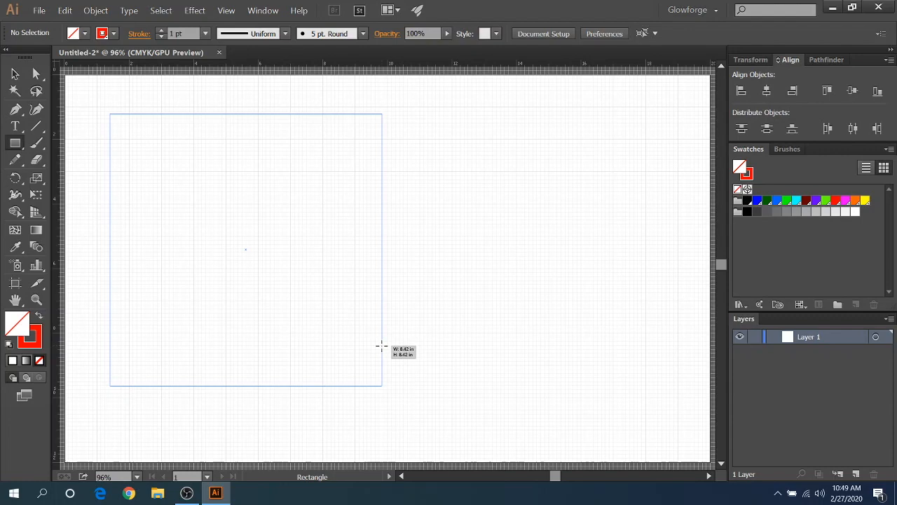
{"action": "left_click_drag", "start_coordinate": [110, 114], "coordinate": [381, 384]}
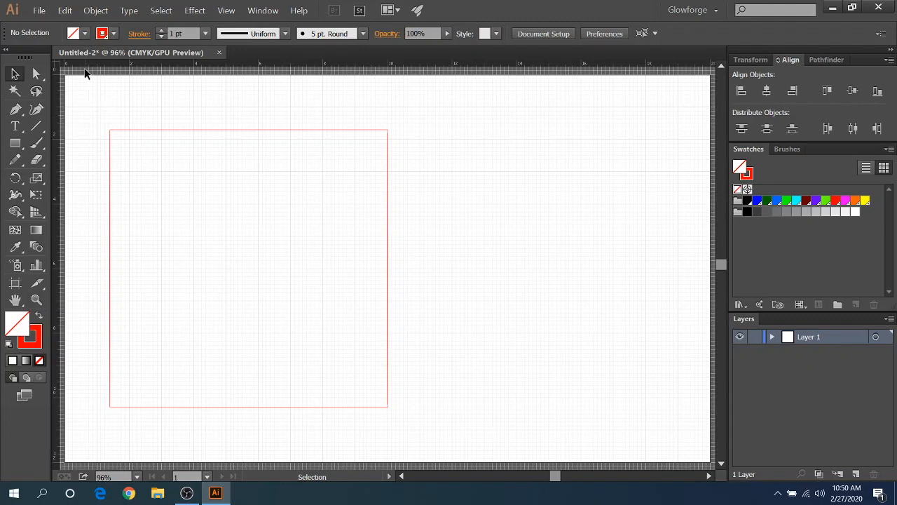
{"action": "mouse_move", "coordinate": [190, 286]}
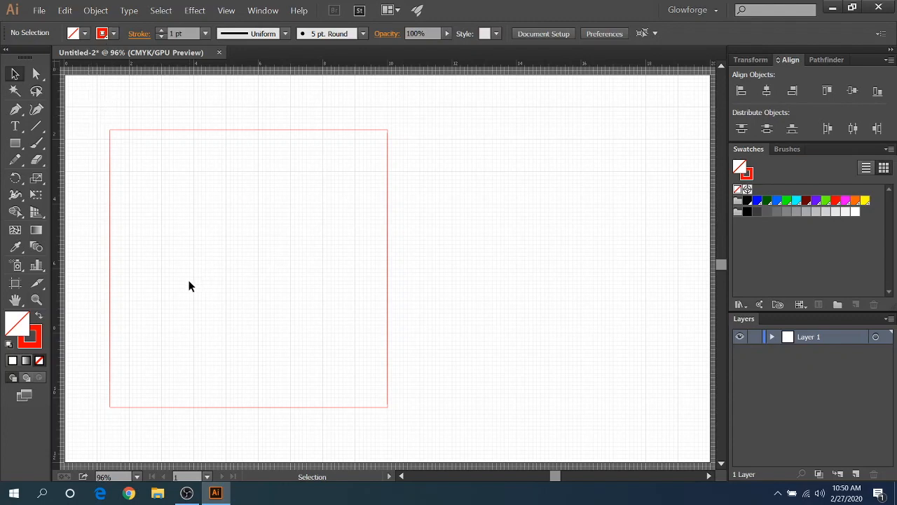
{"action": "mouse_move", "coordinate": [15, 143]}
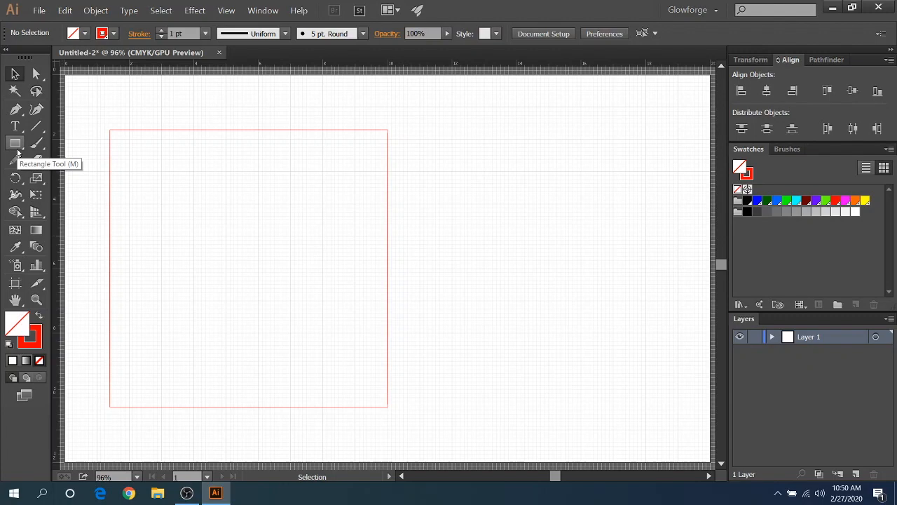
Step: Draw a smaller square inside the red one, colour its outline Aqua Blue and select both squares
{"action": "left_click", "coordinate": [15, 143]}
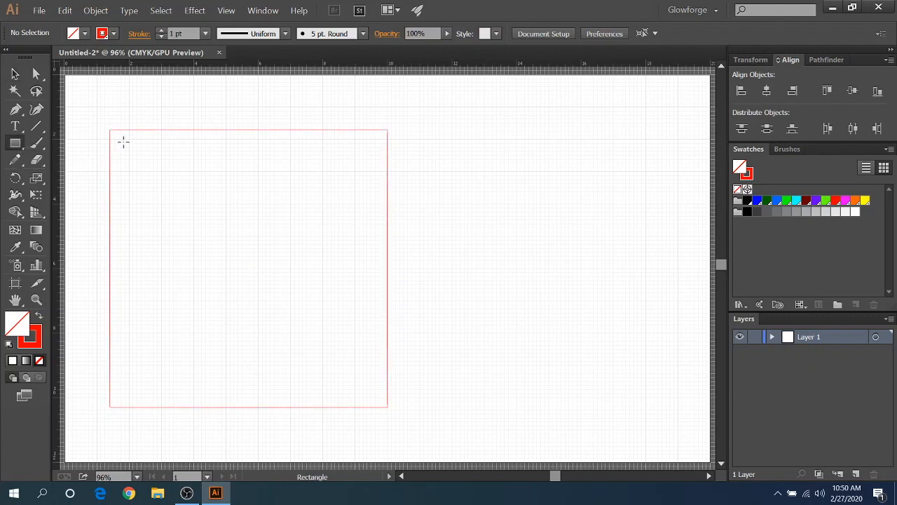
{"action": "mouse_move", "coordinate": [131, 148]}
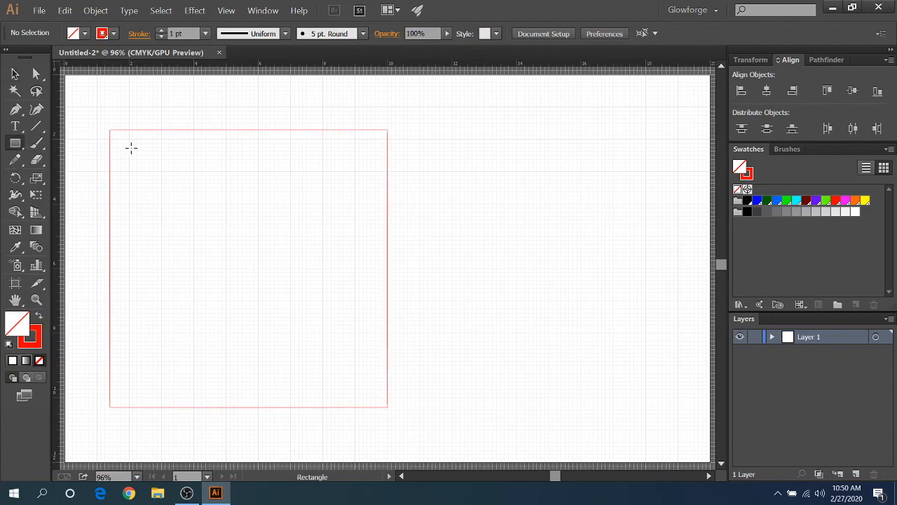
{"action": "left_click_drag", "start_coordinate": [129, 146], "coordinate": [362, 393]}
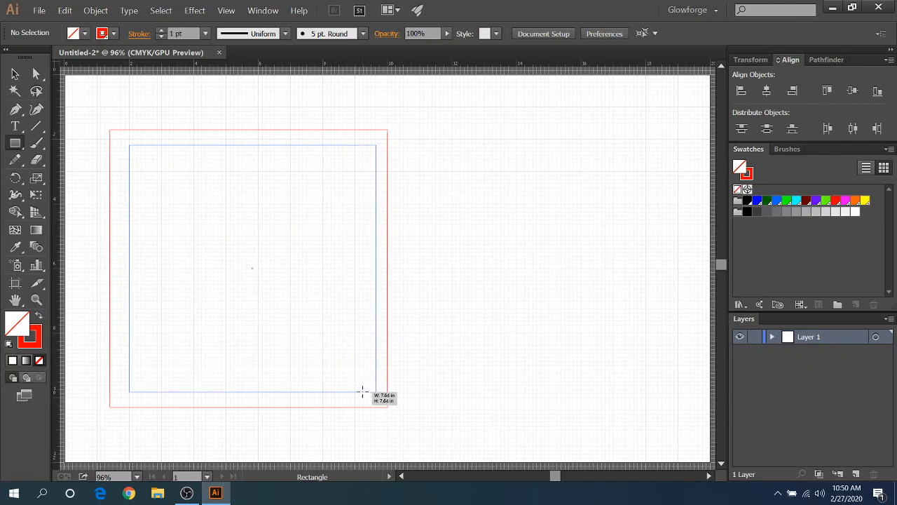
{"action": "left_click_drag", "start_coordinate": [129, 146], "coordinate": [367, 390]}
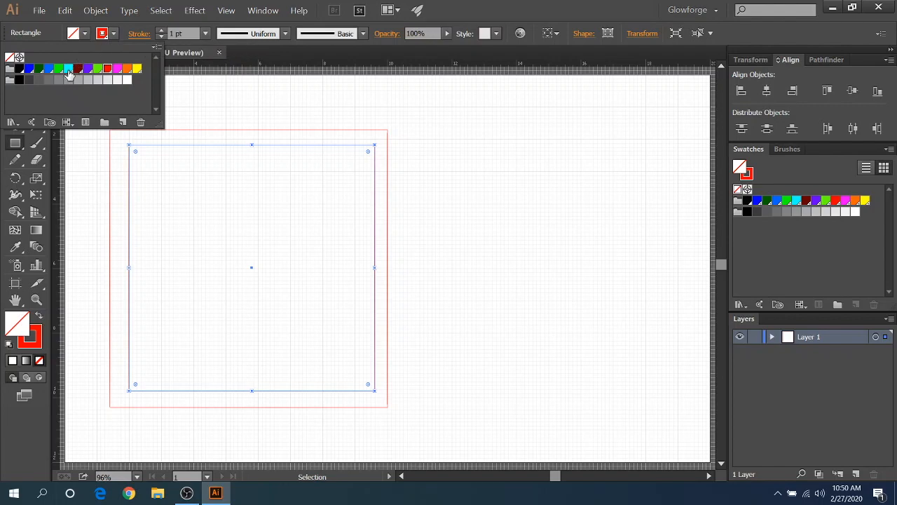
{"action": "mouse_move", "coordinate": [67, 67]}
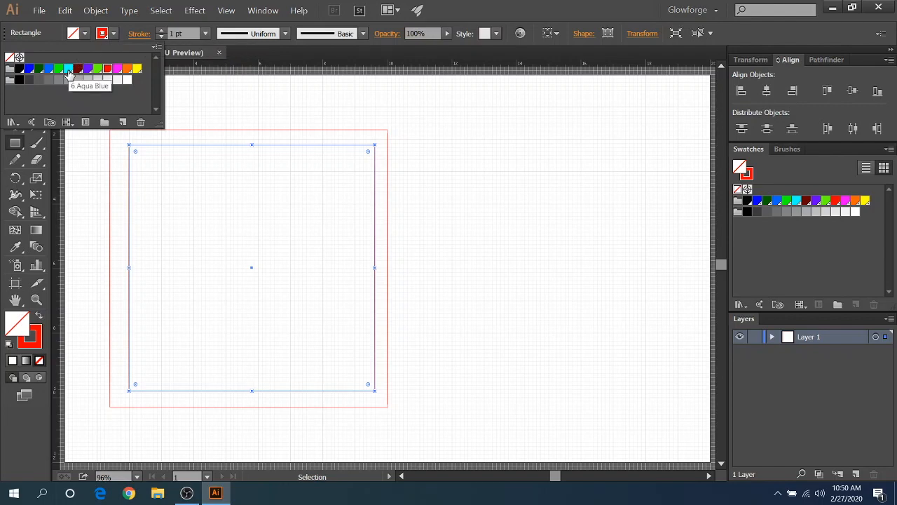
{"action": "left_click", "coordinate": [70, 67]}
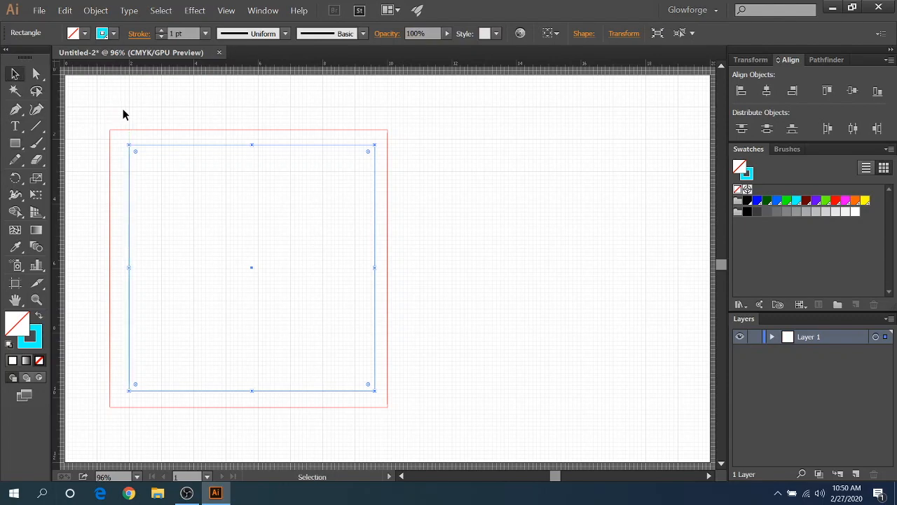
{"action": "left_click", "coordinate": [767, 89]}
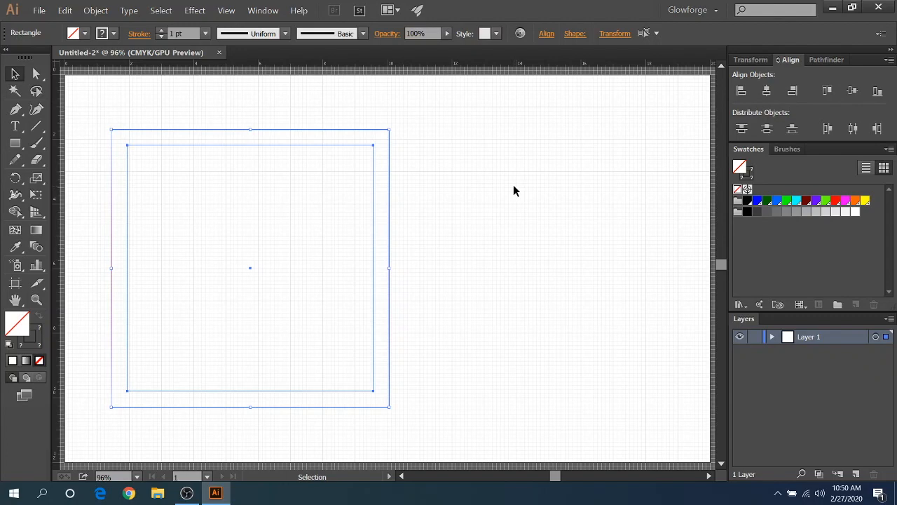
{"action": "left_click", "coordinate": [489, 197]}
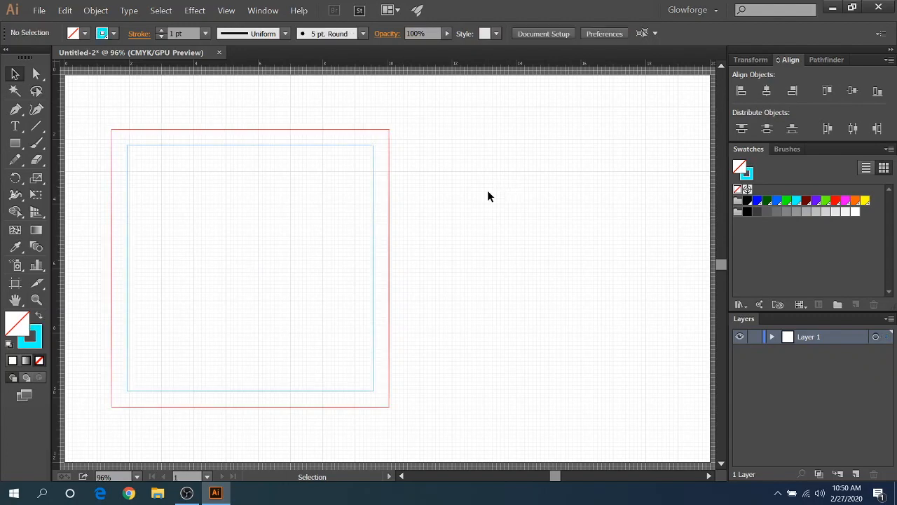
{"action": "mouse_move", "coordinate": [384, 137]}
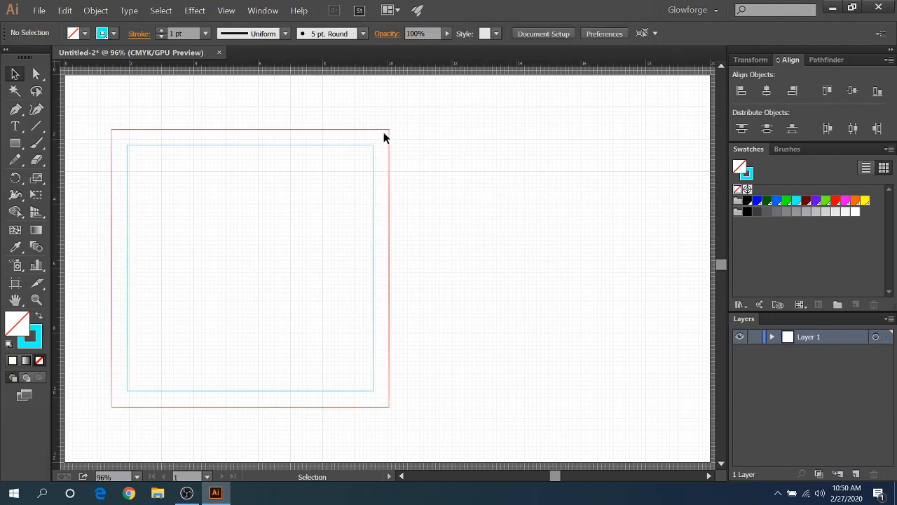
{"action": "mouse_move", "coordinate": [343, 162]}
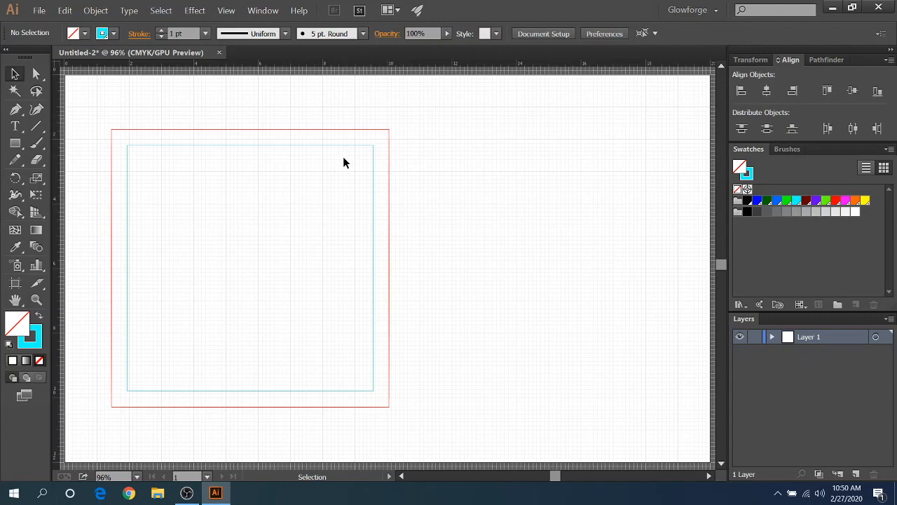
{"action": "mouse_move", "coordinate": [729, 103]}
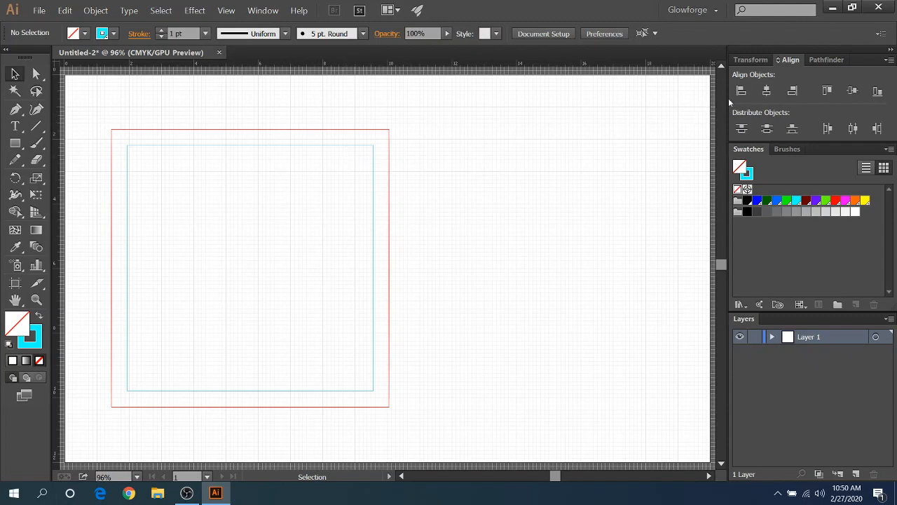
{"action": "mouse_move", "coordinate": [790, 64]}
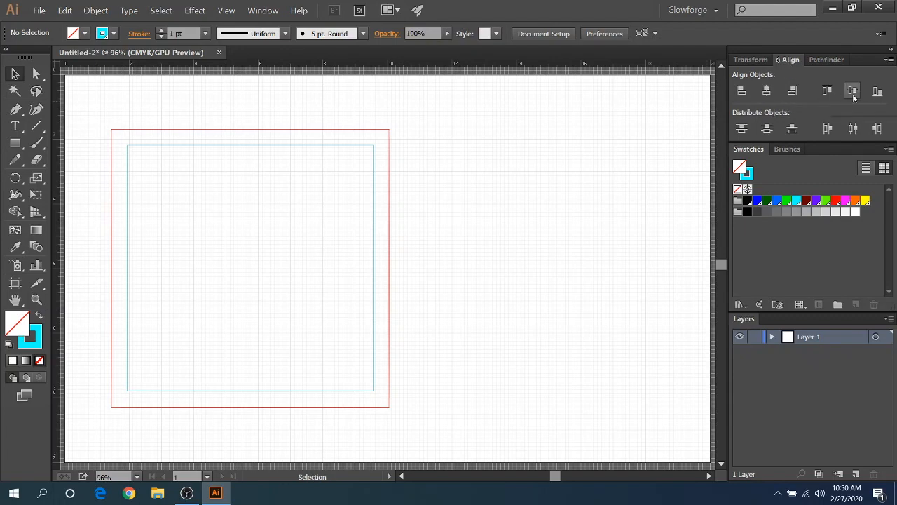
{"action": "mouse_move", "coordinate": [852, 92]}
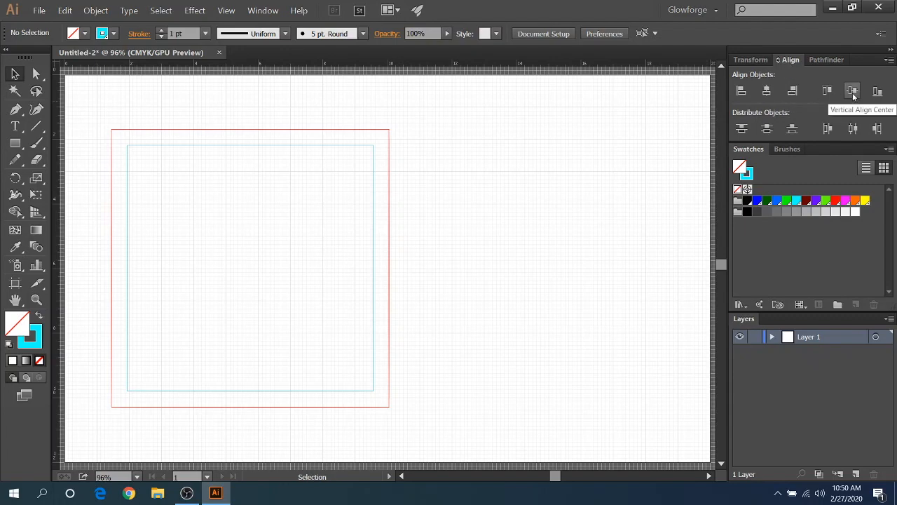
{"action": "mouse_move", "coordinate": [368, 60]}
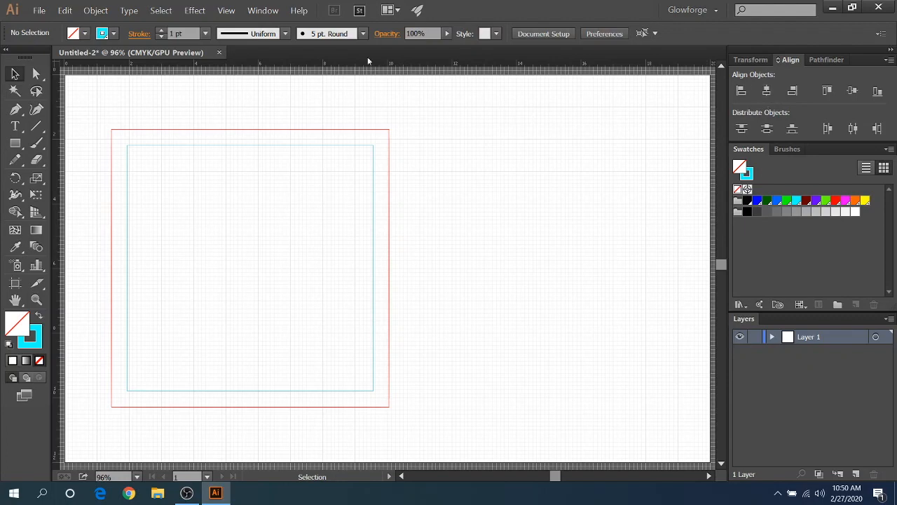
{"action": "left_click", "coordinate": [264, 9]}
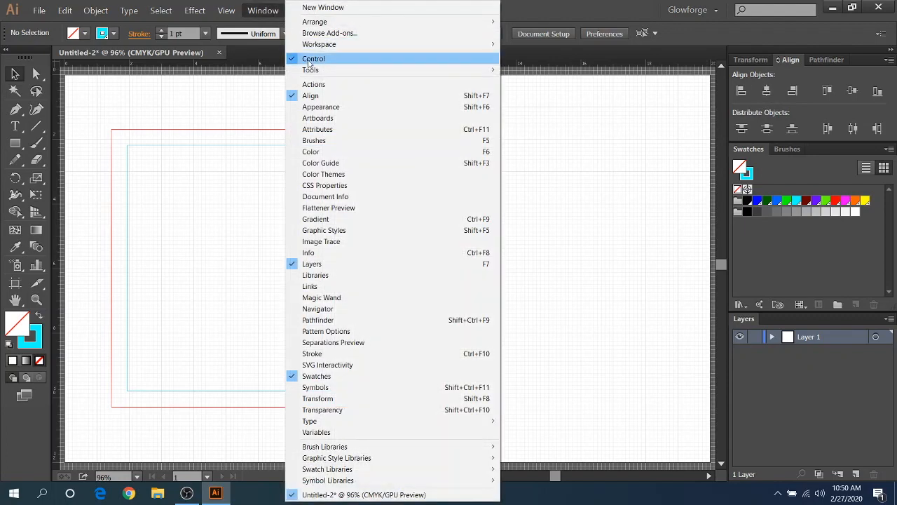
{"action": "mouse_move", "coordinate": [316, 100]}
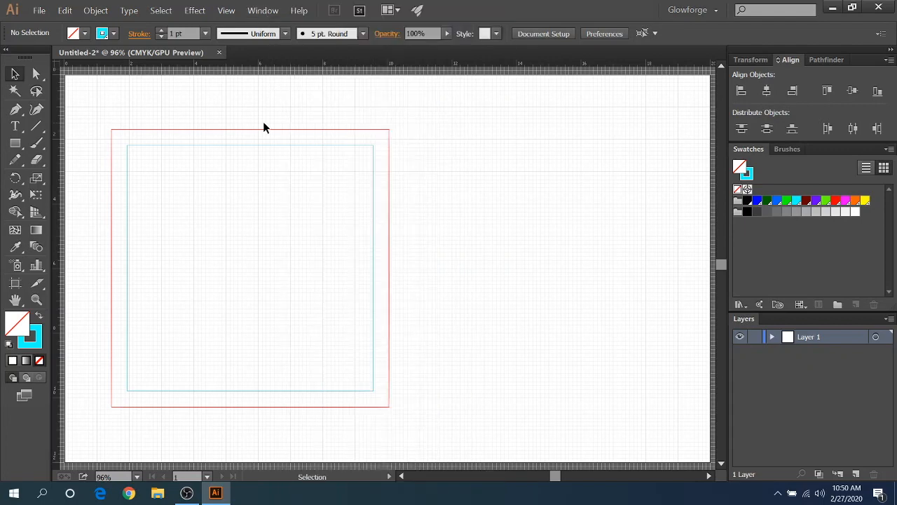
{"action": "mouse_move", "coordinate": [139, 116]}
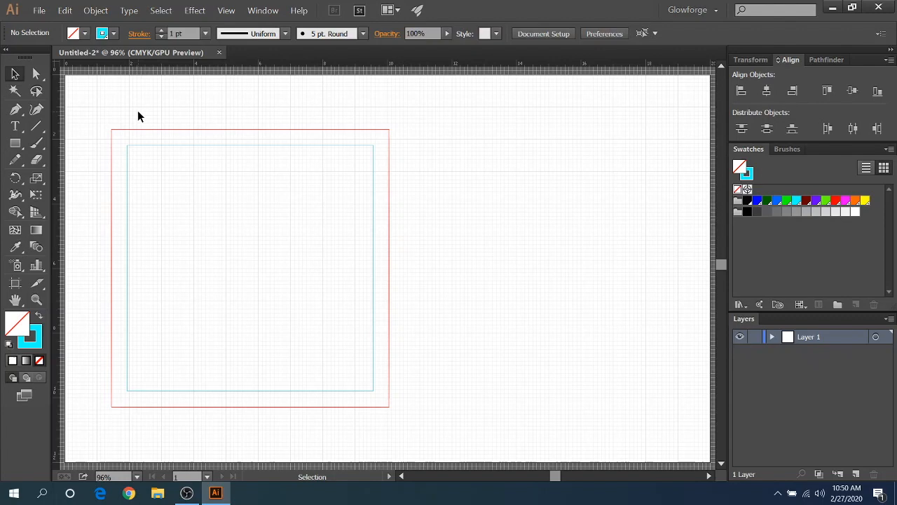
{"action": "mouse_move", "coordinate": [120, 128]}
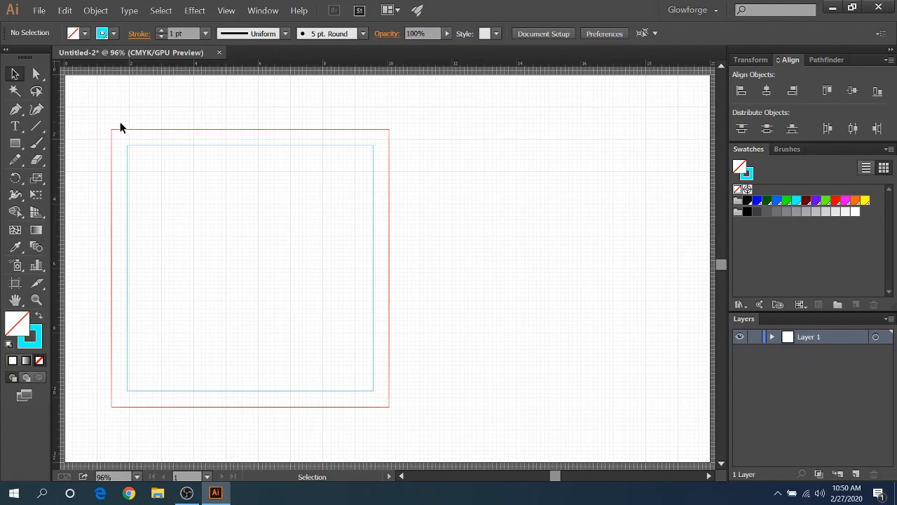
{"action": "mouse_move", "coordinate": [14, 126]}
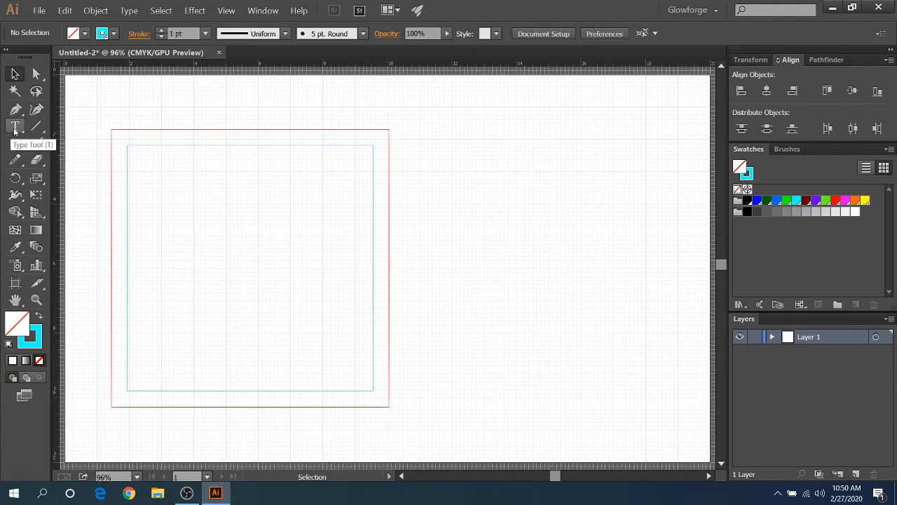
Step: Place a text object inside the inner square reading 'FSC Rocks'
{"action": "left_click", "coordinate": [14, 126]}
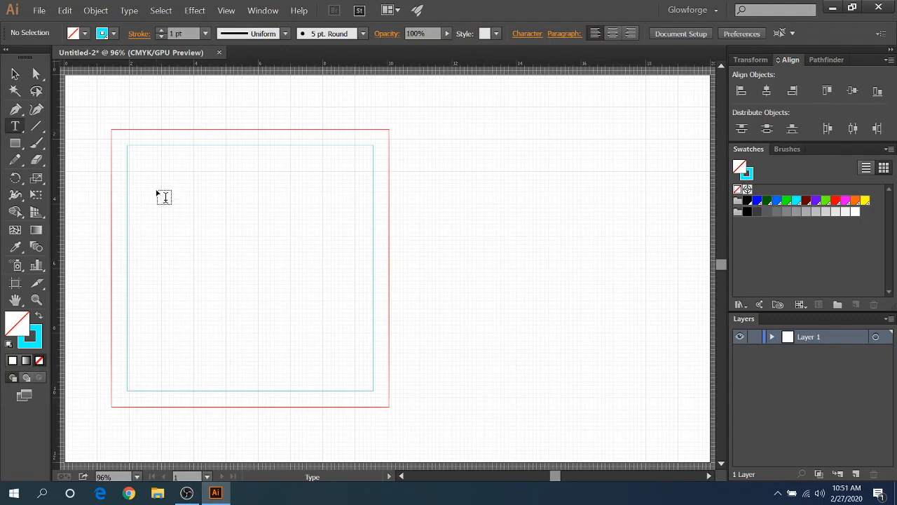
{"action": "left_click", "coordinate": [14, 127]}
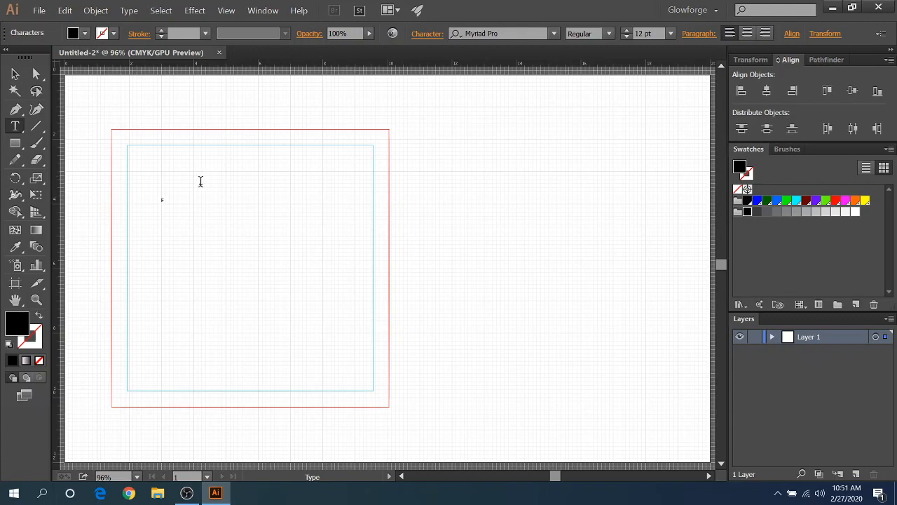
{"action": "type", "text": "FSC"}
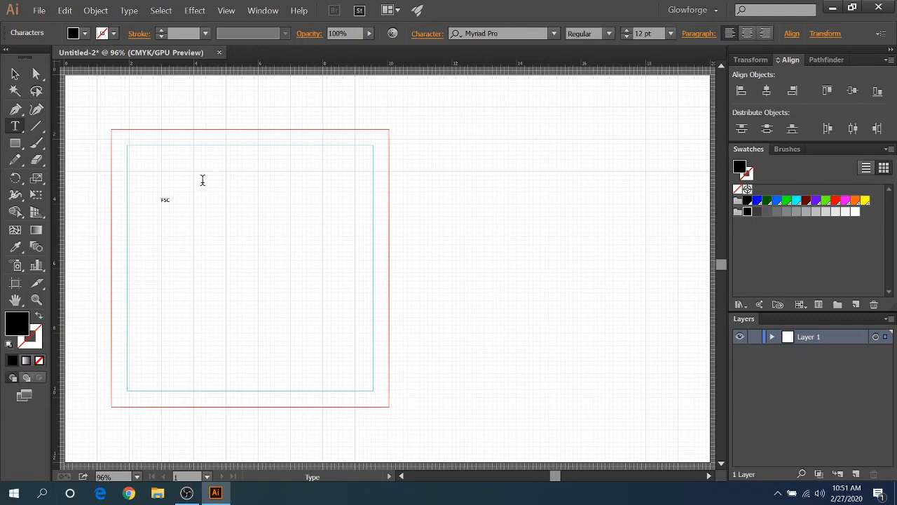
{"action": "type", "text": "RPc"}
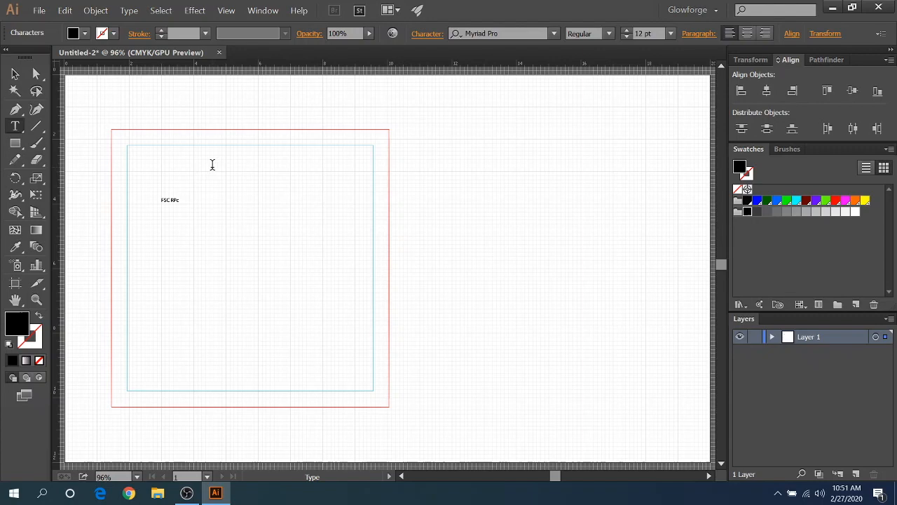
{"action": "type", "text": "ocks"}
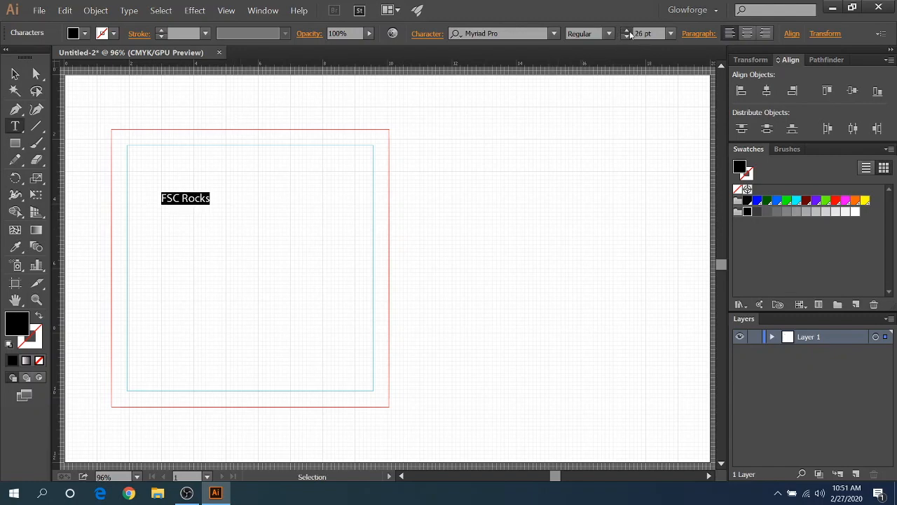
Step: Raise the text size to 46 pt and add a second line reading 'GUG Rocks'
{"action": "left_click", "coordinate": [625, 31]}
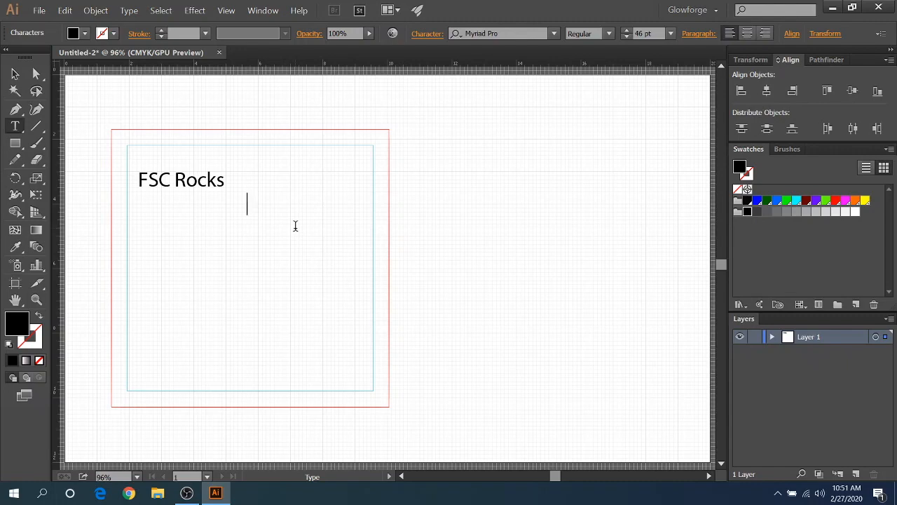
{"action": "type", "text": "GUG"}
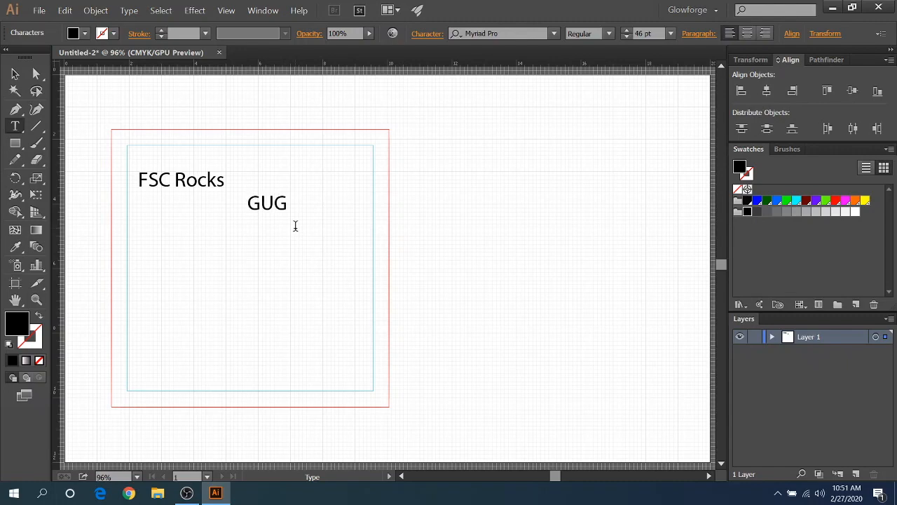
{"action": "type", "text": "Rocks"}
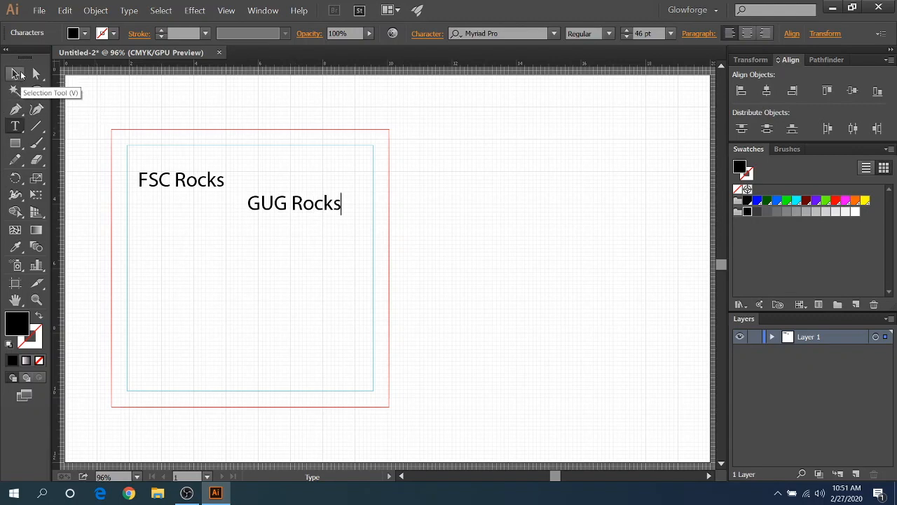
Step: Move GUG Rocks up beside FSC Rocks and convert FSC Rocks to outlines via Type > Create Outlines
{"action": "left_click_drag", "start_coordinate": [294, 202], "coordinate": [295, 177]}
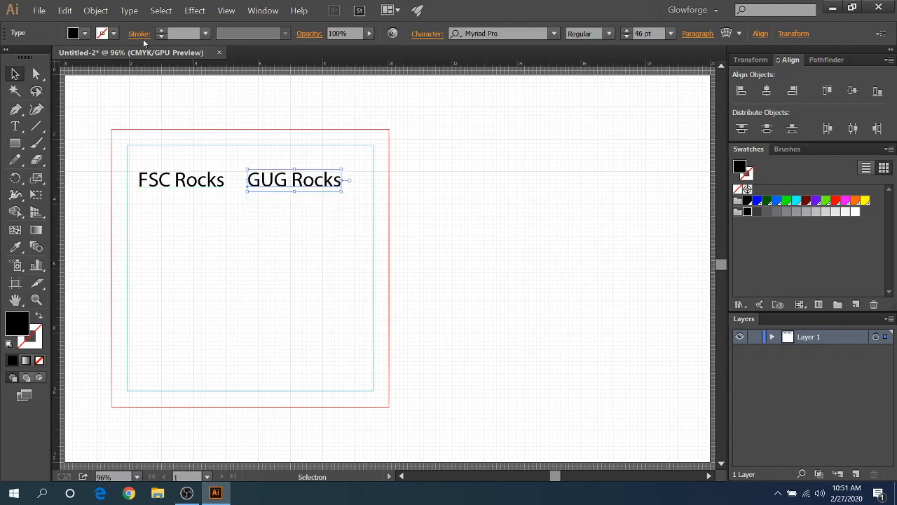
{"action": "mouse_move", "coordinate": [228, 188]}
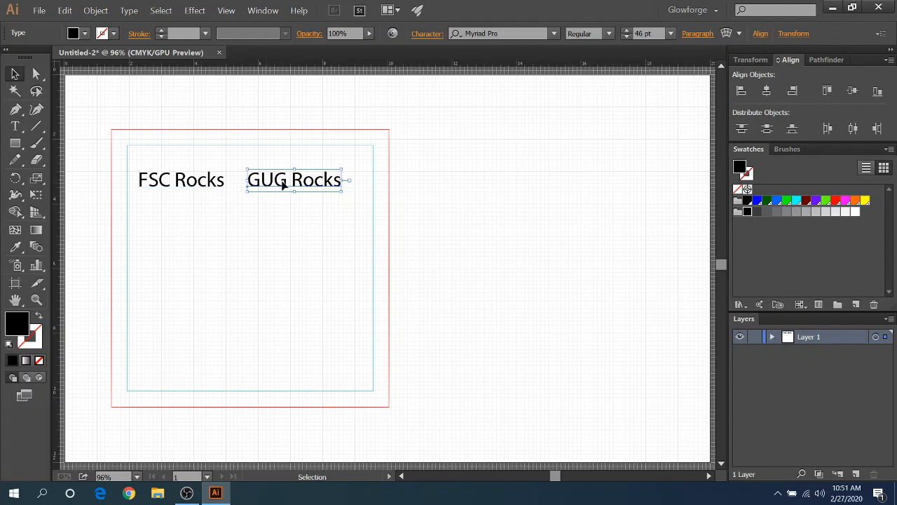
{"action": "mouse_move", "coordinate": [267, 184]}
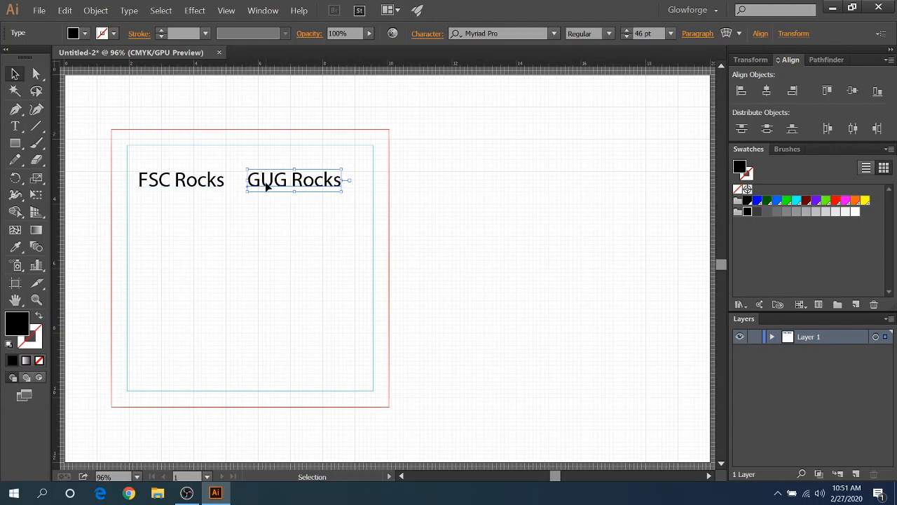
{"action": "mouse_move", "coordinate": [269, 191]}
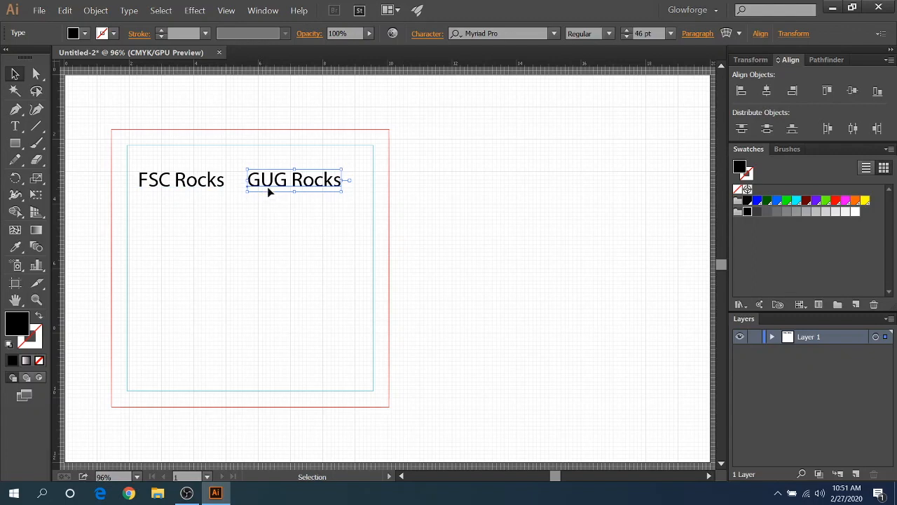
{"action": "left_click", "coordinate": [180, 179]}
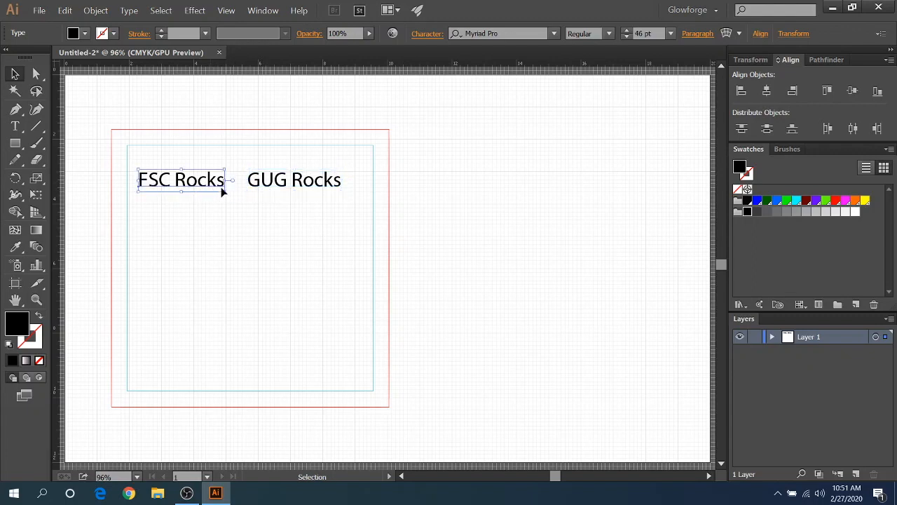
{"action": "mouse_move", "coordinate": [254, 174]}
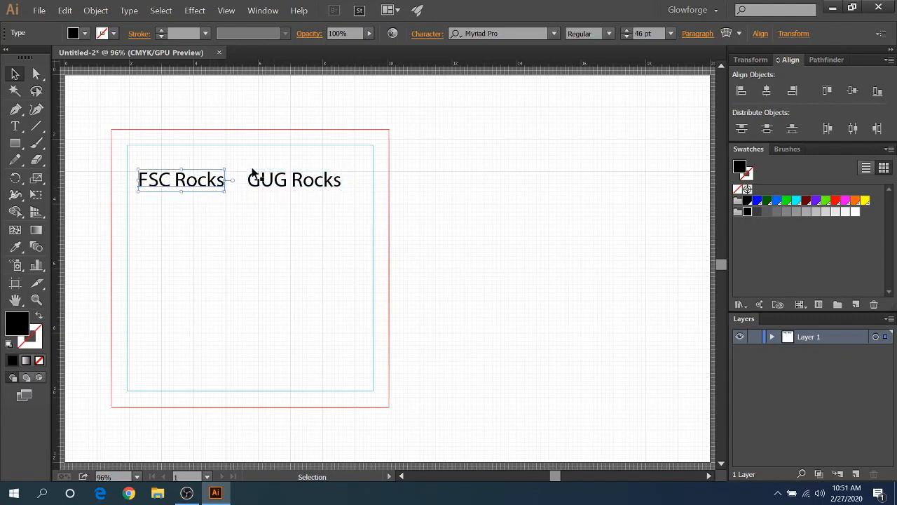
{"action": "mouse_move", "coordinate": [259, 216]}
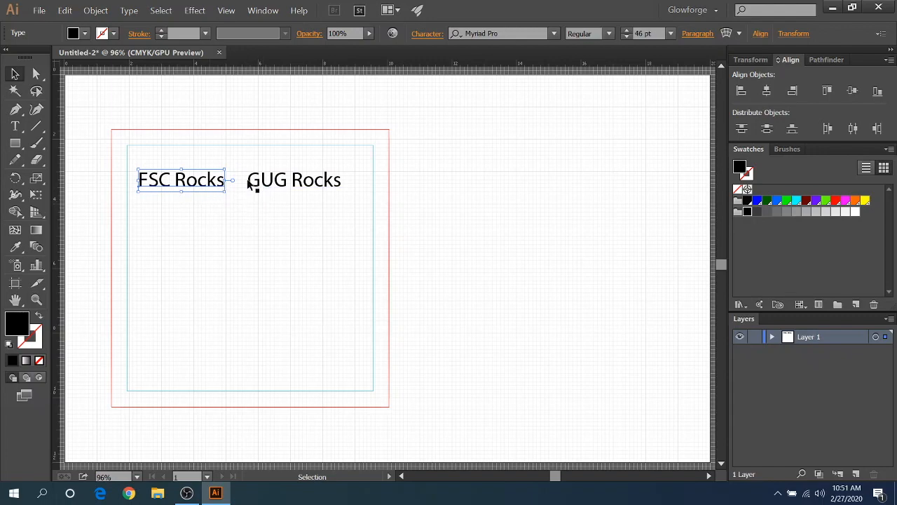
{"action": "mouse_move", "coordinate": [173, 105]}
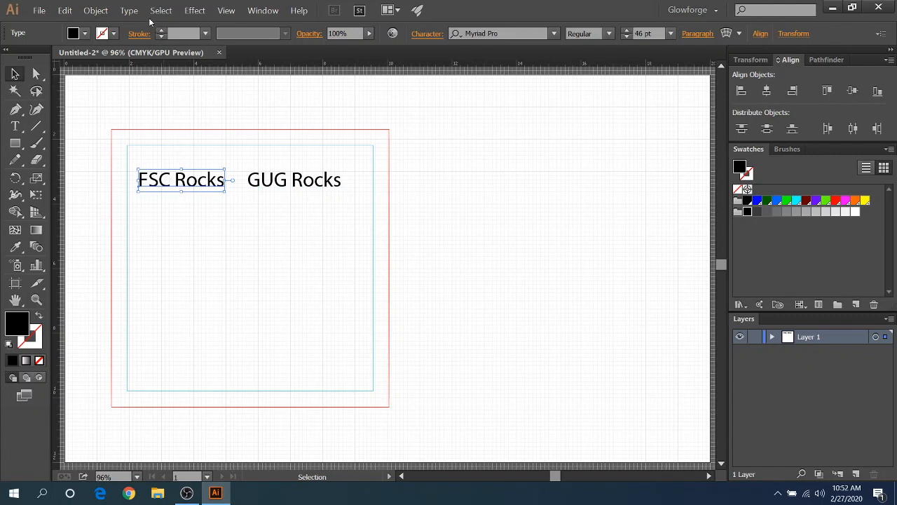
{"action": "left_click", "coordinate": [129, 10]}
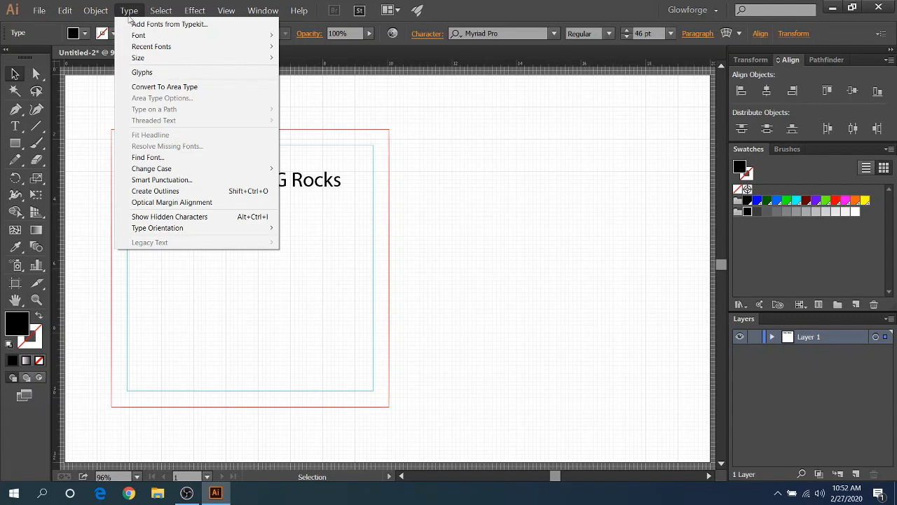
{"action": "left_click", "coordinate": [154, 190]}
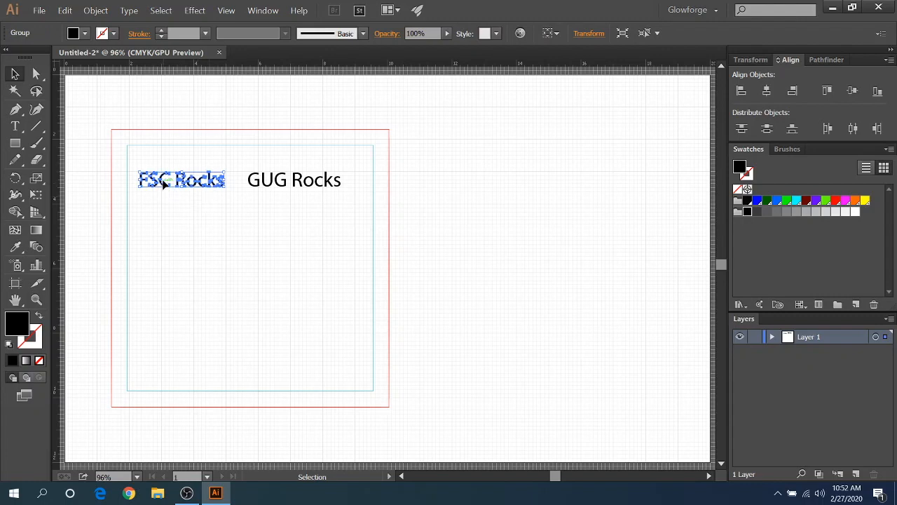
{"action": "mouse_move", "coordinate": [193, 171]}
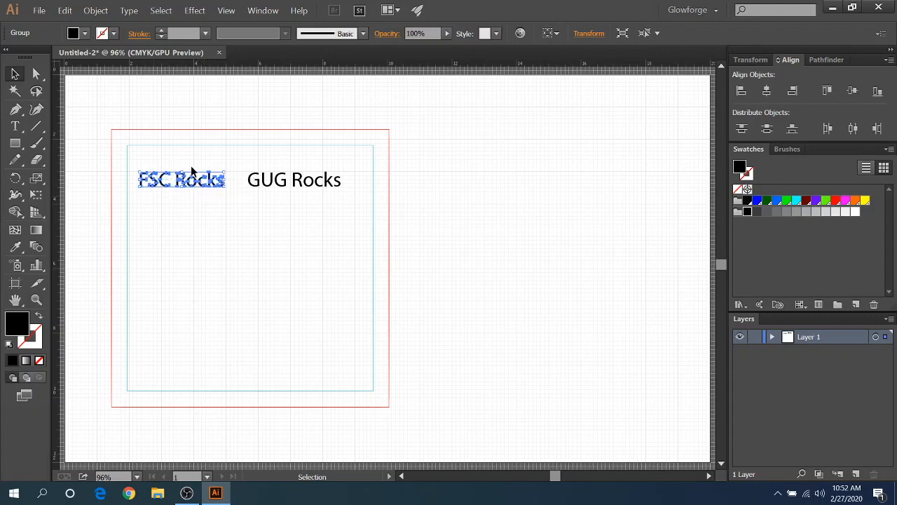
{"action": "mouse_move", "coordinate": [202, 155]}
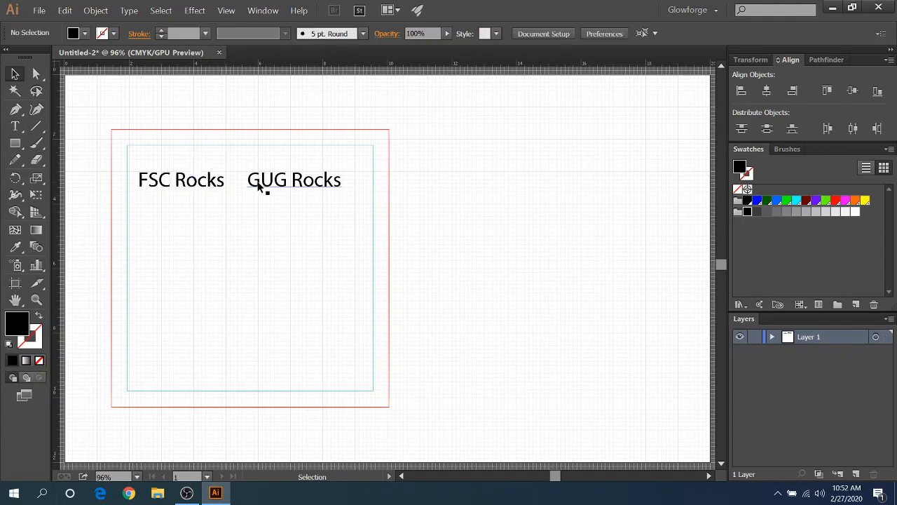
Step: Select the GUG Rocks text and convert it to outlines as well
{"action": "left_click", "coordinate": [295, 179]}
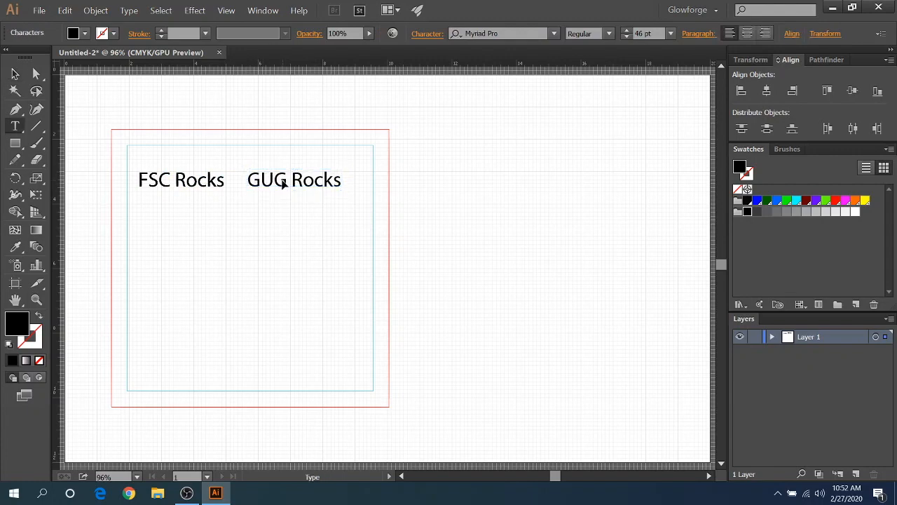
{"action": "double_click", "coordinate": [270, 179]}
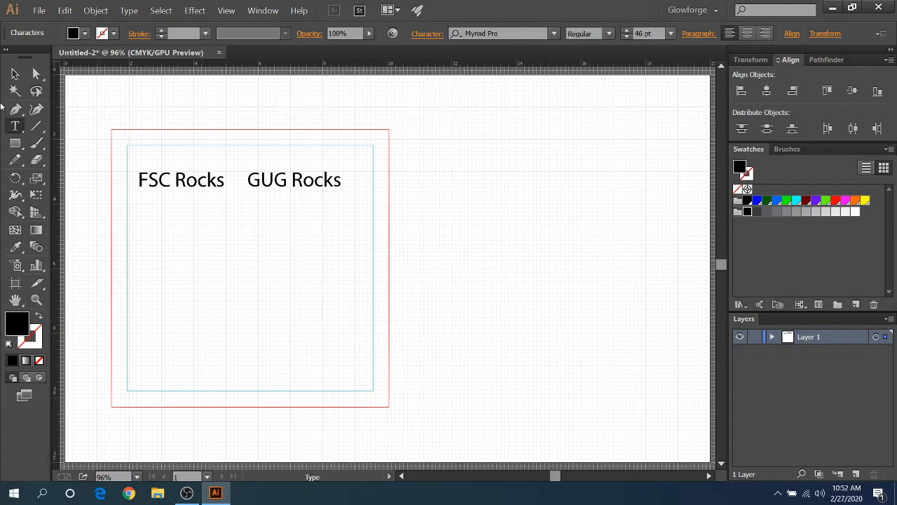
{"action": "left_click", "coordinate": [12, 73]}
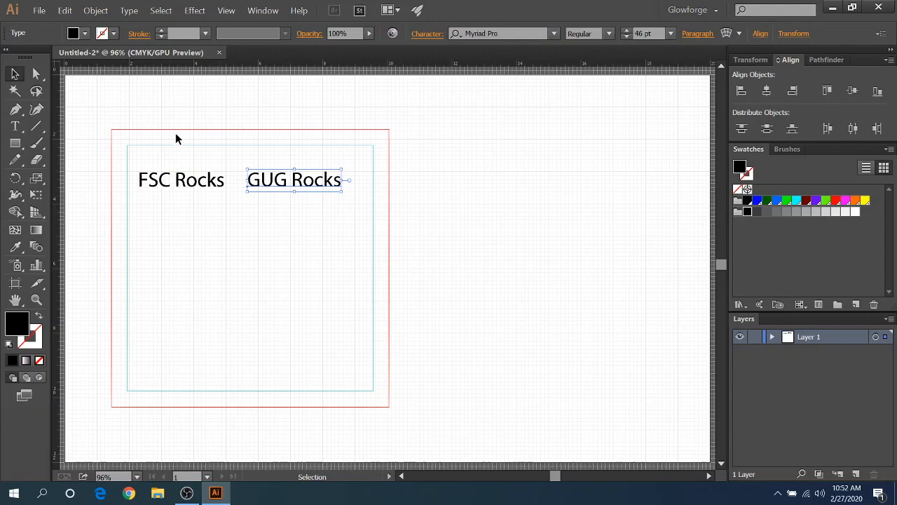
{"action": "left_click", "coordinate": [129, 10]}
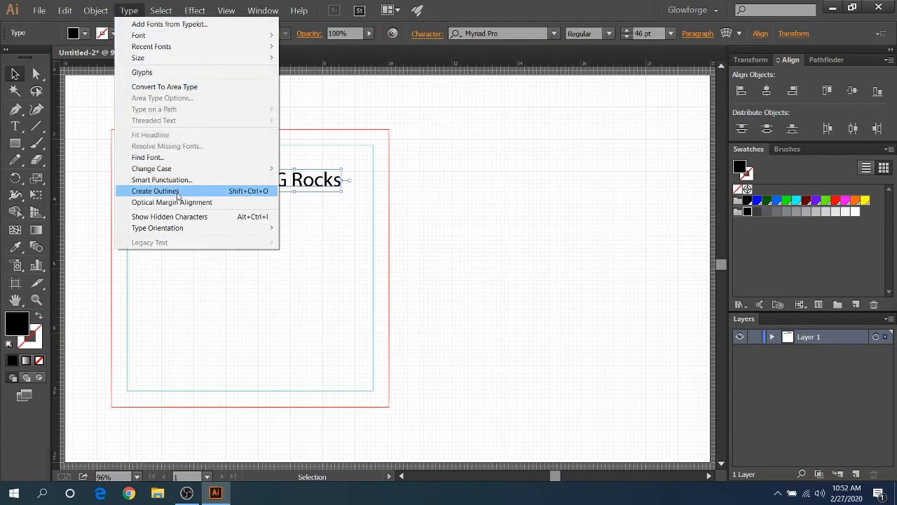
{"action": "left_click", "coordinate": [154, 191]}
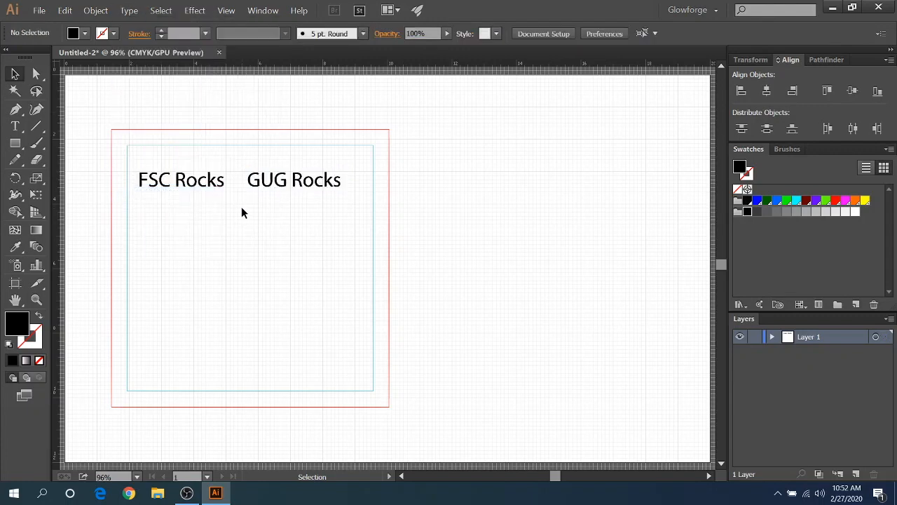
{"action": "mouse_move", "coordinate": [293, 196]}
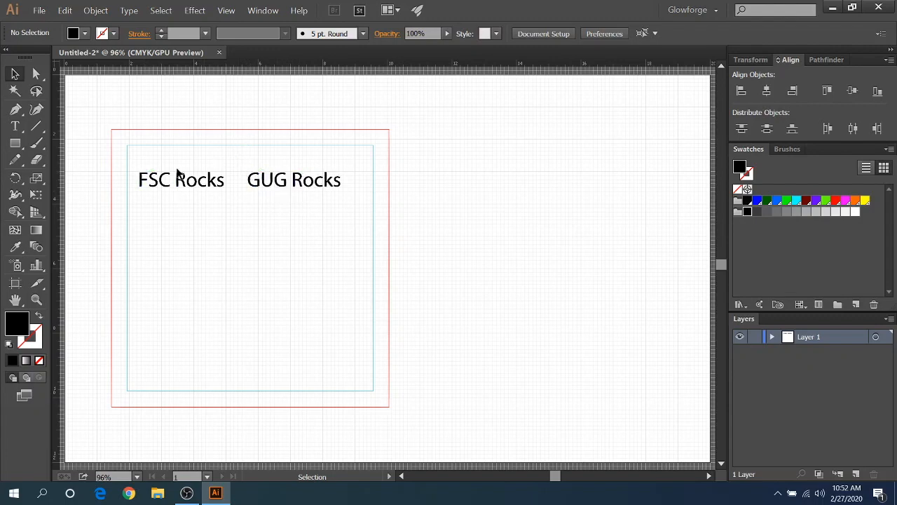
{"action": "mouse_move", "coordinate": [160, 160]}
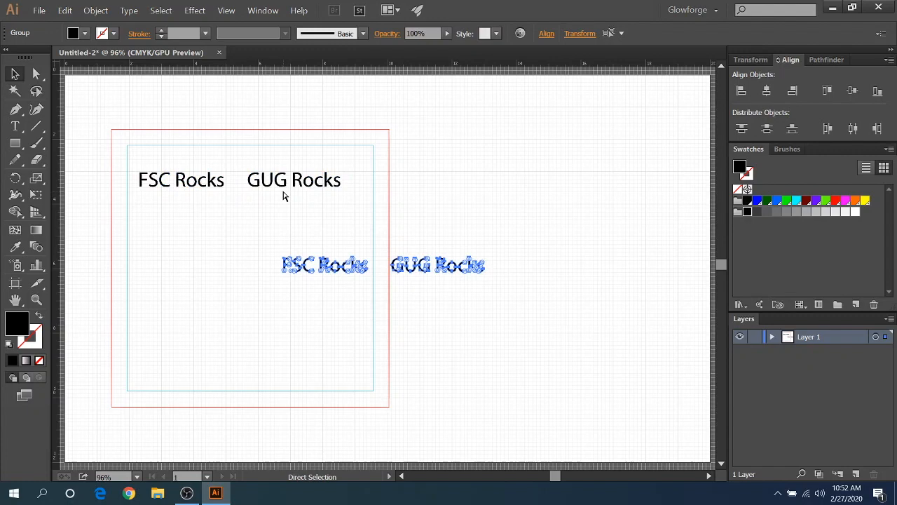
Step: Duplicate the word pair into rows below and position the copies as middle and bottom rows in the square
{"action": "left_click_drag", "start_coordinate": [322, 263], "coordinate": [182, 222]}
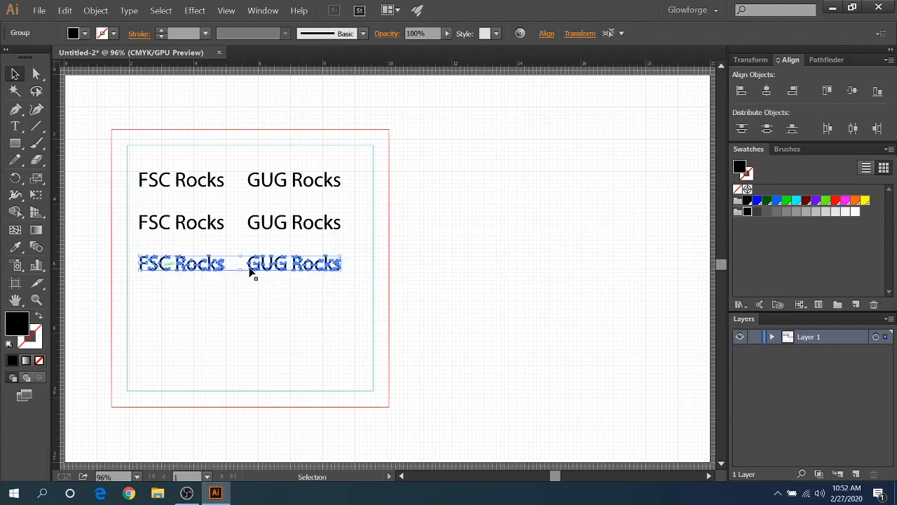
{"action": "left_click", "coordinate": [311, 333]}
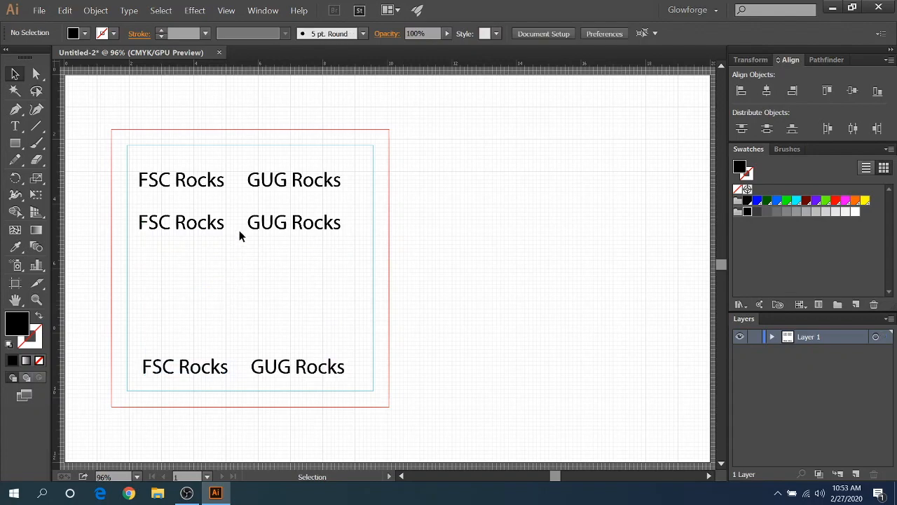
{"action": "left_click_drag", "start_coordinate": [293, 221], "coordinate": [287, 233]}
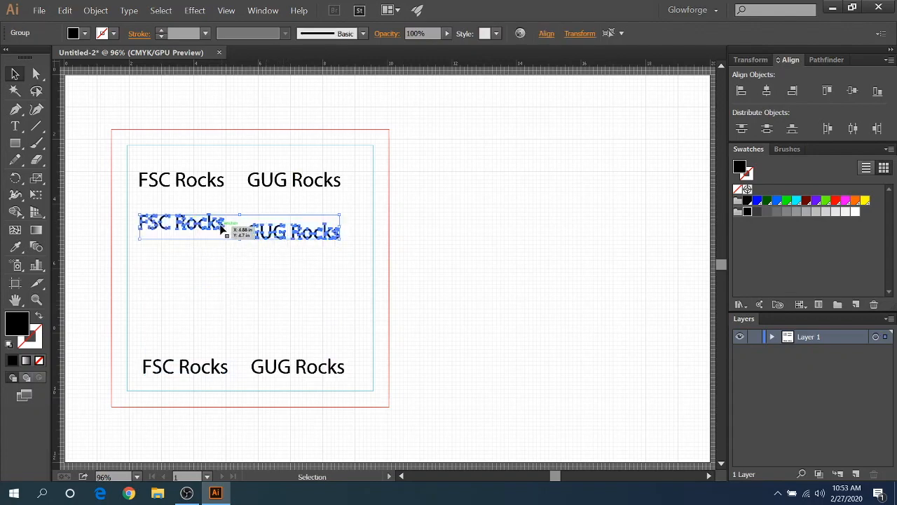
{"action": "left_click_drag", "start_coordinate": [222, 227], "coordinate": [224, 272]}
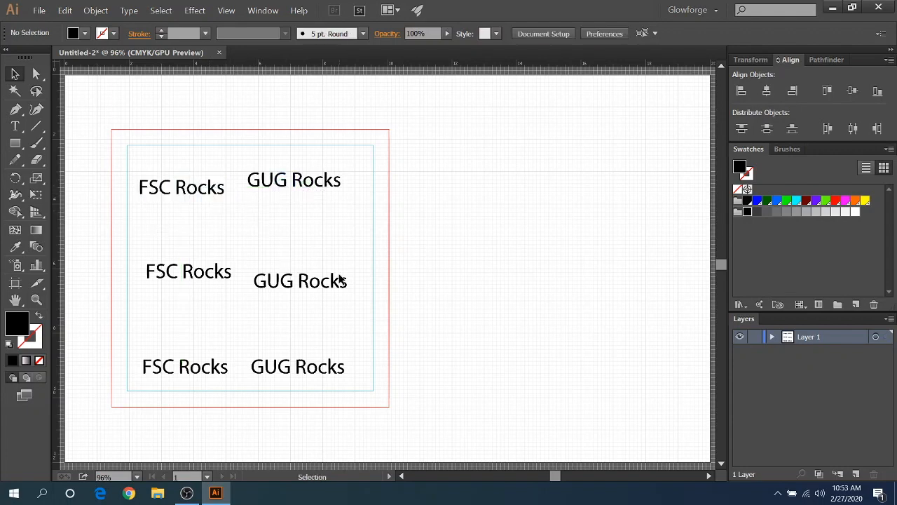
{"action": "mouse_move", "coordinate": [331, 249]}
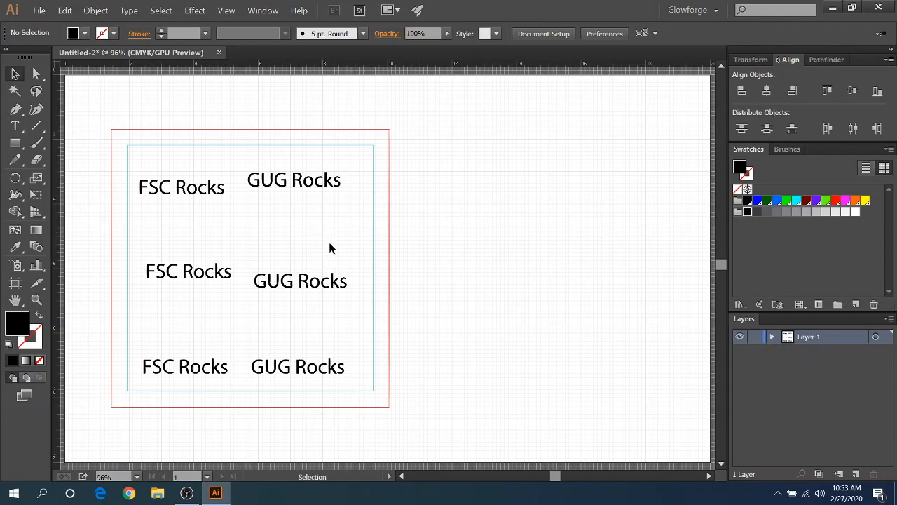
{"action": "mouse_move", "coordinate": [414, 153]}
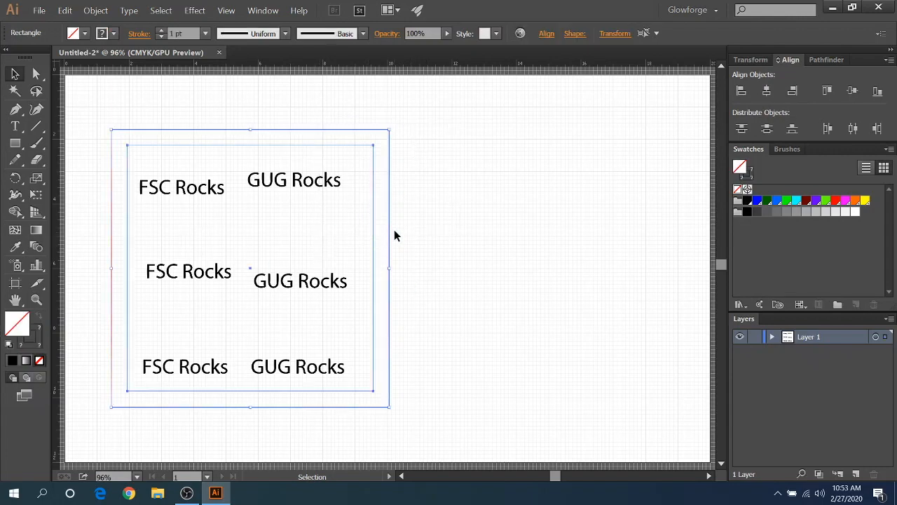
Step: Draw a rectangle stretching across the artboard to just inside the red border
{"action": "left_click", "coordinate": [392, 269]}
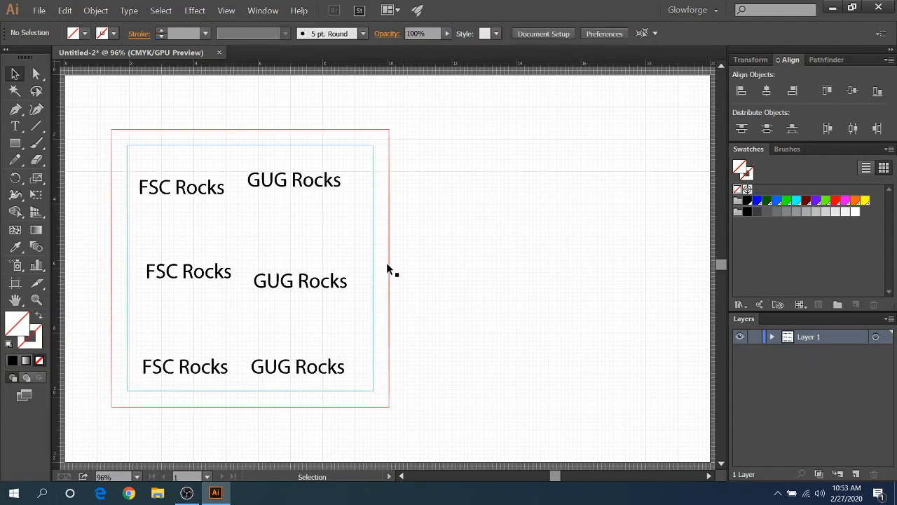
{"action": "left_click", "coordinate": [249, 135]}
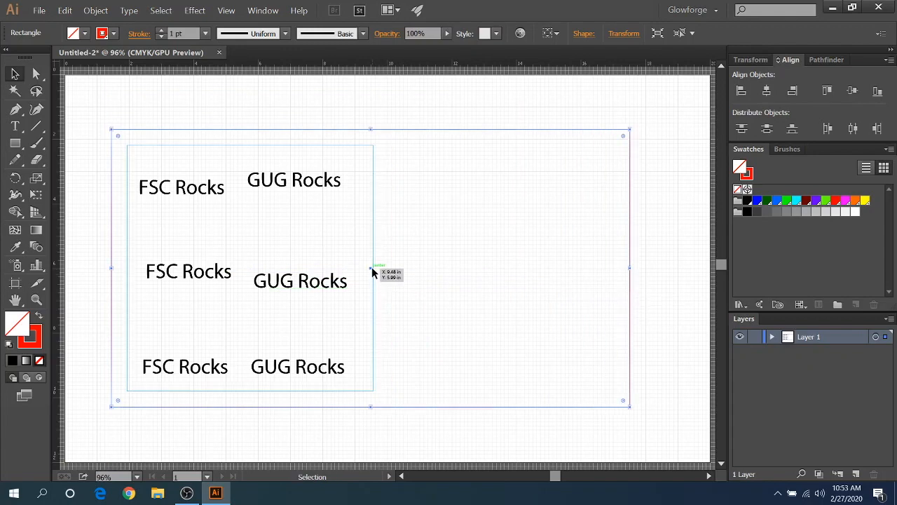
{"action": "left_click_drag", "start_coordinate": [371, 268], "coordinate": [592, 265]}
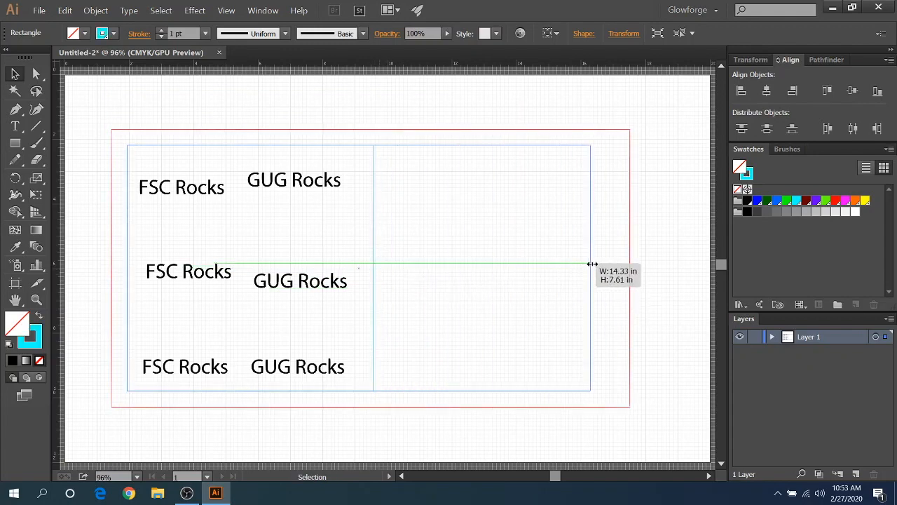
{"action": "left_click_drag", "start_coordinate": [590, 264], "coordinate": [610, 265]}
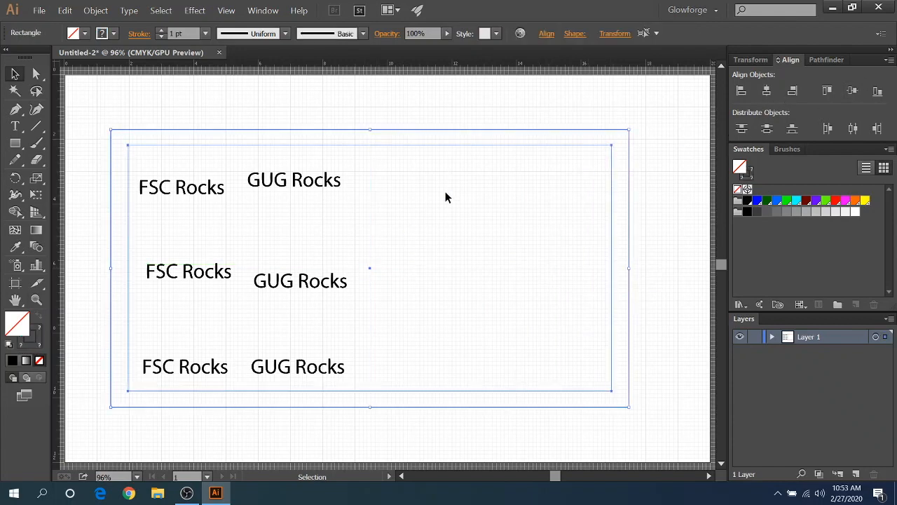
{"action": "left_click", "coordinate": [353, 216]}
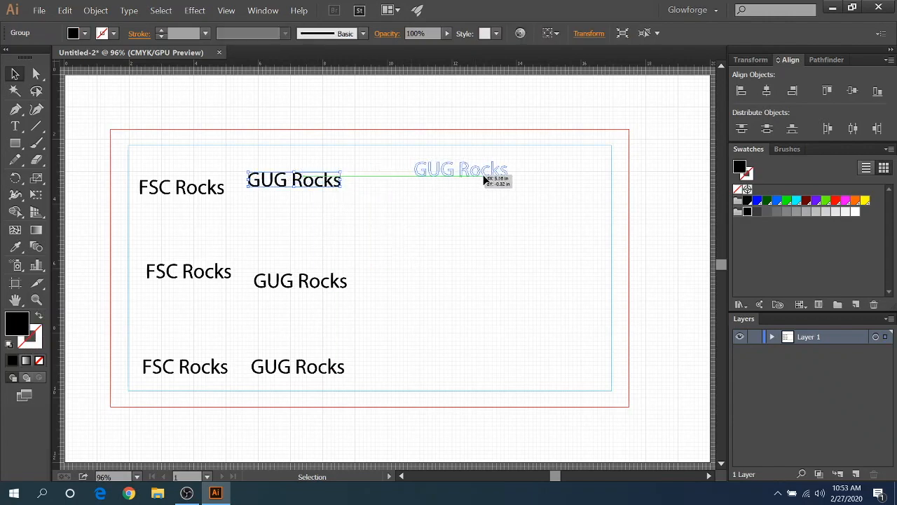
Step: Move the top, middle and bottom GUG Rocks texts to the right side, mirroring the FSC Rocks column
{"action": "left_click_drag", "start_coordinate": [294, 179], "coordinate": [502, 175]}
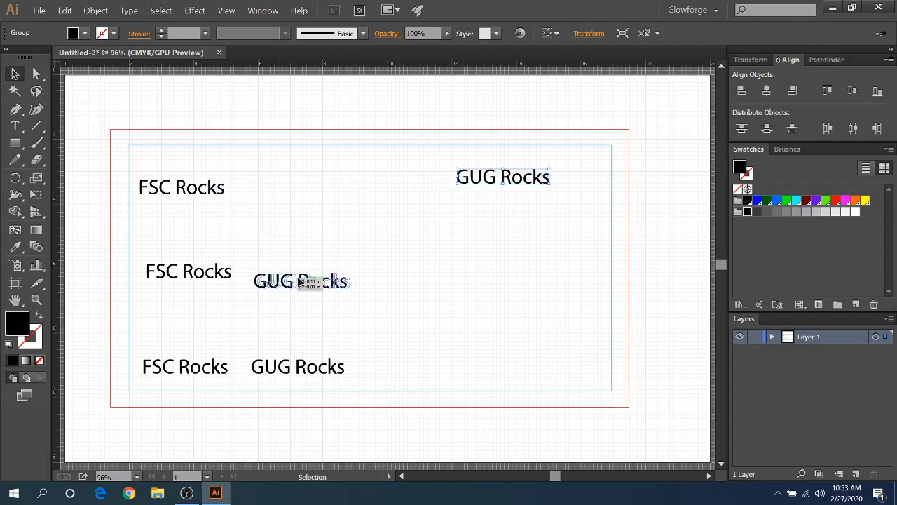
{"action": "left_click_drag", "start_coordinate": [301, 280], "coordinate": [516, 278]}
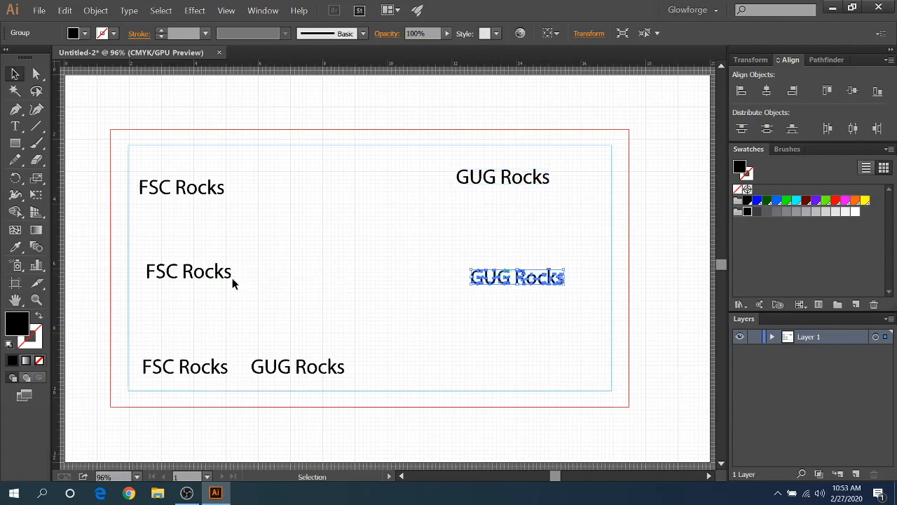
{"action": "mouse_move", "coordinate": [512, 287]}
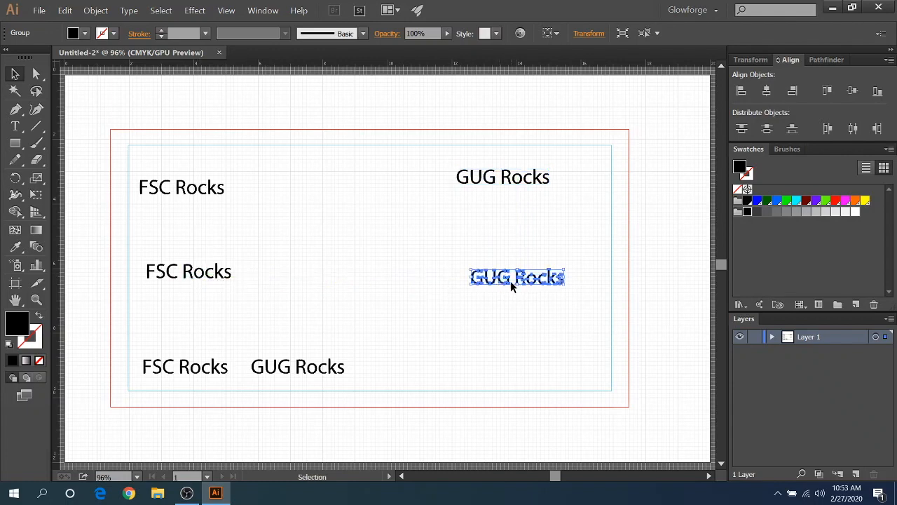
{"action": "mouse_move", "coordinate": [390, 311]}
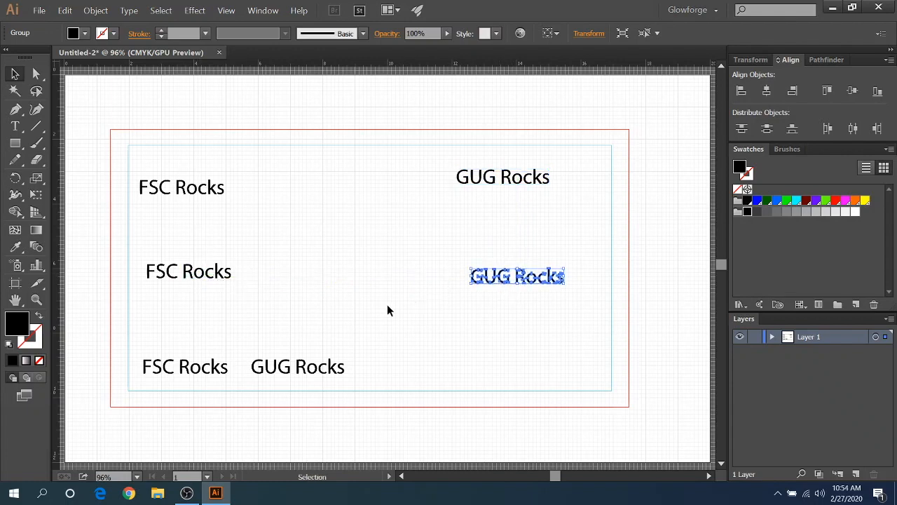
{"action": "left_click_drag", "start_coordinate": [517, 275], "coordinate": [297, 367]}
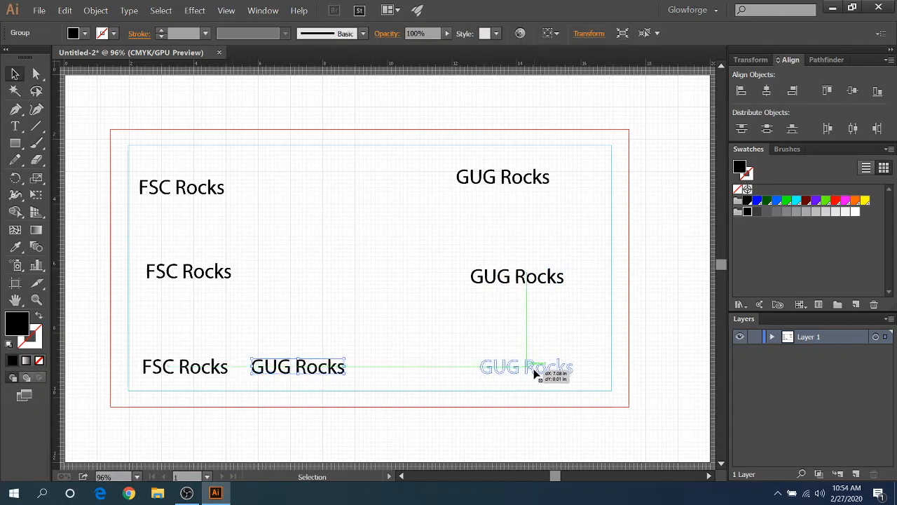
{"action": "left_click_drag", "start_coordinate": [297, 365], "coordinate": [526, 366]}
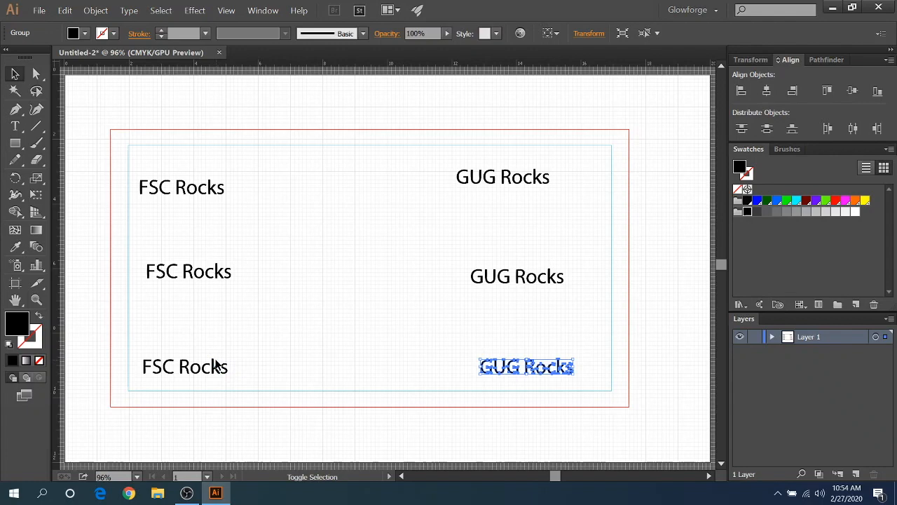
{"action": "left_click", "coordinate": [185, 366]}
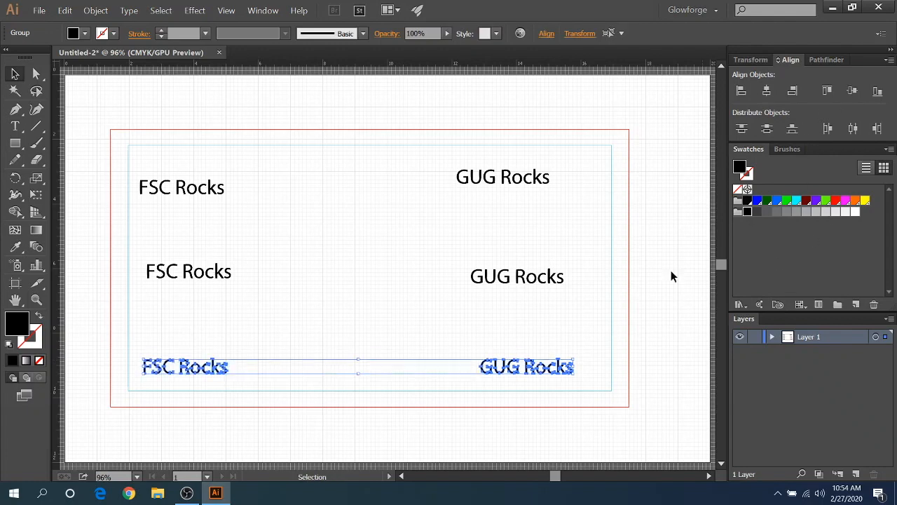
{"action": "left_click", "coordinate": [241, 293]}
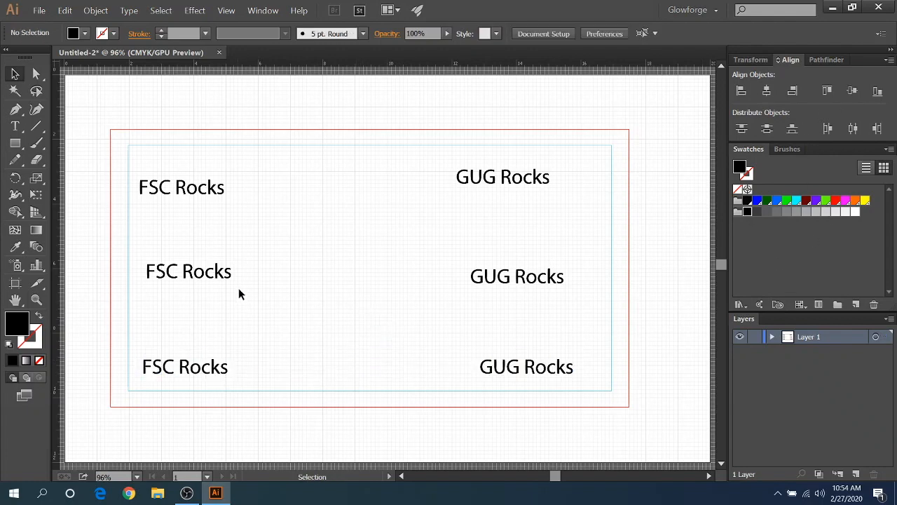
{"action": "mouse_move", "coordinate": [333, 314]}
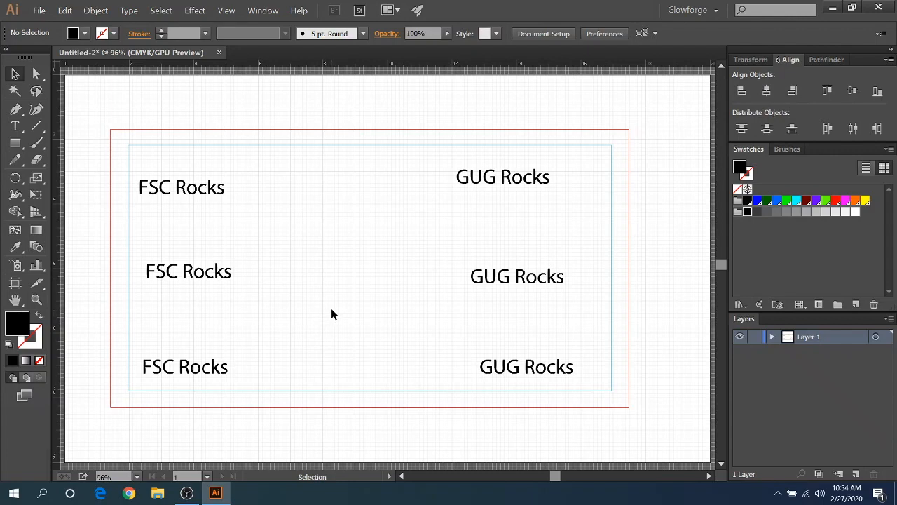
{"action": "mouse_move", "coordinate": [166, 406]}
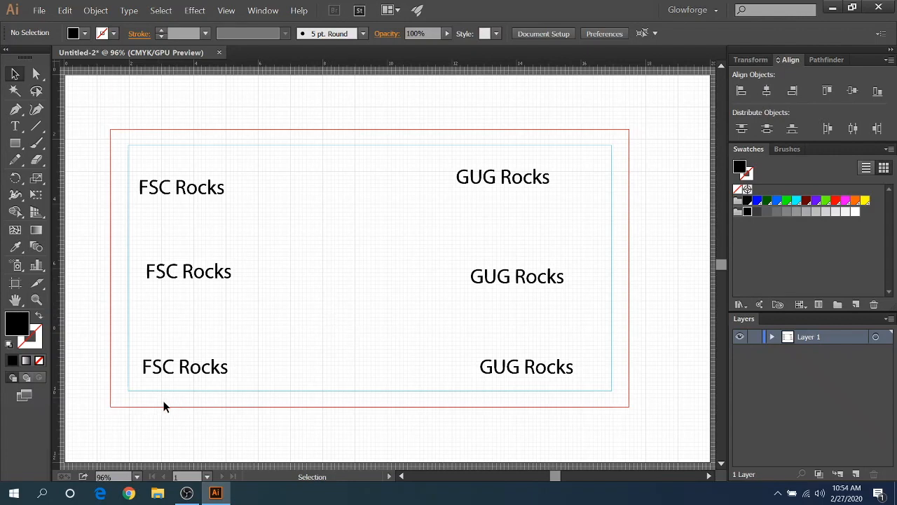
{"action": "mouse_move", "coordinate": [168, 420]}
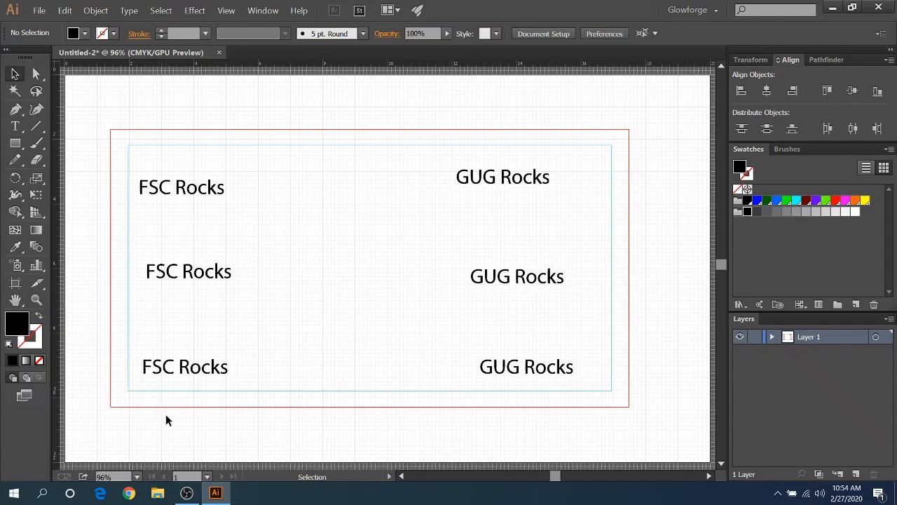
{"action": "mouse_move", "coordinate": [235, 379]}
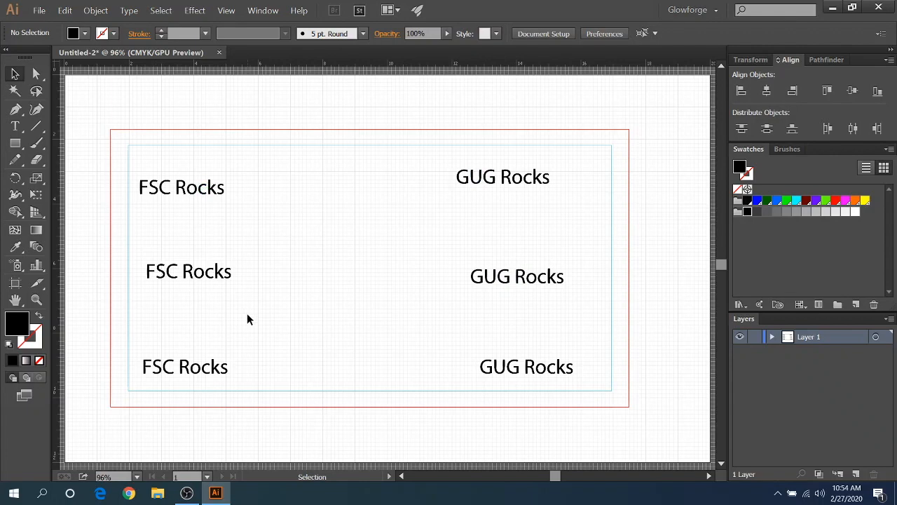
{"action": "mouse_move", "coordinate": [233, 384]}
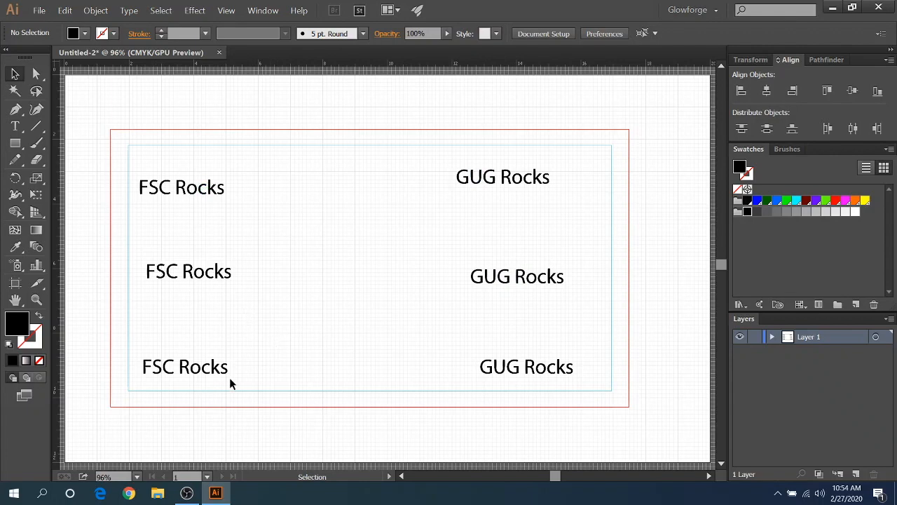
{"action": "mouse_move", "coordinate": [265, 395]}
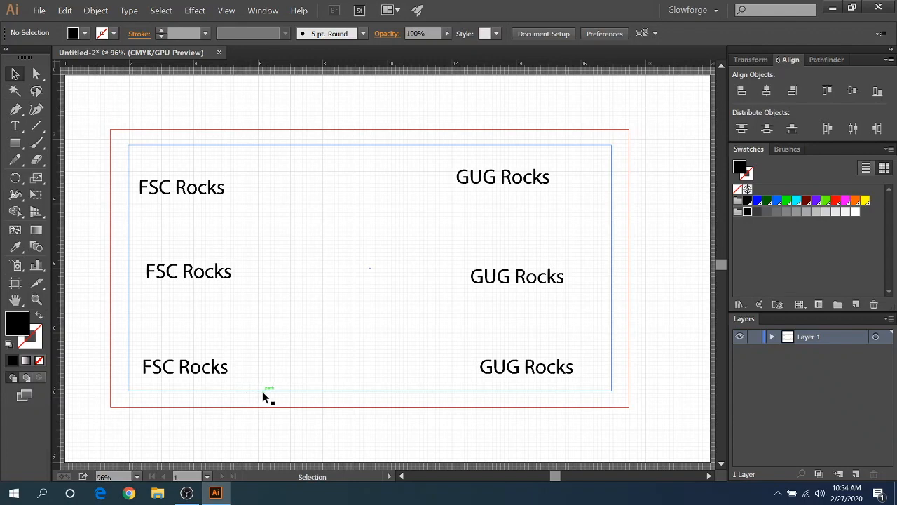
{"action": "mouse_move", "coordinate": [580, 182]}
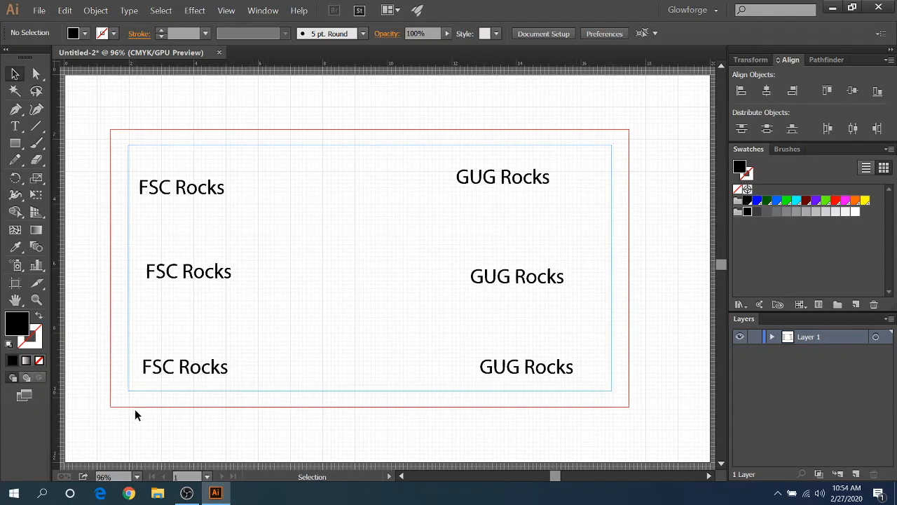
{"action": "mouse_move", "coordinate": [356, 241]}
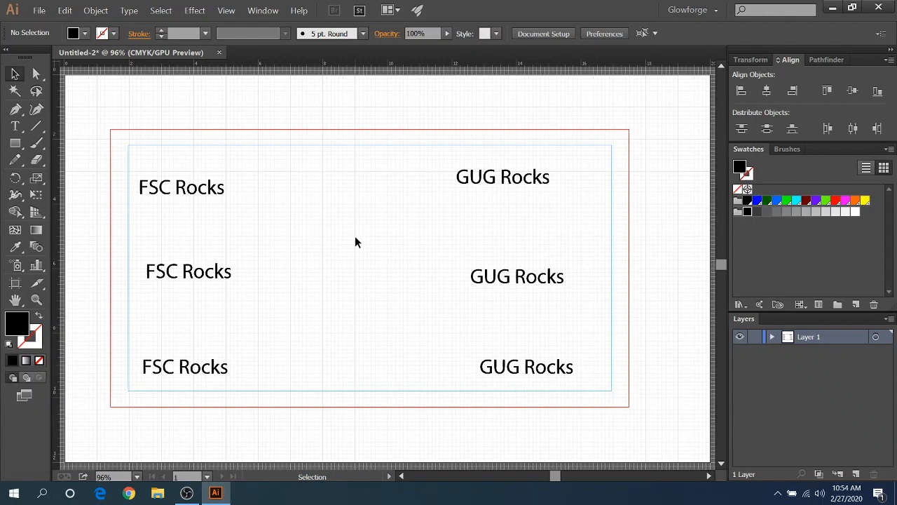
{"action": "mouse_move", "coordinate": [334, 194]}
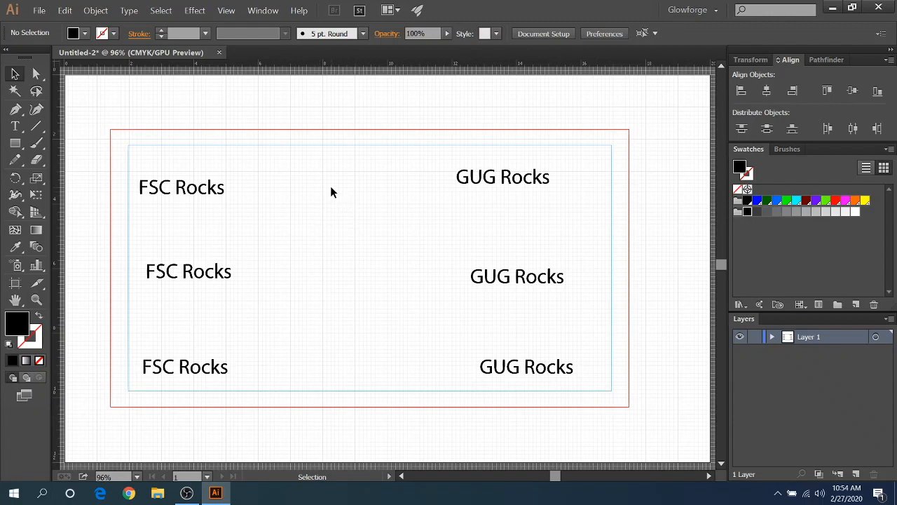
{"action": "mouse_move", "coordinate": [213, 199]}
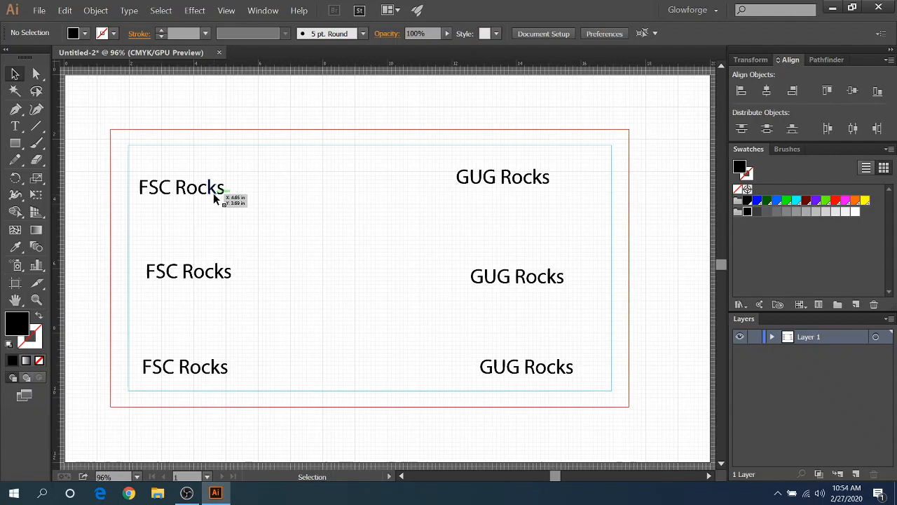
Step: Fill the top FSC Rocks green and the top GUG Rocks magenta
{"action": "left_click", "coordinate": [182, 187]}
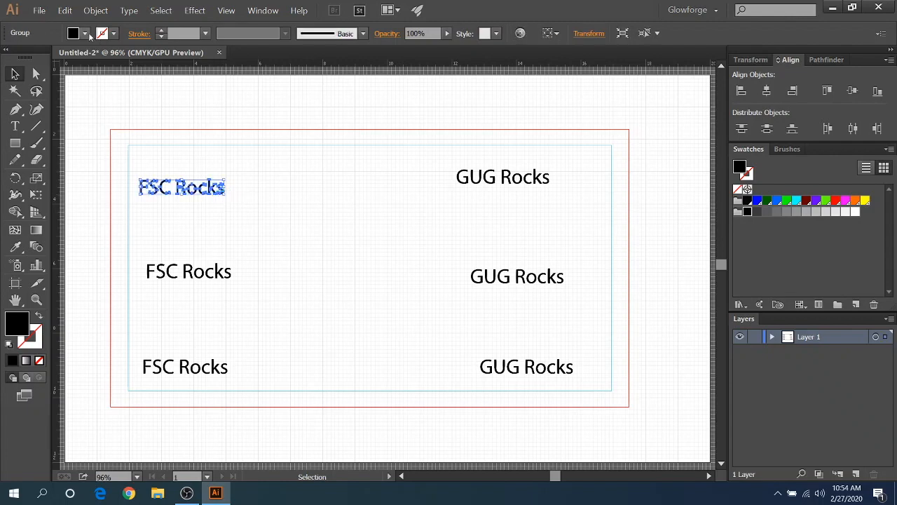
{"action": "left_click", "coordinate": [114, 33]}
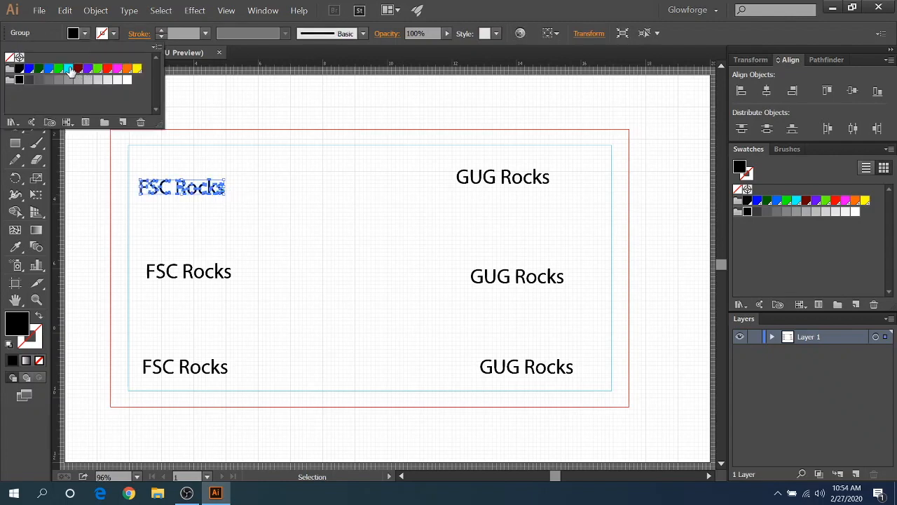
{"action": "left_click", "coordinate": [59, 68]}
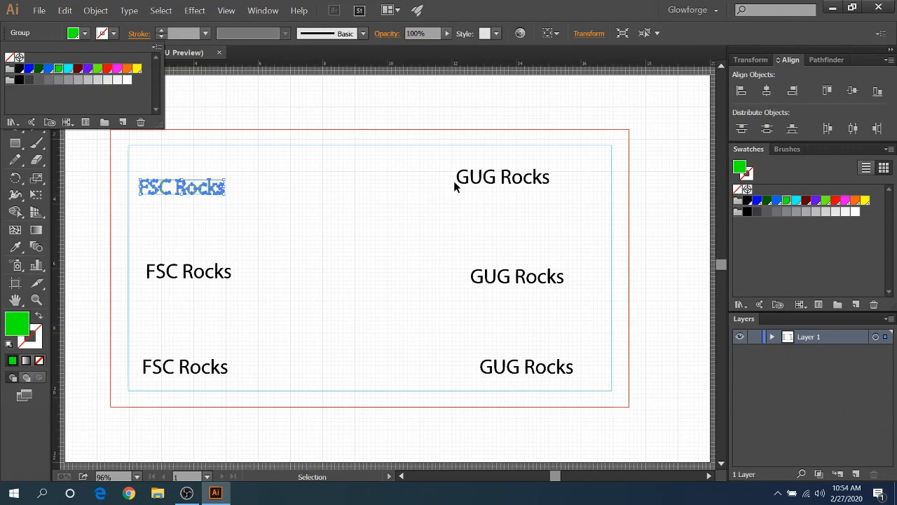
{"action": "left_click", "coordinate": [501, 177]}
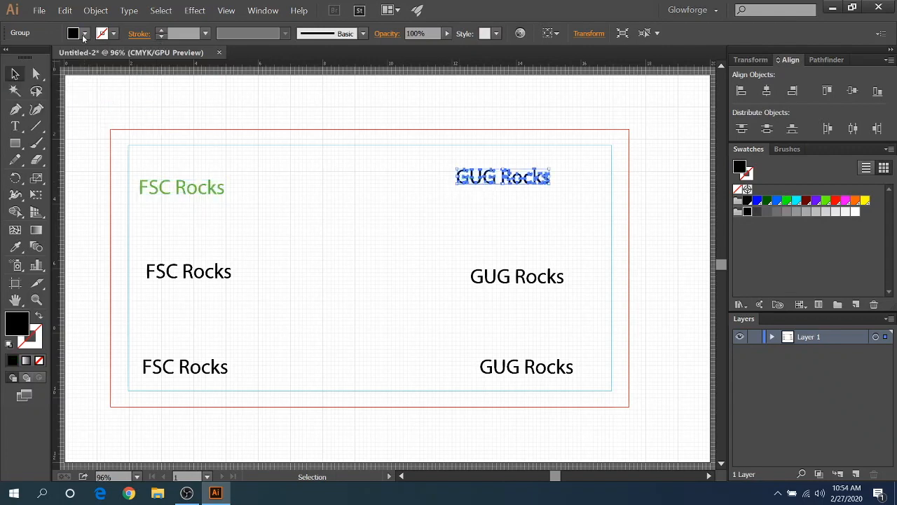
{"action": "left_click", "coordinate": [73, 34]}
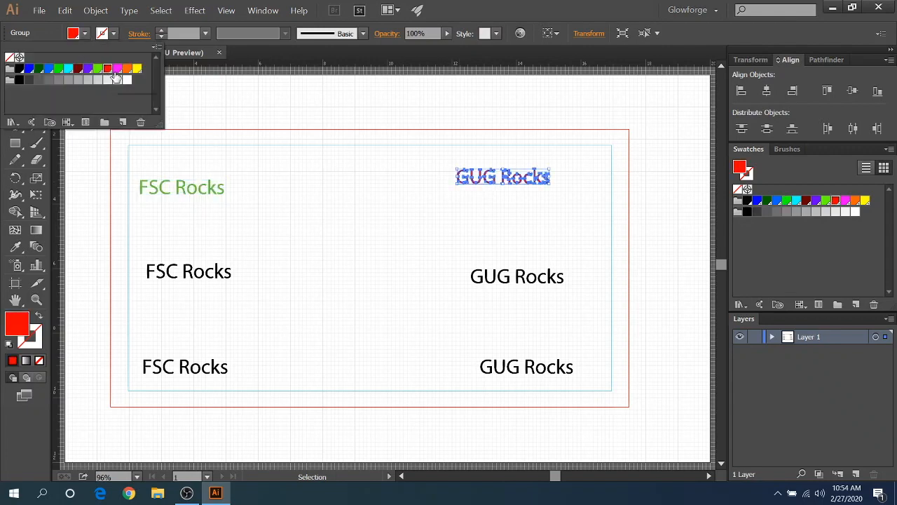
{"action": "left_click", "coordinate": [117, 67]}
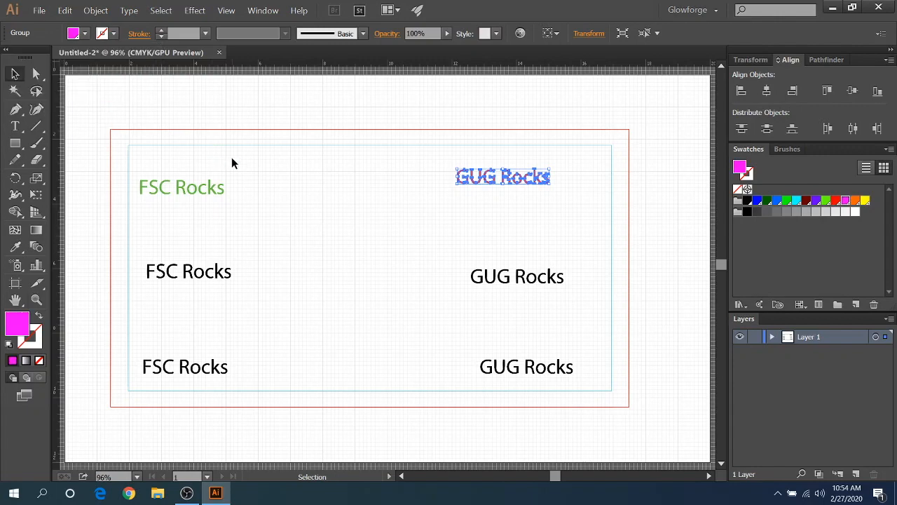
{"action": "left_click", "coordinate": [188, 272]}
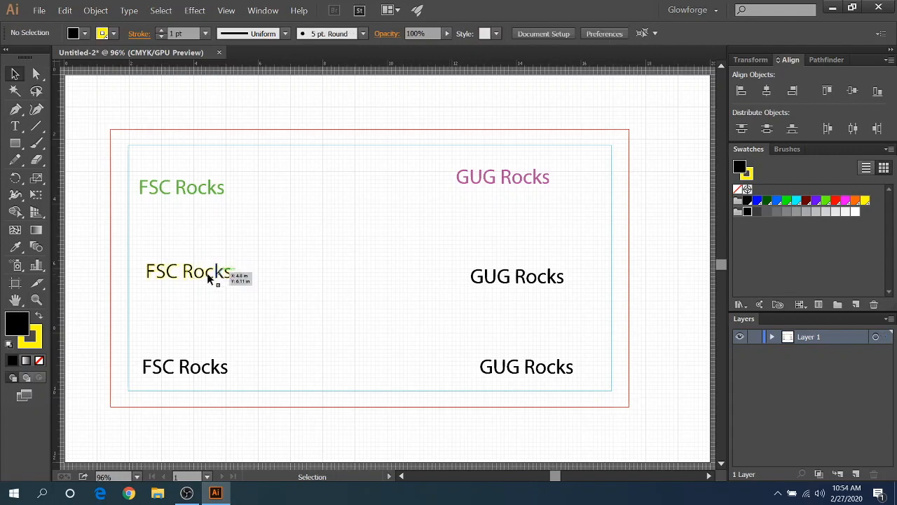
Step: Fill the middle FSC Rocks yellow, recolour the middle GUG Rocks, then bring up the File menu to save
{"action": "left_click", "coordinate": [187, 272]}
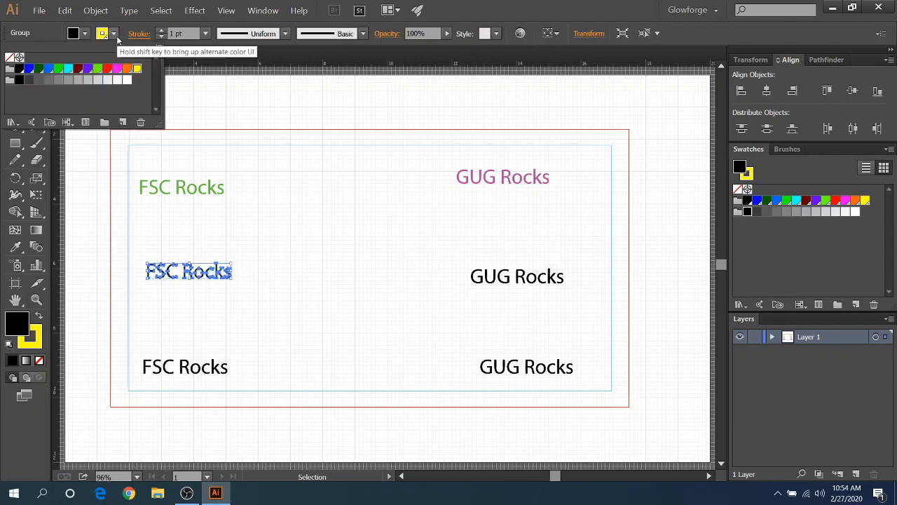
{"action": "left_click", "coordinate": [101, 33]}
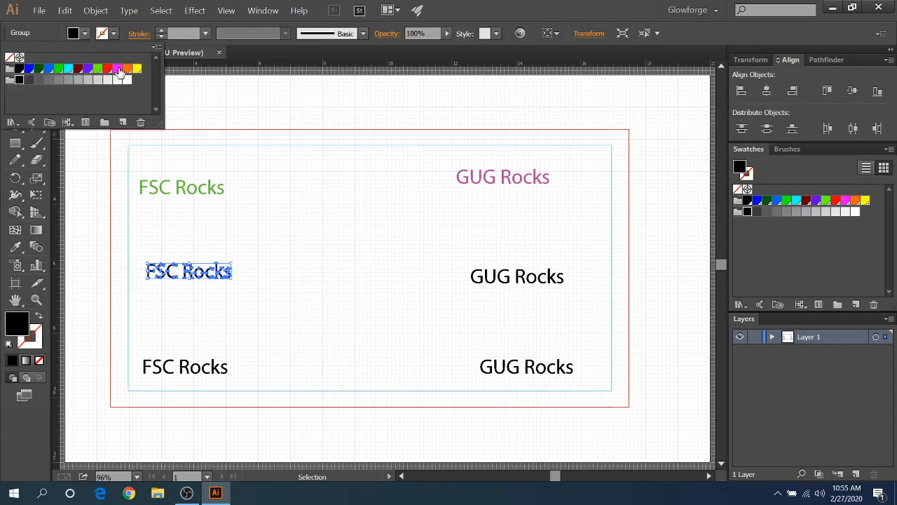
{"action": "left_click", "coordinate": [119, 68]}
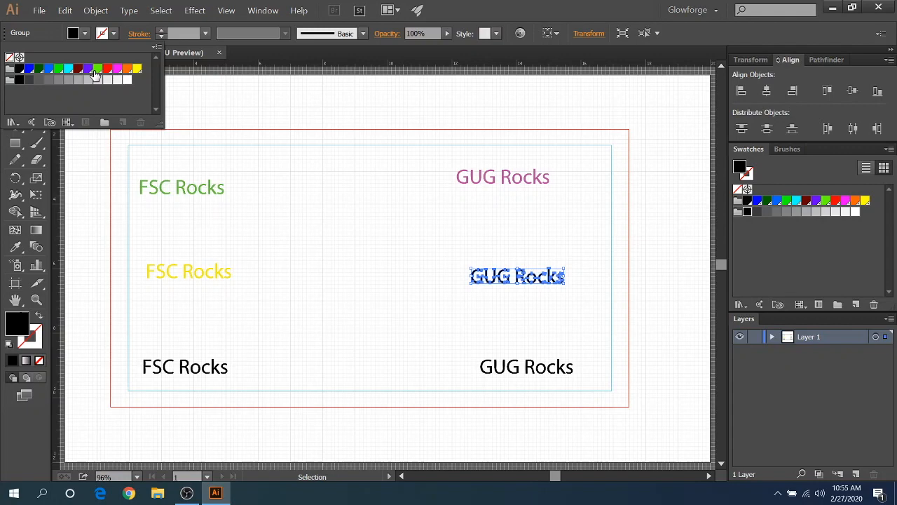
{"action": "left_click", "coordinate": [90, 72]}
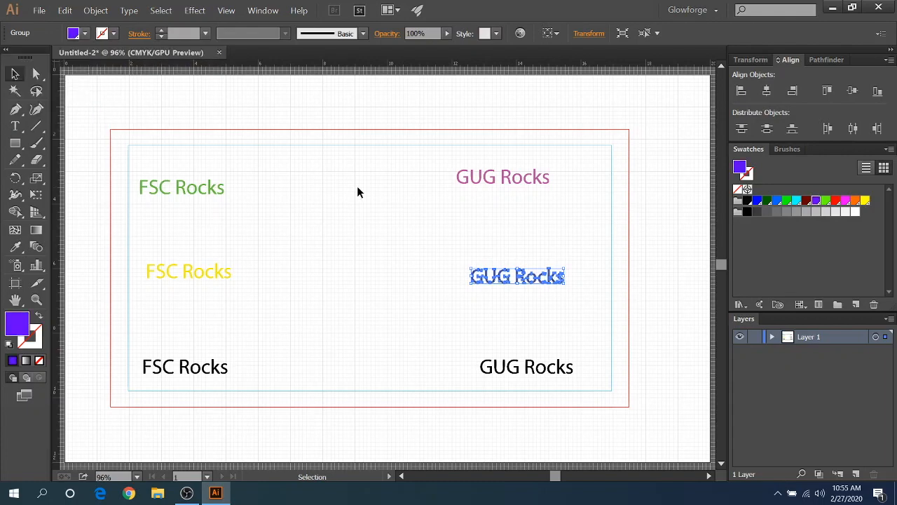
{"action": "left_click", "coordinate": [169, 314]}
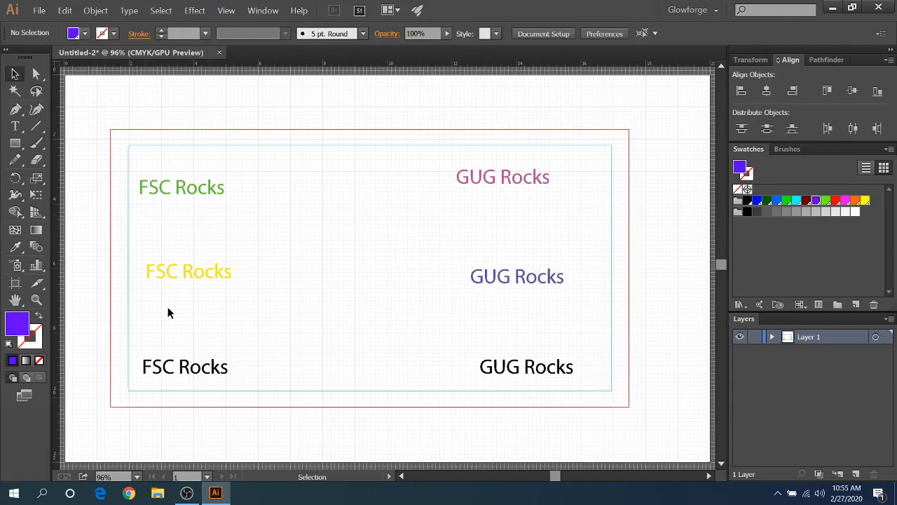
{"action": "mouse_move", "coordinate": [213, 165]}
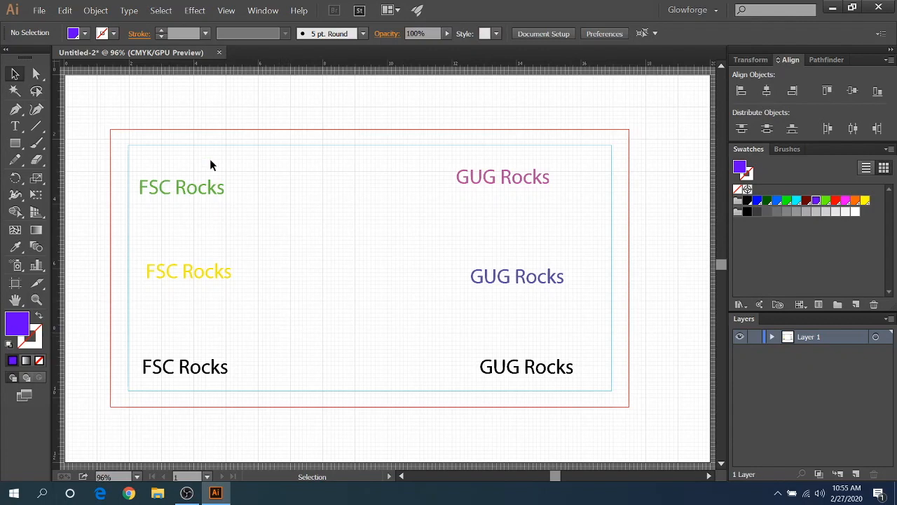
{"action": "mouse_move", "coordinate": [384, 429]}
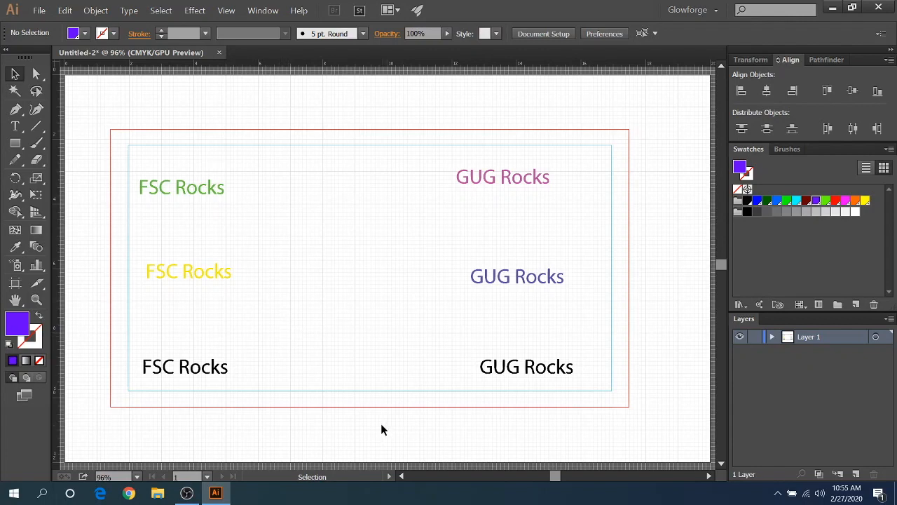
{"action": "mouse_move", "coordinate": [403, 428]}
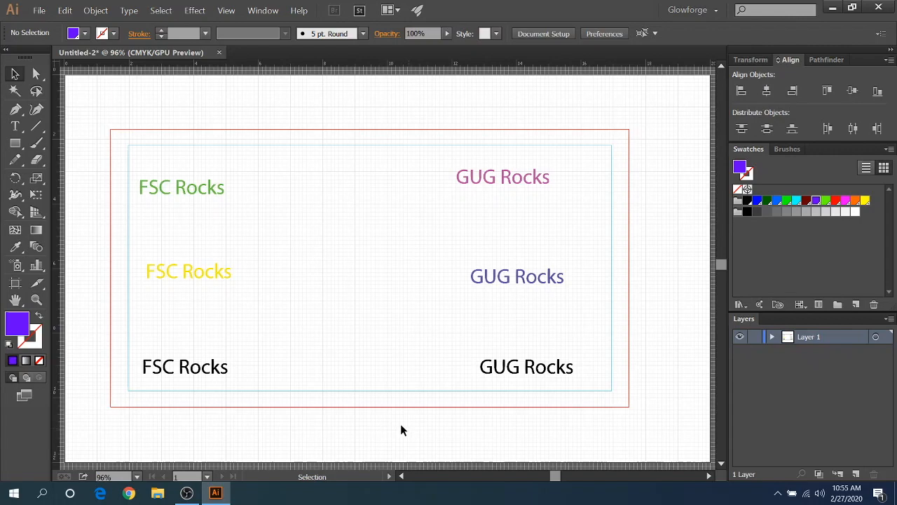
{"action": "mouse_move", "coordinate": [521, 400]}
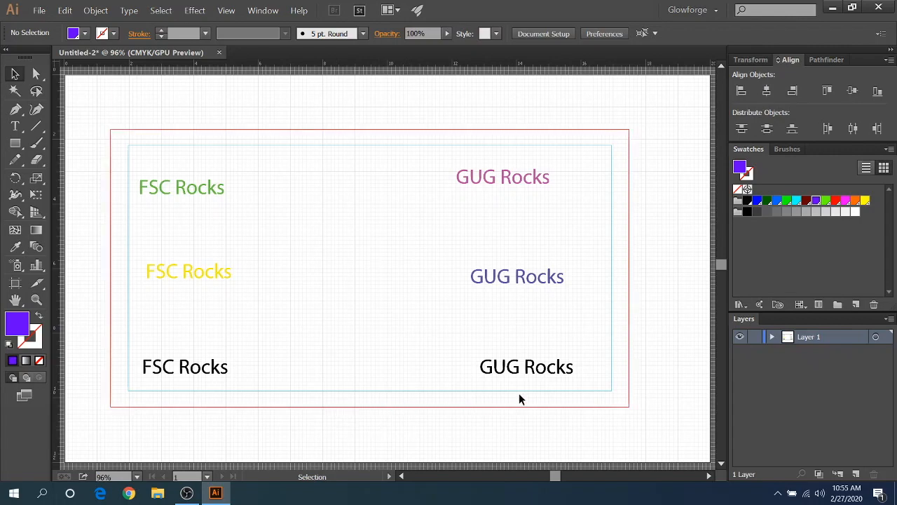
{"action": "mouse_move", "coordinate": [180, 276]}
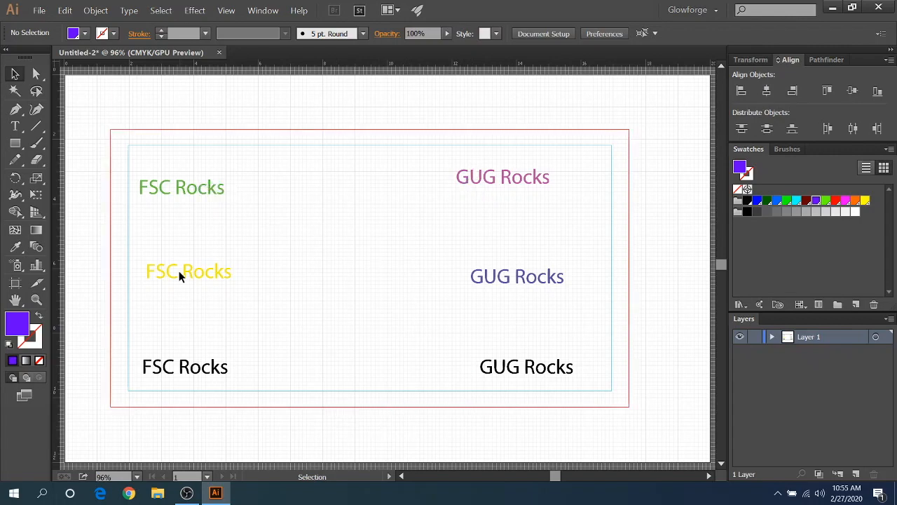
{"action": "mouse_move", "coordinate": [437, 396]}
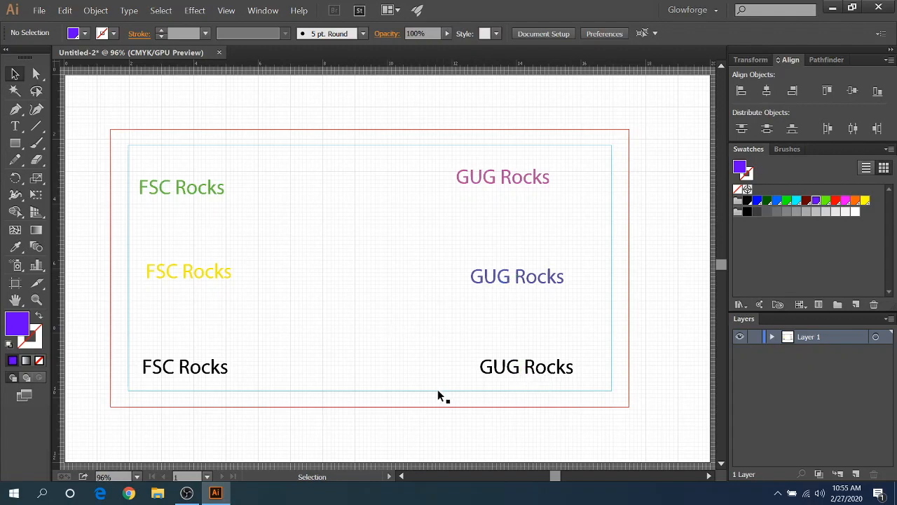
{"action": "mouse_move", "coordinate": [416, 216]}
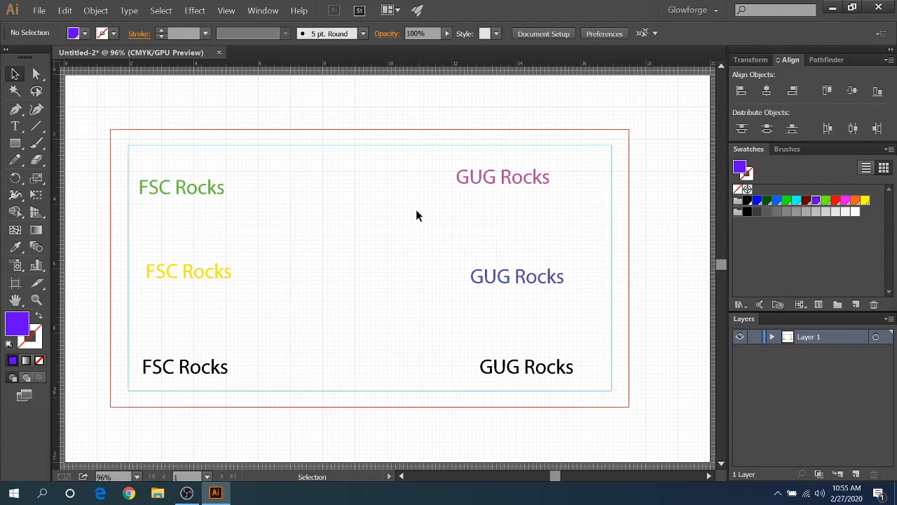
{"action": "mouse_move", "coordinate": [420, 229]}
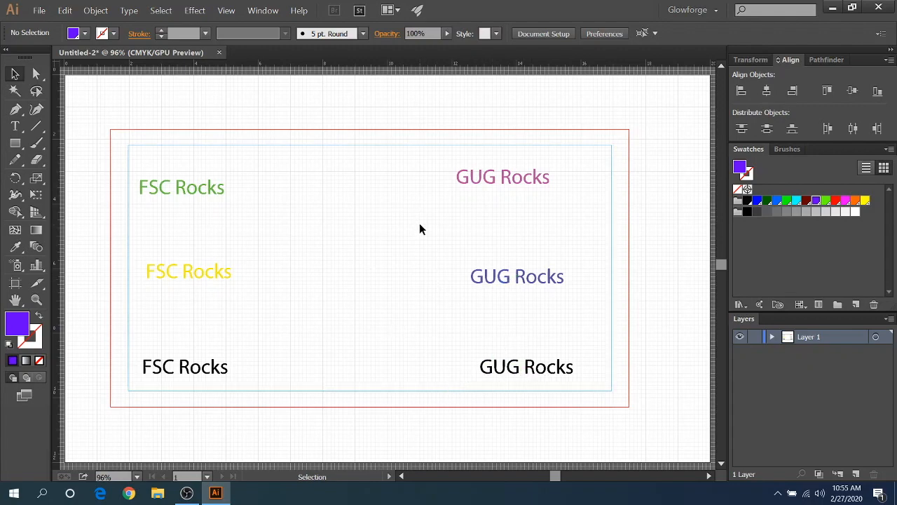
{"action": "mouse_move", "coordinate": [359, 429]}
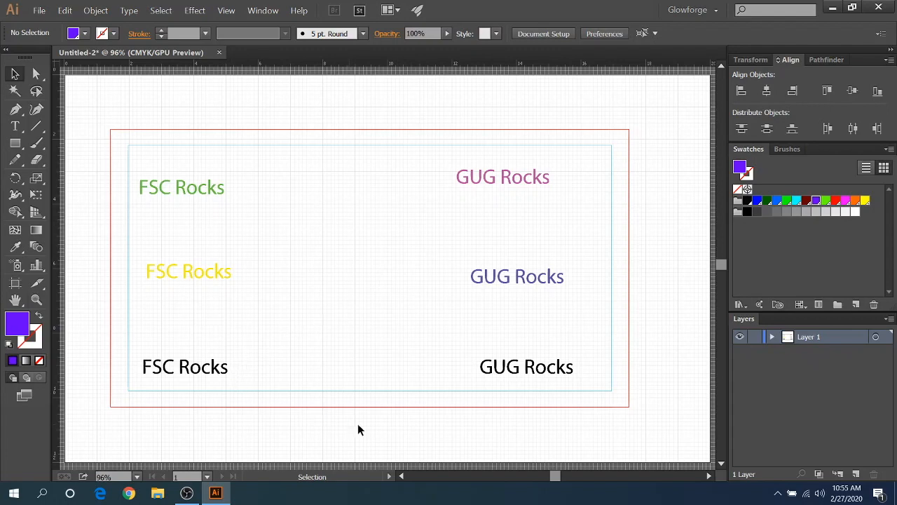
{"action": "mouse_move", "coordinate": [175, 378]}
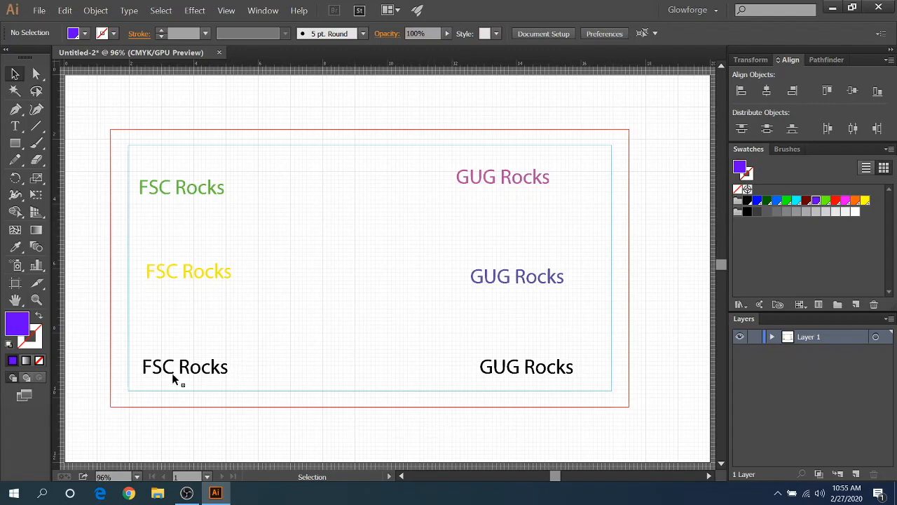
{"action": "mouse_move", "coordinate": [421, 405]}
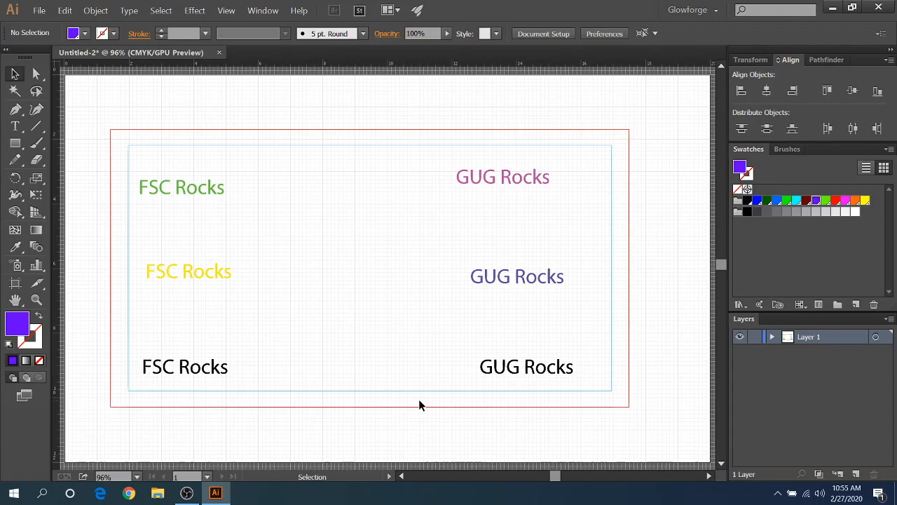
{"action": "mouse_move", "coordinate": [331, 359]}
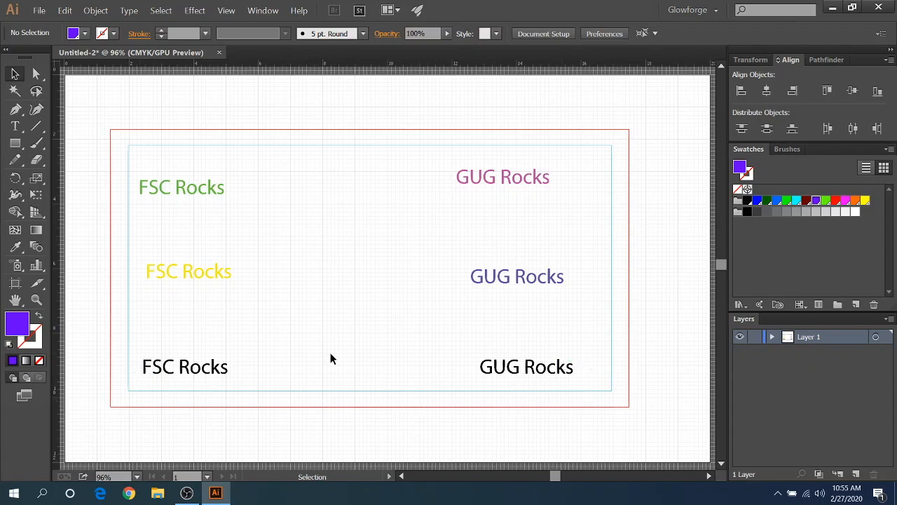
{"action": "mouse_move", "coordinate": [196, 370]}
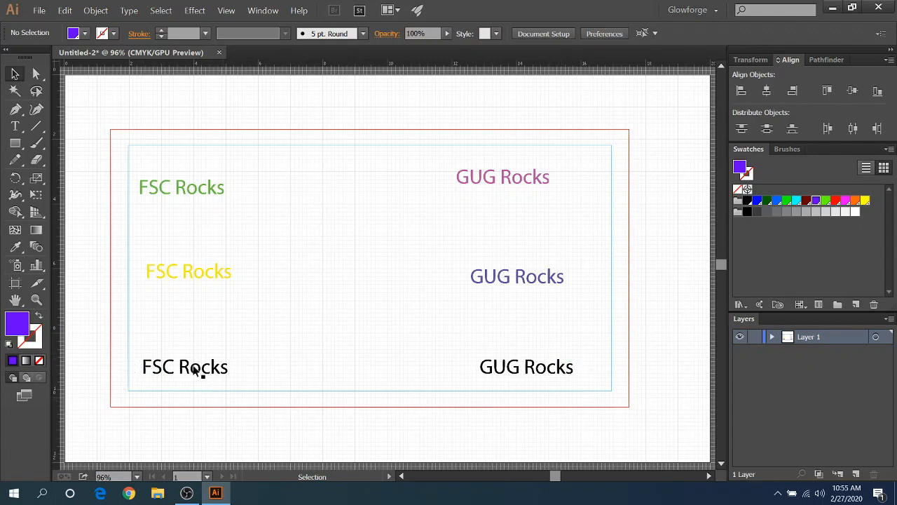
{"action": "mouse_move", "coordinate": [227, 277]}
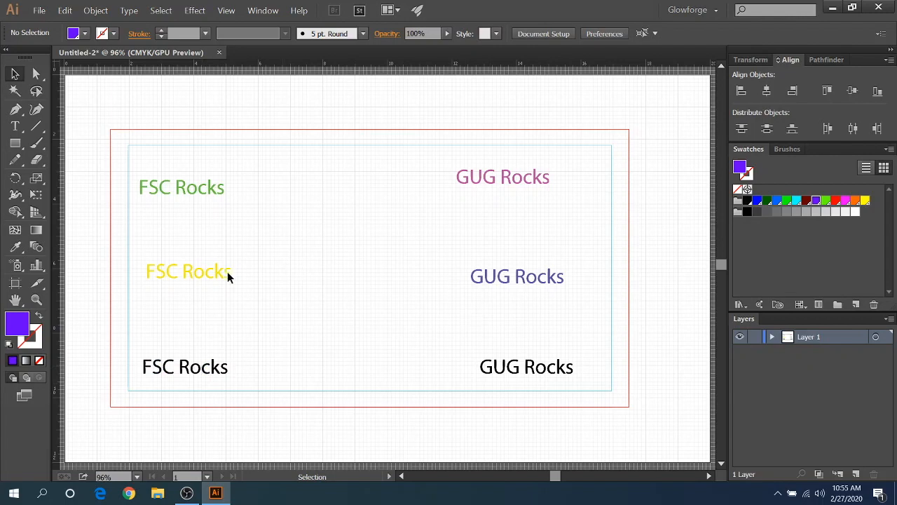
{"action": "mouse_move", "coordinate": [193, 371]}
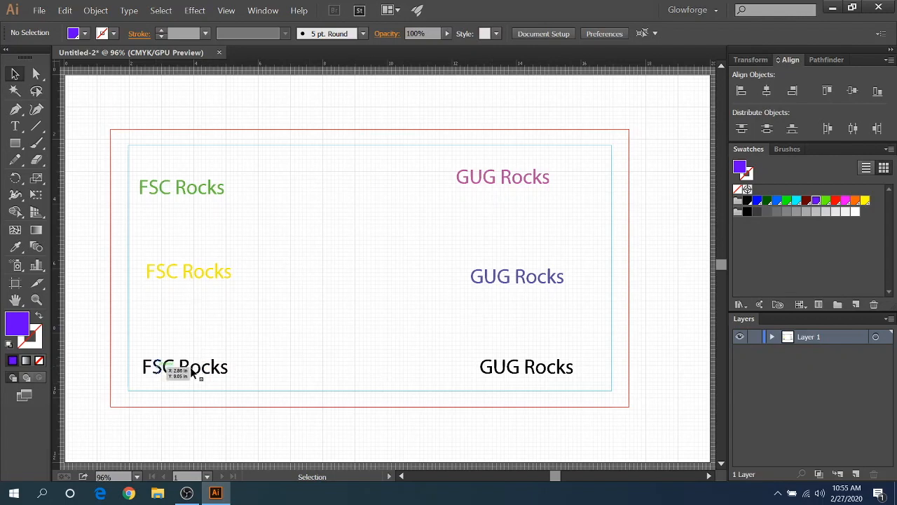
{"action": "mouse_move", "coordinate": [437, 363]}
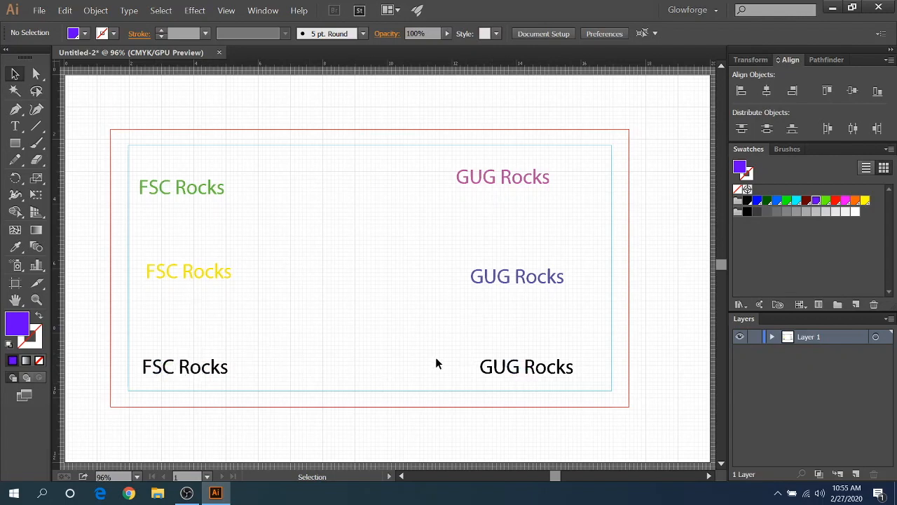
{"action": "mouse_move", "coordinate": [146, 289]}
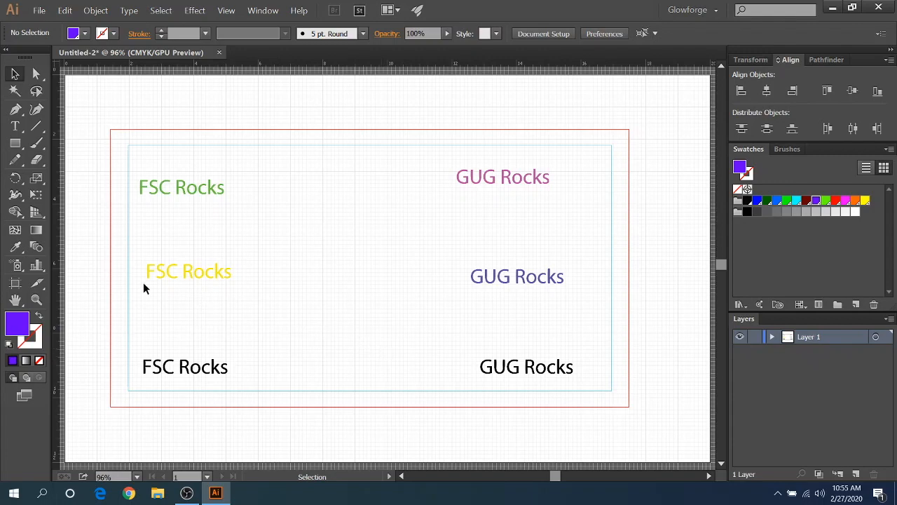
{"action": "mouse_move", "coordinate": [187, 266]}
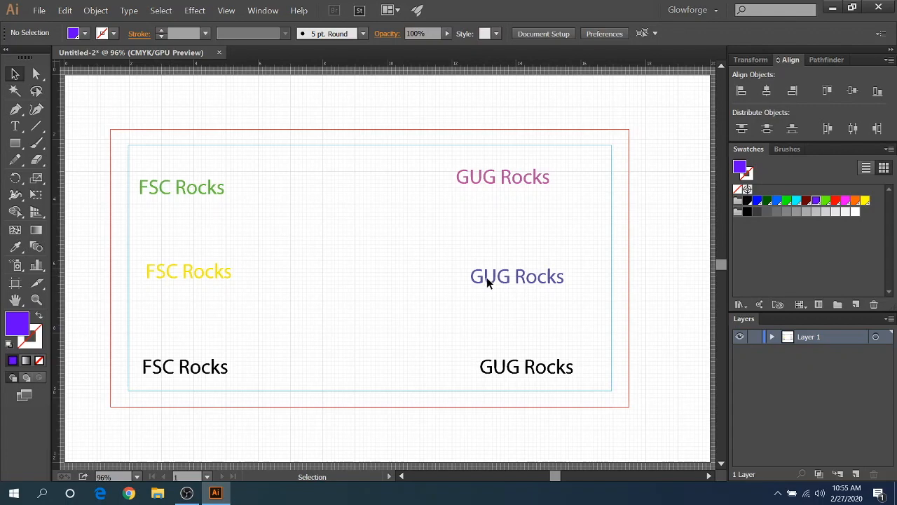
{"action": "mouse_move", "coordinate": [339, 331]}
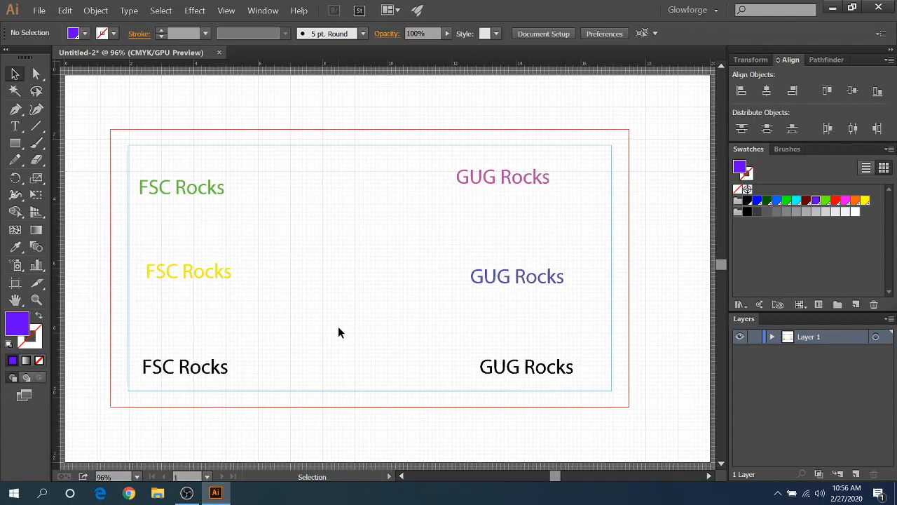
{"action": "mouse_move", "coordinate": [325, 244]}
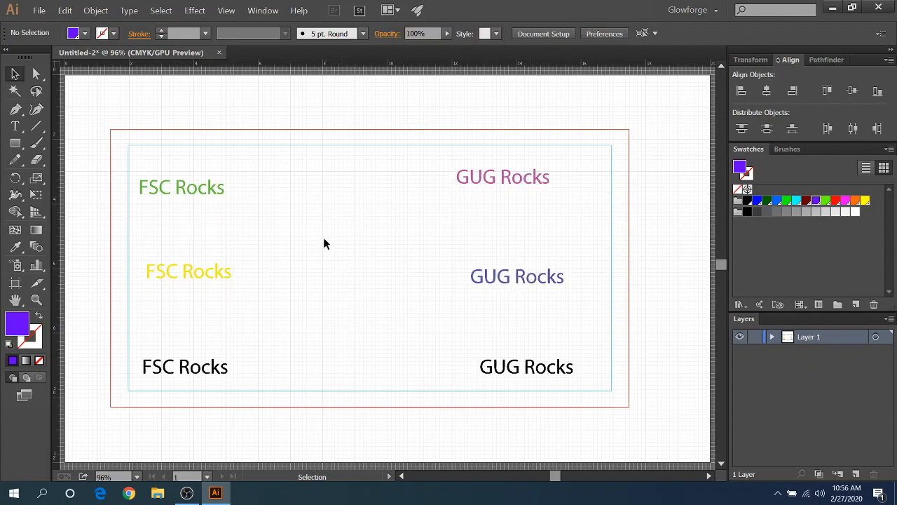
{"action": "mouse_move", "coordinate": [293, 197]}
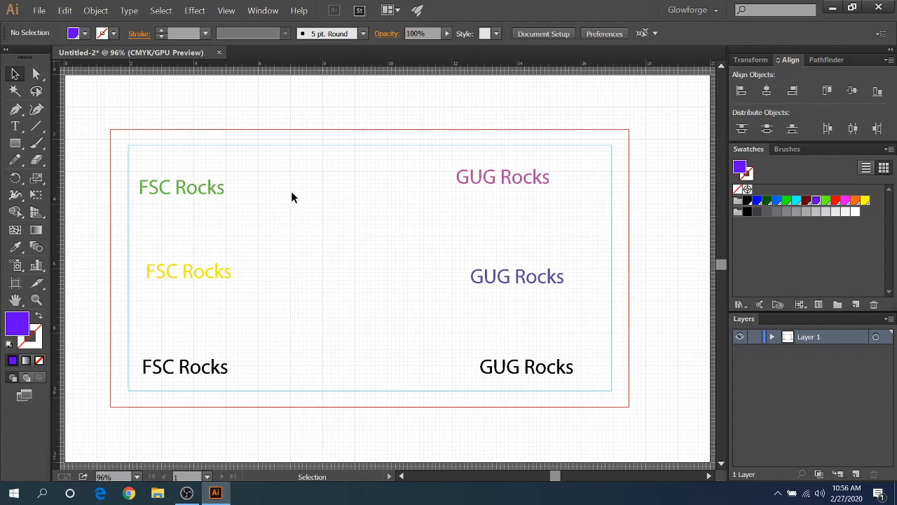
{"action": "mouse_move", "coordinate": [259, 217]}
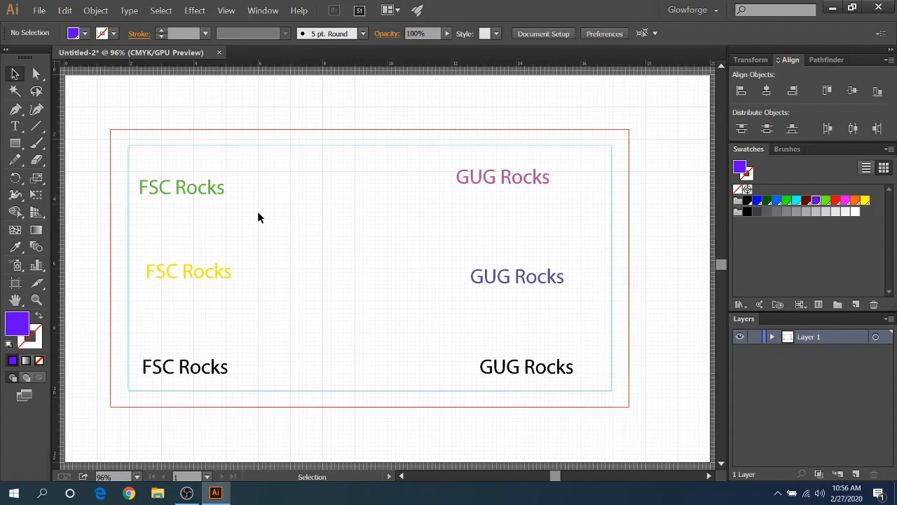
{"action": "mouse_move", "coordinate": [272, 208]}
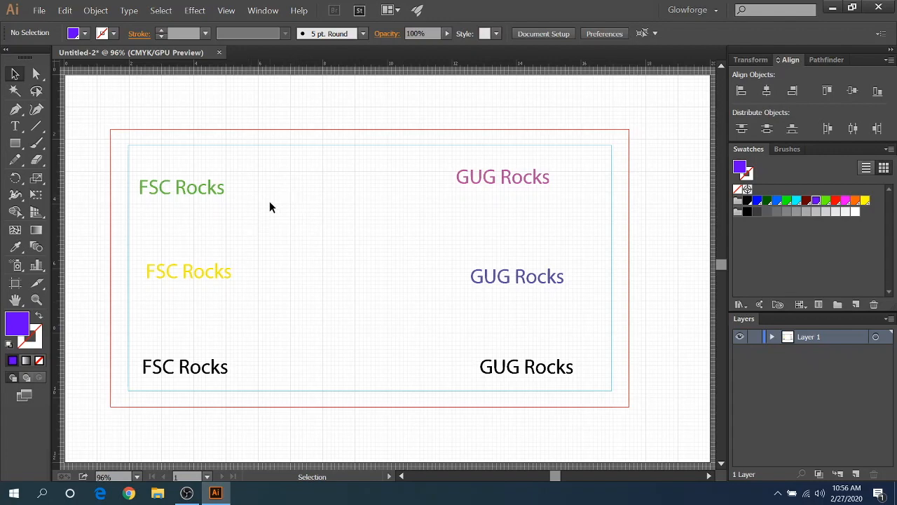
{"action": "mouse_move", "coordinate": [272, 196]}
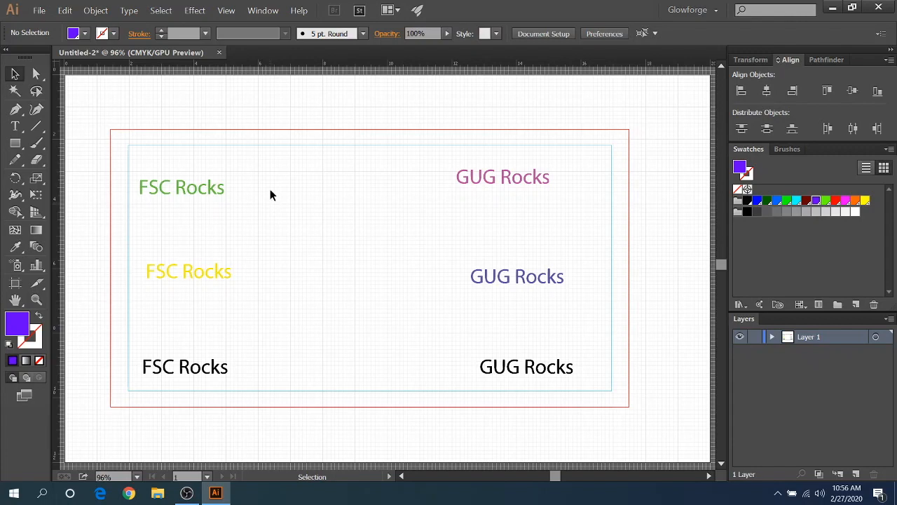
{"action": "left_click", "coordinate": [40, 10]}
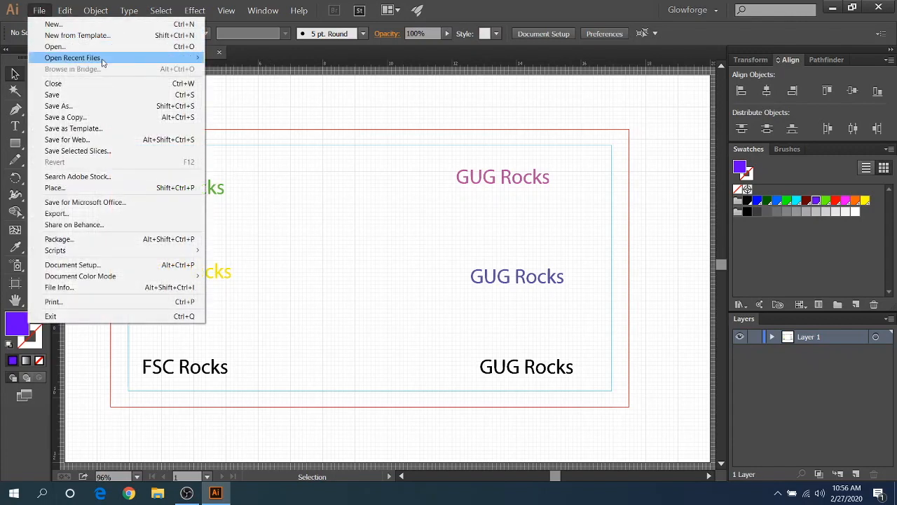
{"action": "mouse_move", "coordinate": [111, 106]}
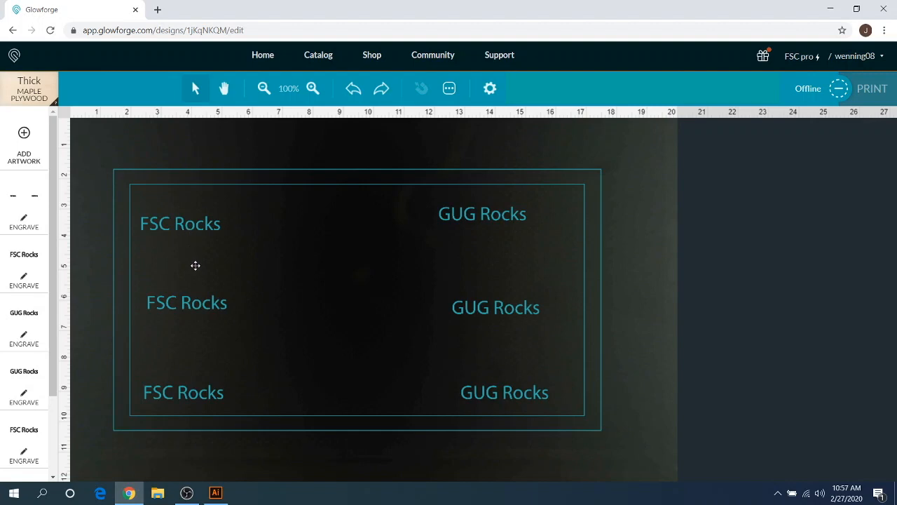
{"action": "mouse_move", "coordinate": [203, 272]}
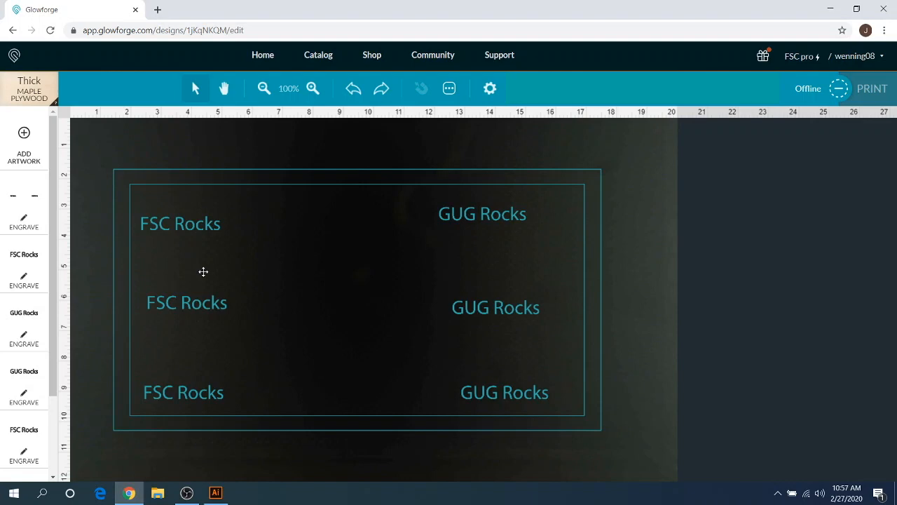
{"action": "mouse_move", "coordinate": [300, 363]}
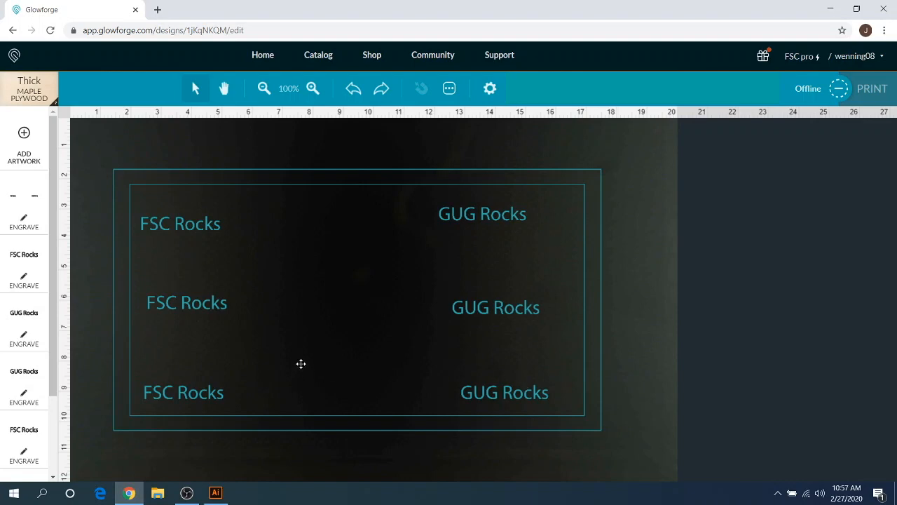
{"action": "mouse_move", "coordinate": [239, 358]}
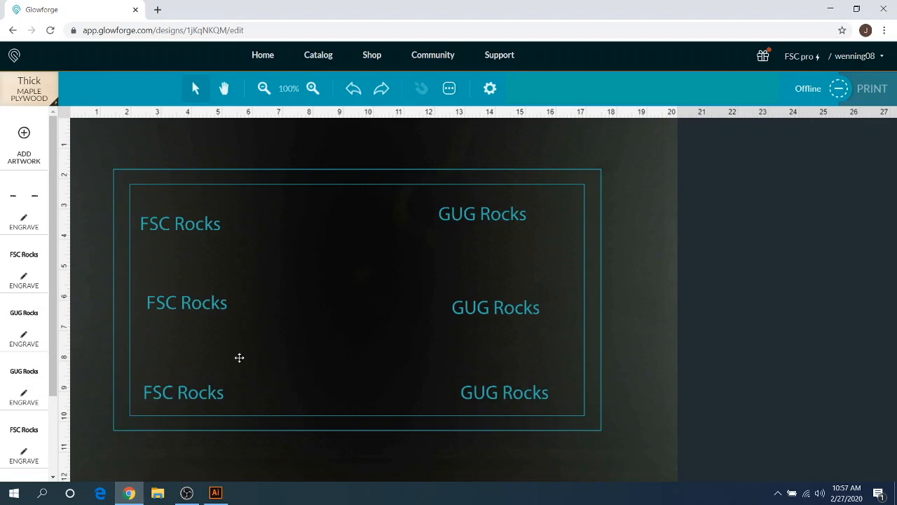
{"action": "mouse_move", "coordinate": [169, 395]}
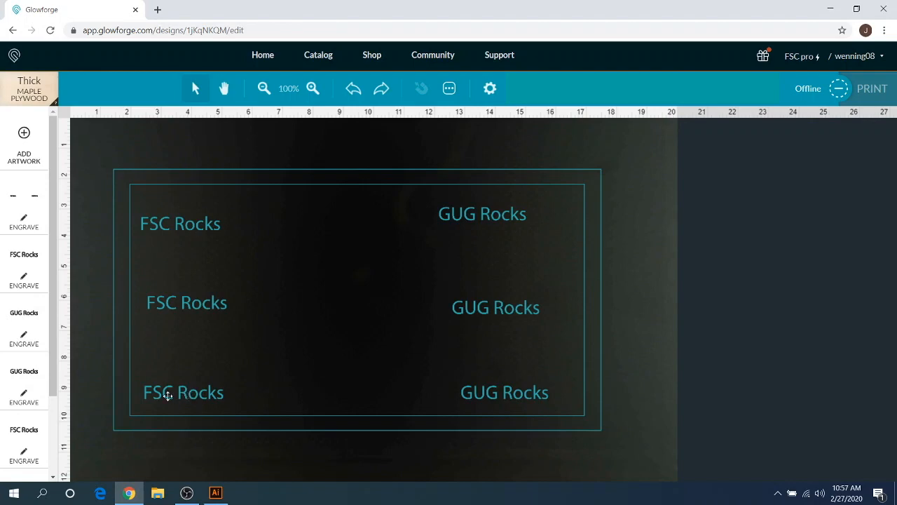
{"action": "mouse_move", "coordinate": [524, 387]}
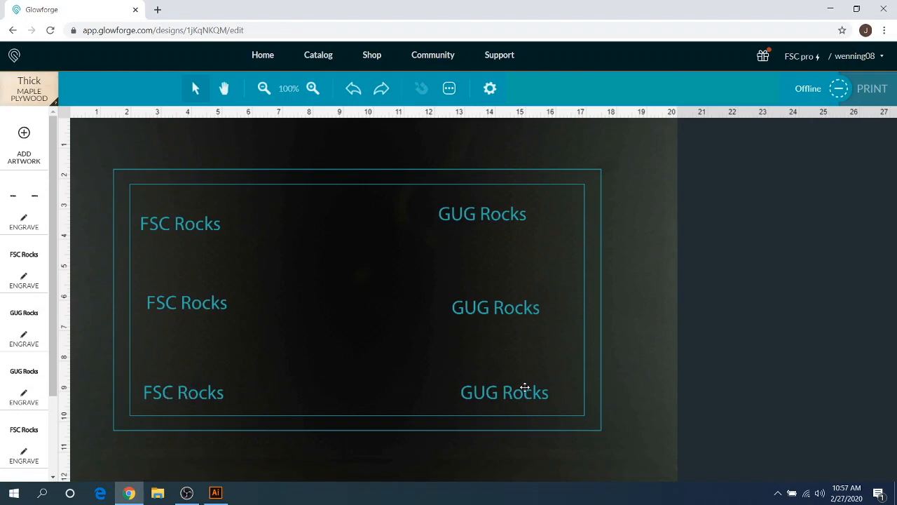
{"action": "mouse_move", "coordinate": [488, 394]}
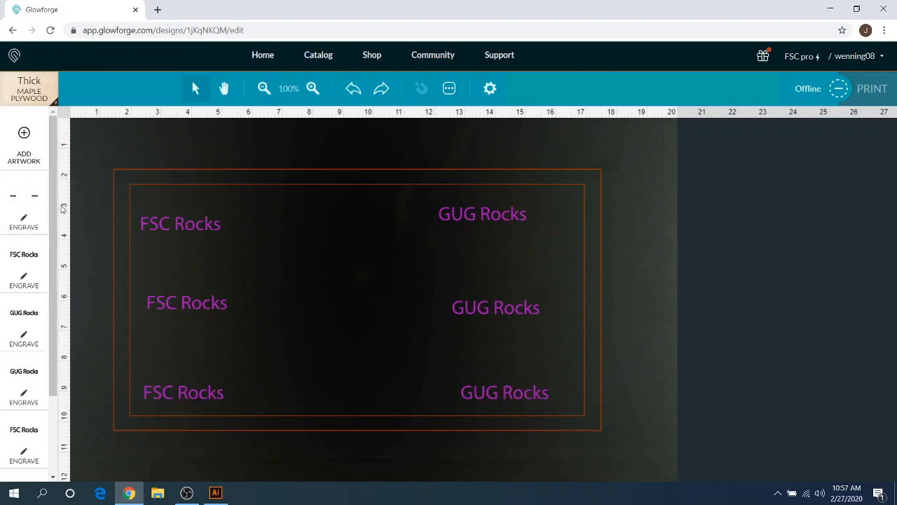
{"action": "mouse_move", "coordinate": [108, 333]}
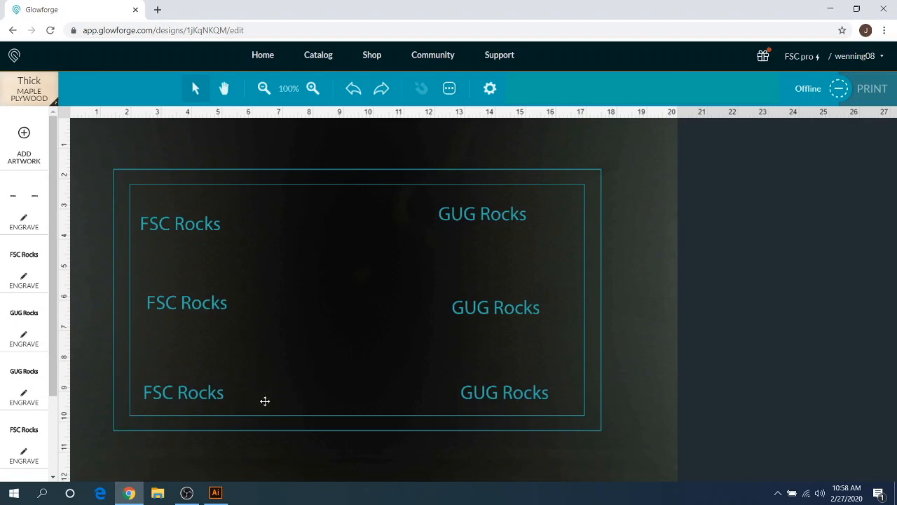
{"action": "mouse_move", "coordinate": [455, 398]}
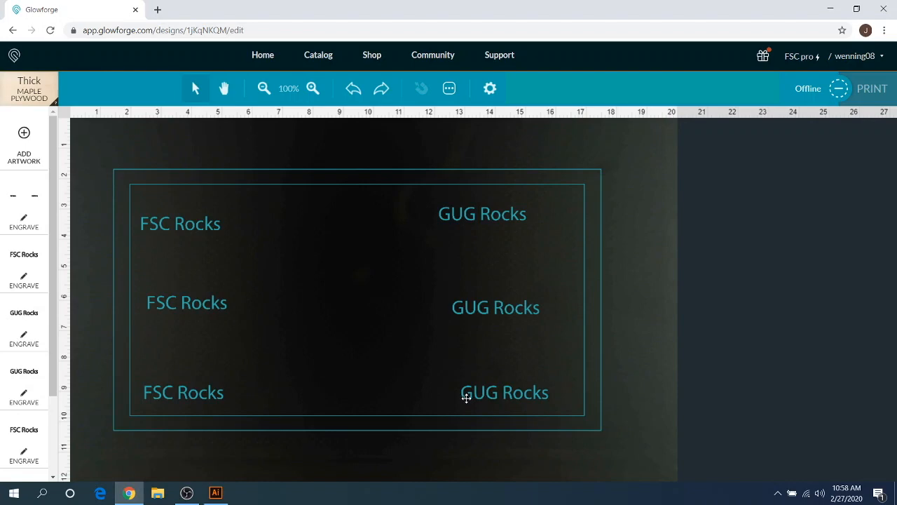
{"action": "mouse_move", "coordinate": [454, 378]}
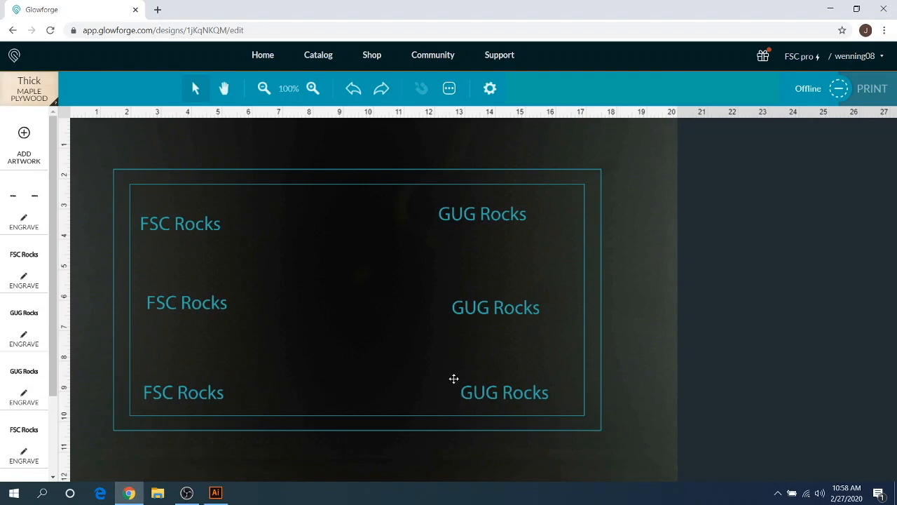
{"action": "mouse_move", "coordinate": [451, 376]}
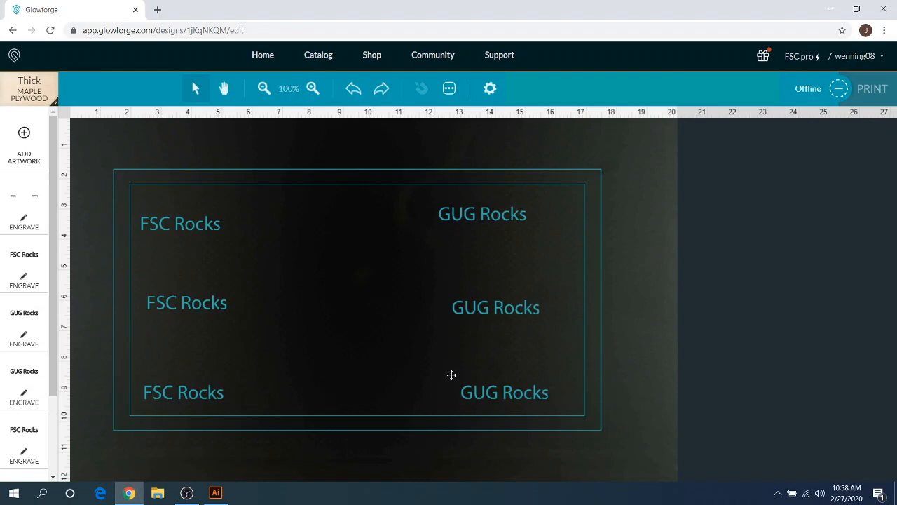
{"action": "mouse_move", "coordinate": [462, 390]}
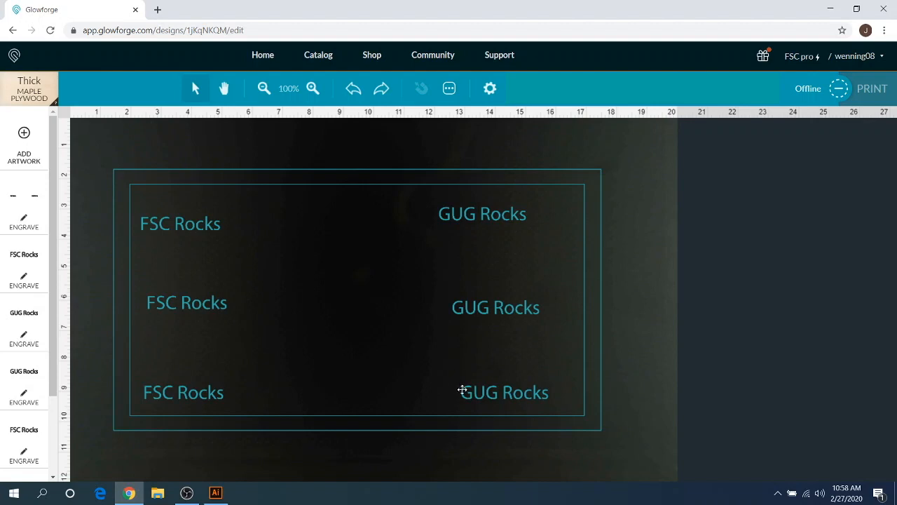
{"action": "mouse_move", "coordinate": [439, 387]}
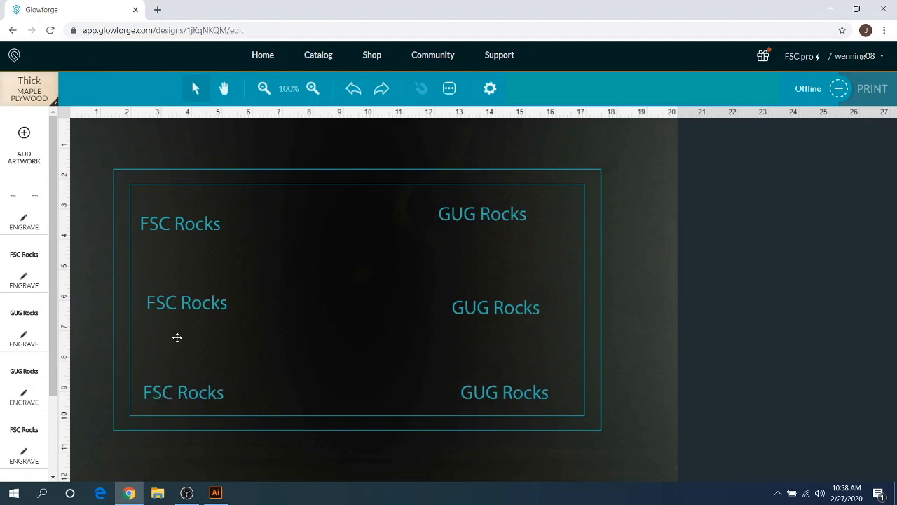
{"action": "mouse_move", "coordinate": [482, 313]}
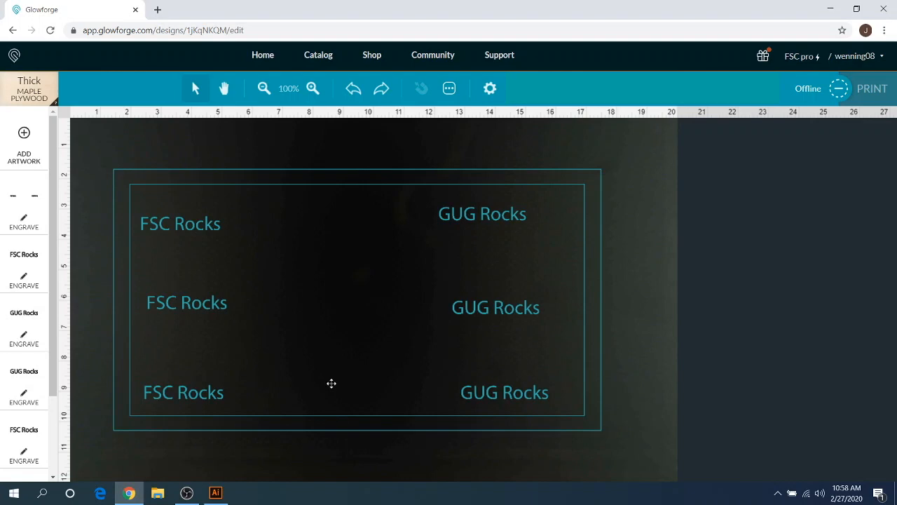
{"action": "mouse_move", "coordinate": [206, 380]}
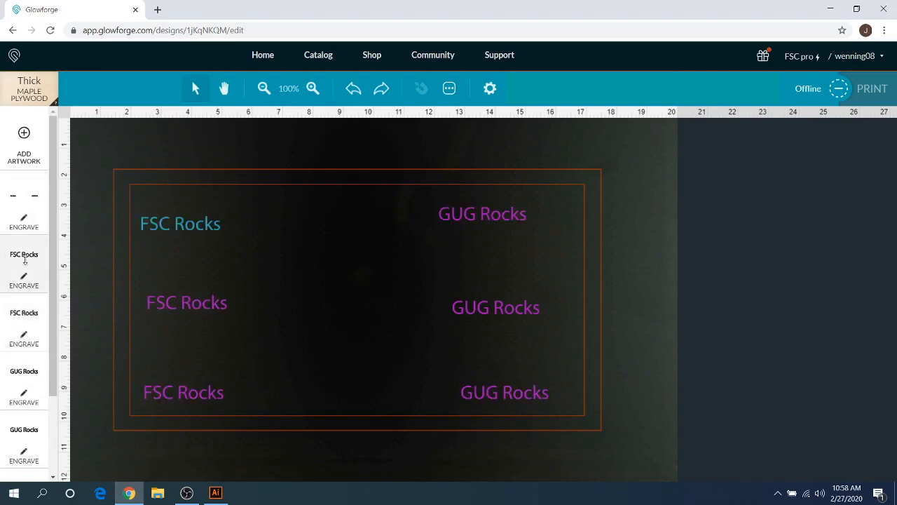
{"action": "mouse_move", "coordinate": [25, 270]}
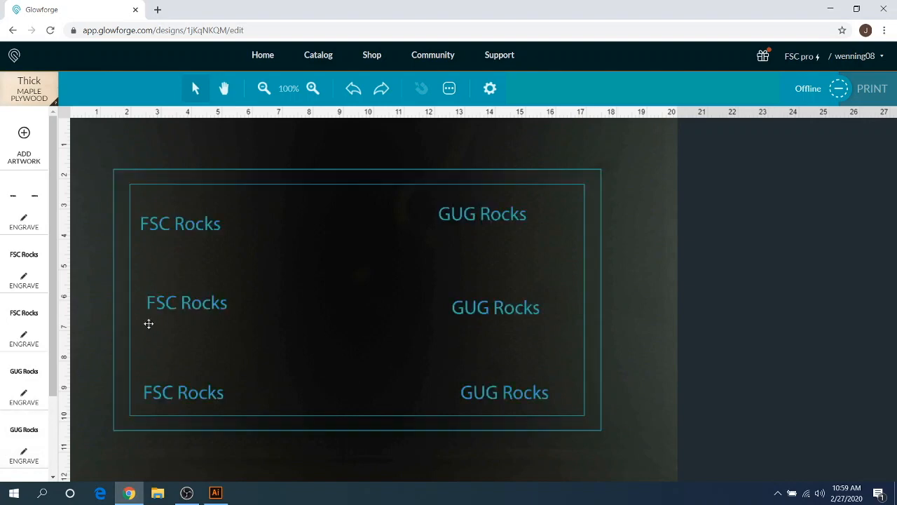
{"action": "mouse_move", "coordinate": [457, 224]}
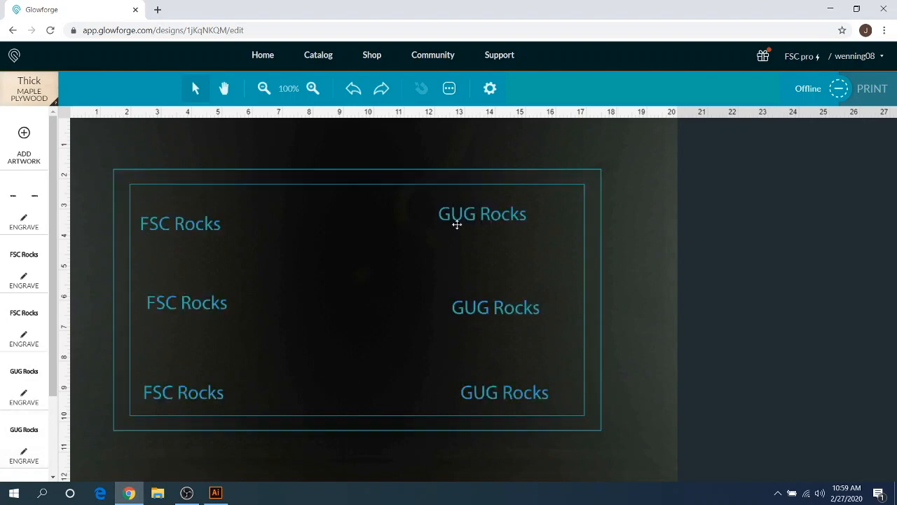
{"action": "mouse_move", "coordinate": [146, 406]}
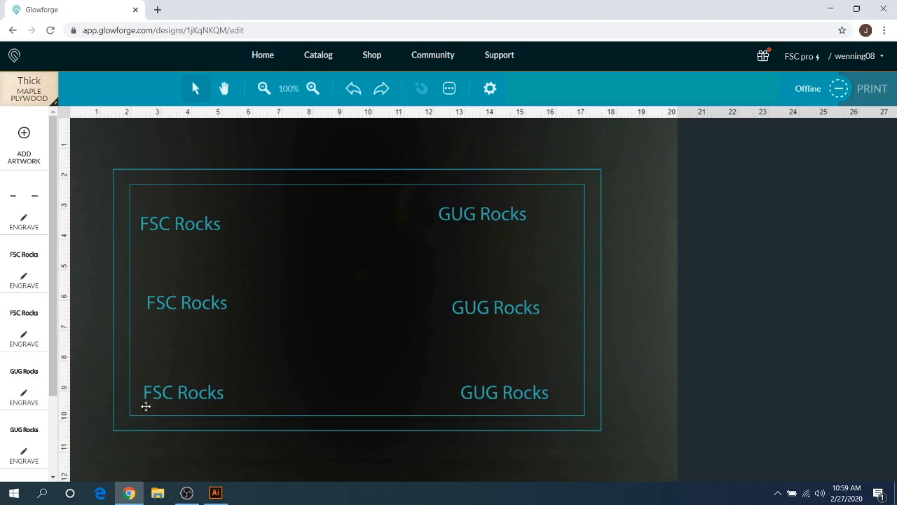
{"action": "mouse_move", "coordinate": [527, 400]}
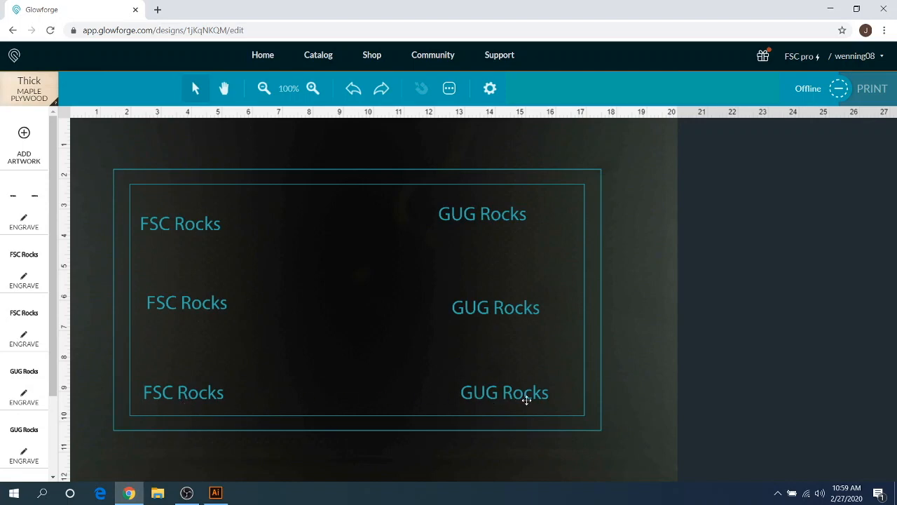
{"action": "mouse_move", "coordinate": [490, 398]}
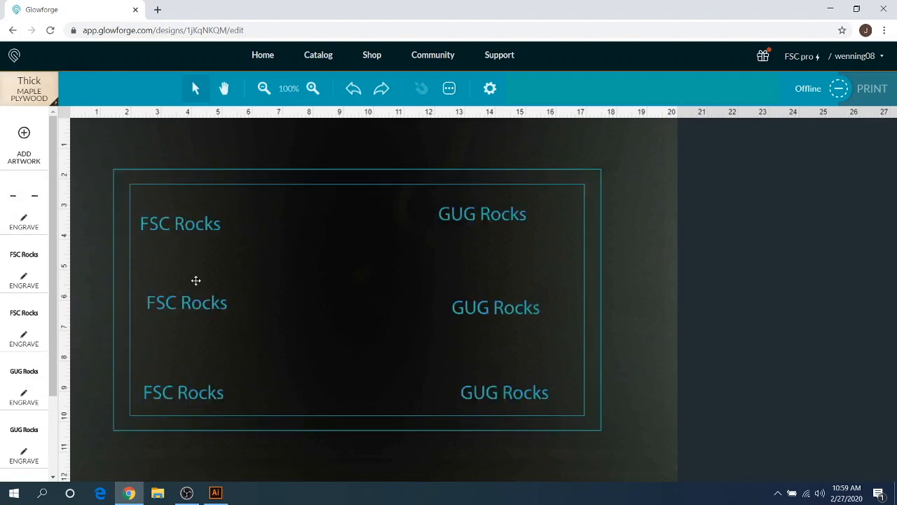
{"action": "mouse_move", "coordinate": [281, 221]}
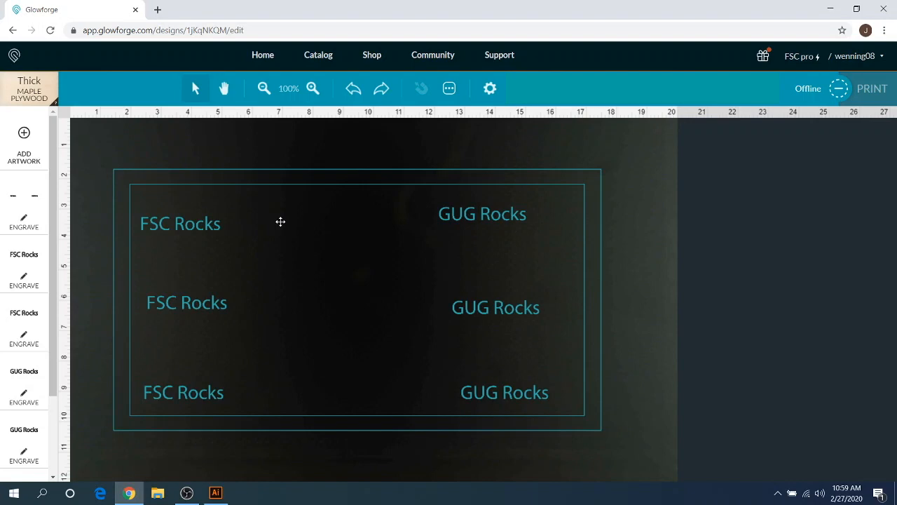
{"action": "mouse_move", "coordinate": [168, 230]}
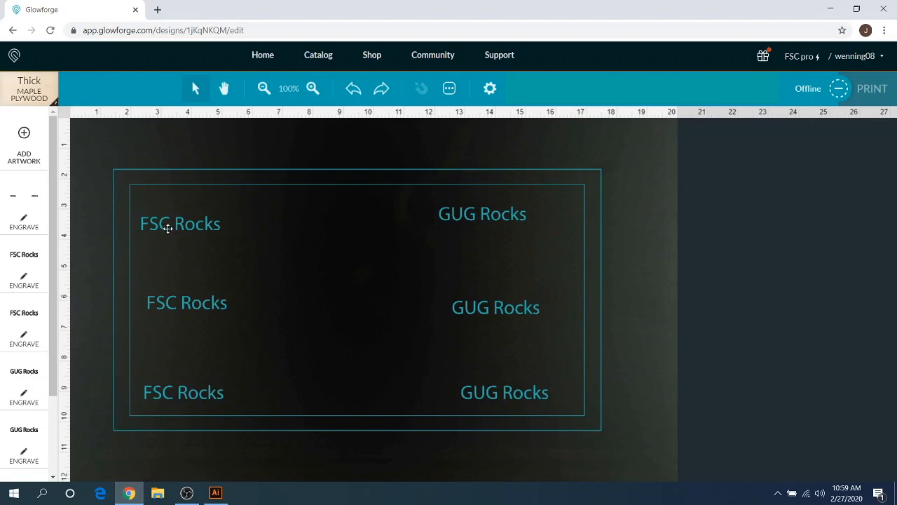
{"action": "mouse_move", "coordinate": [162, 236]}
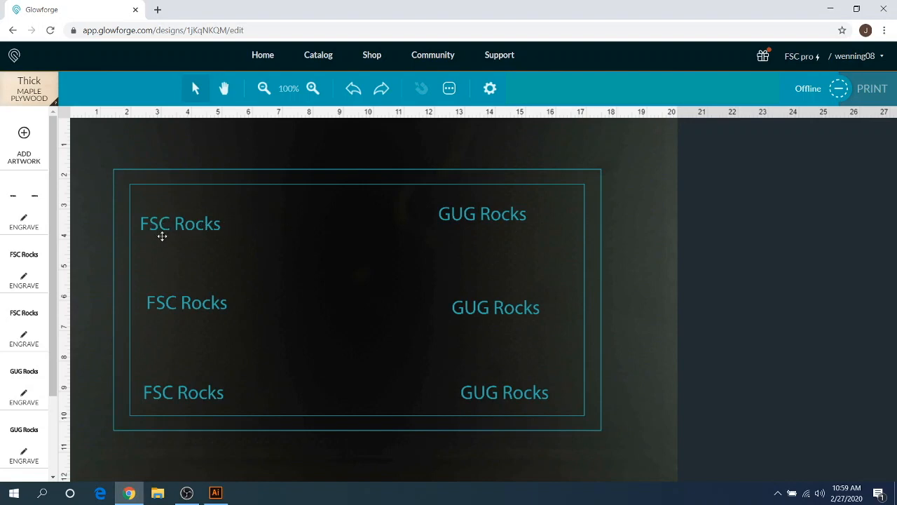
{"action": "mouse_move", "coordinate": [231, 232]}
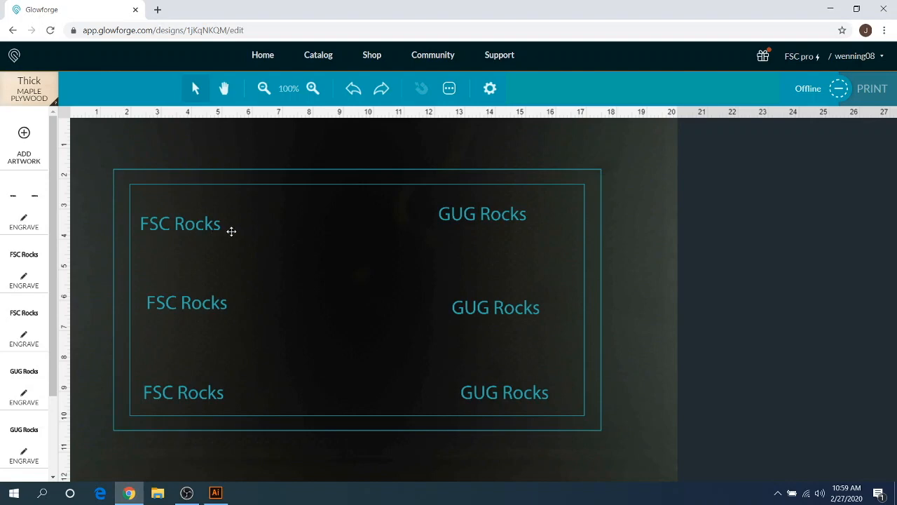
{"action": "left_click", "coordinate": [216, 493]}
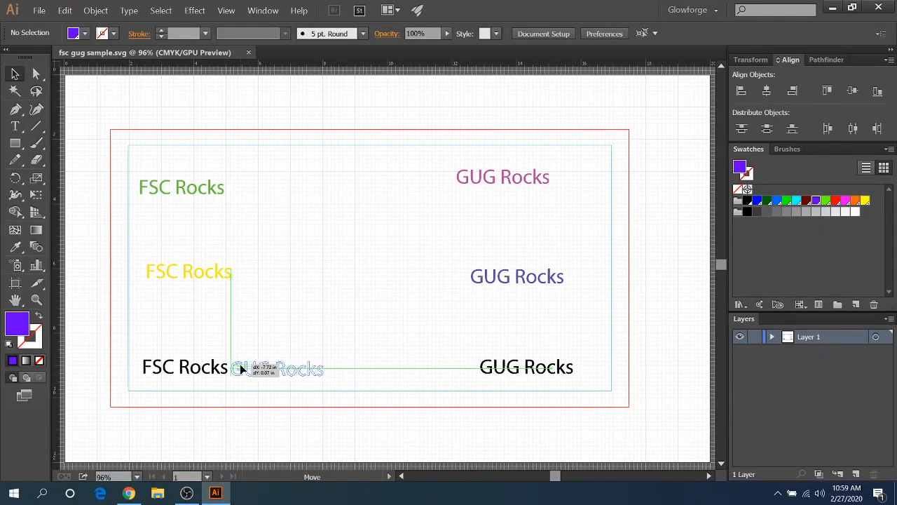
Step: Move the bottom GUG Rocks beside its FSC Rocks and gather the yellow and pink texts into the middle row
{"action": "left_click_drag", "start_coordinate": [527, 366], "coordinate": [278, 366]}
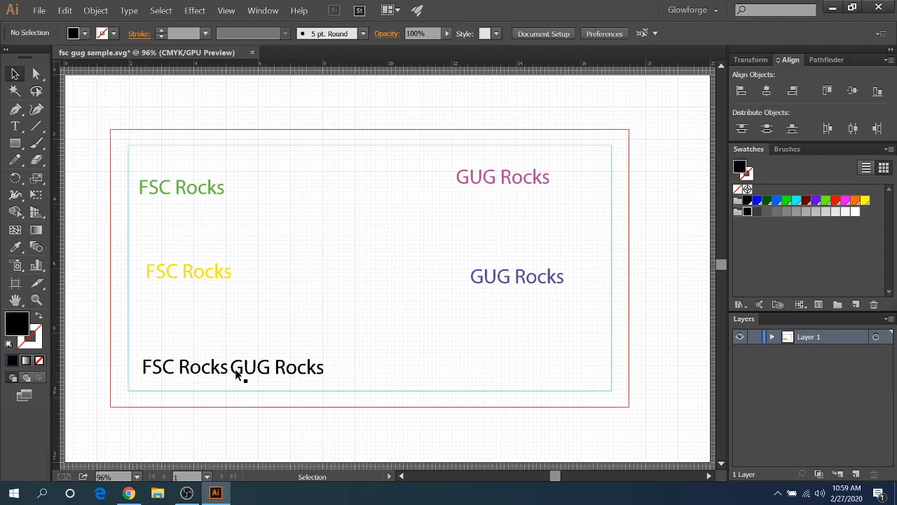
{"action": "mouse_move", "coordinate": [258, 370]}
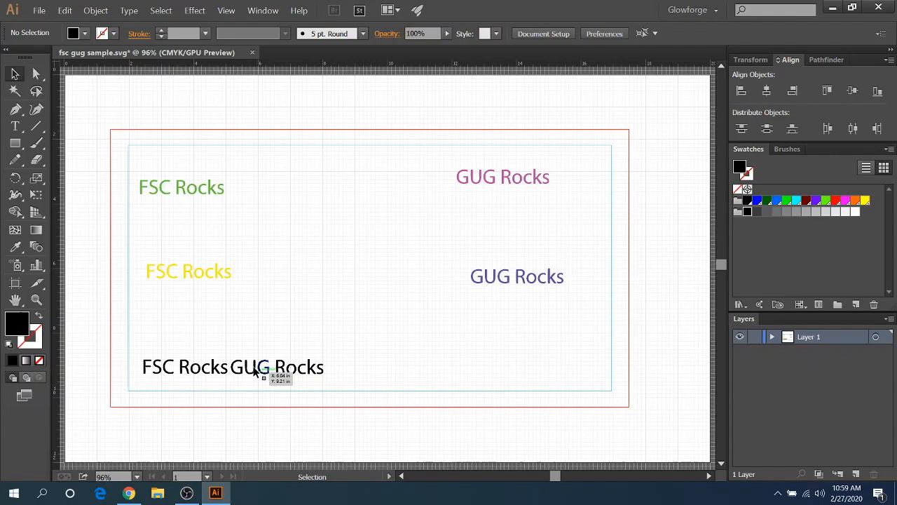
{"action": "mouse_move", "coordinate": [194, 377]}
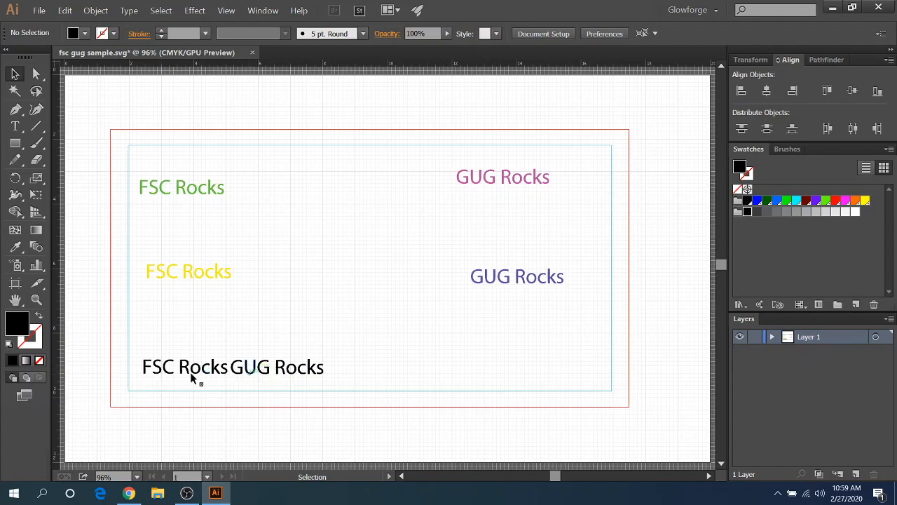
{"action": "mouse_move", "coordinate": [323, 279]}
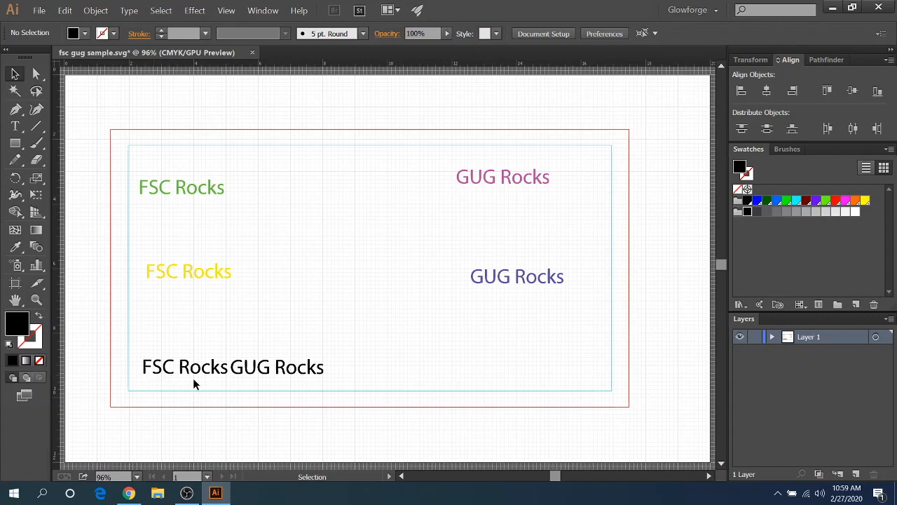
{"action": "mouse_move", "coordinate": [171, 361]}
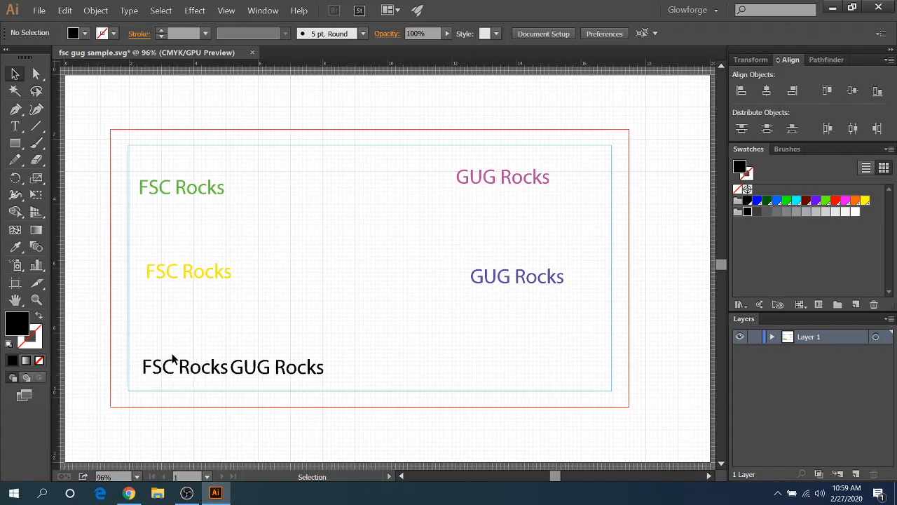
{"action": "mouse_move", "coordinate": [375, 324]}
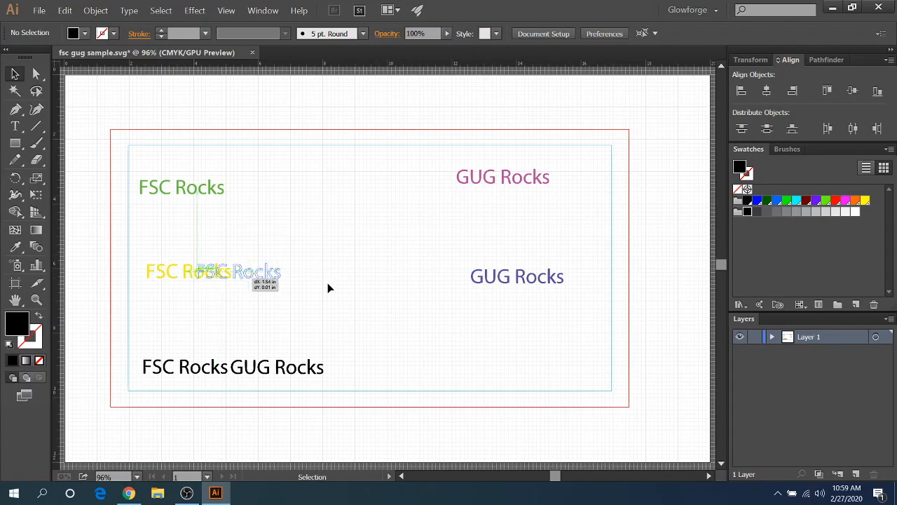
{"action": "left_click_drag", "start_coordinate": [215, 272], "coordinate": [420, 274]}
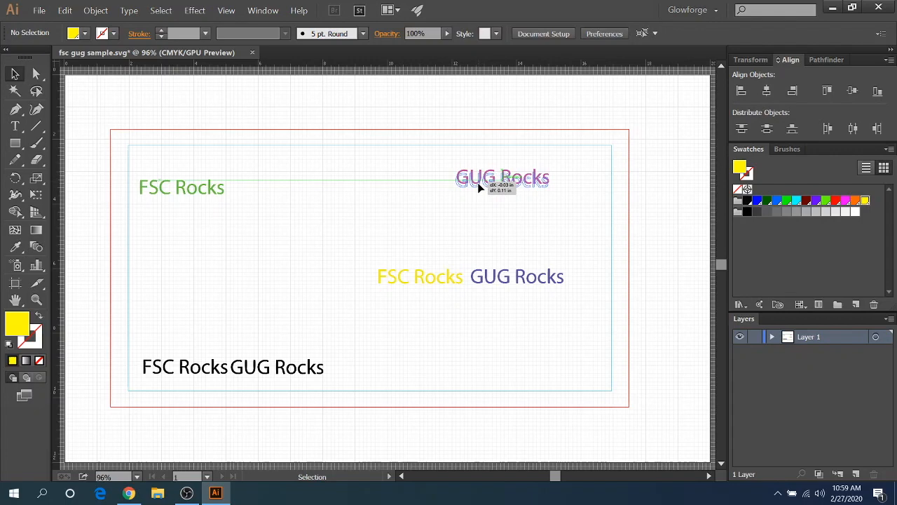
{"action": "left_click_drag", "start_coordinate": [501, 176], "coordinate": [325, 274]}
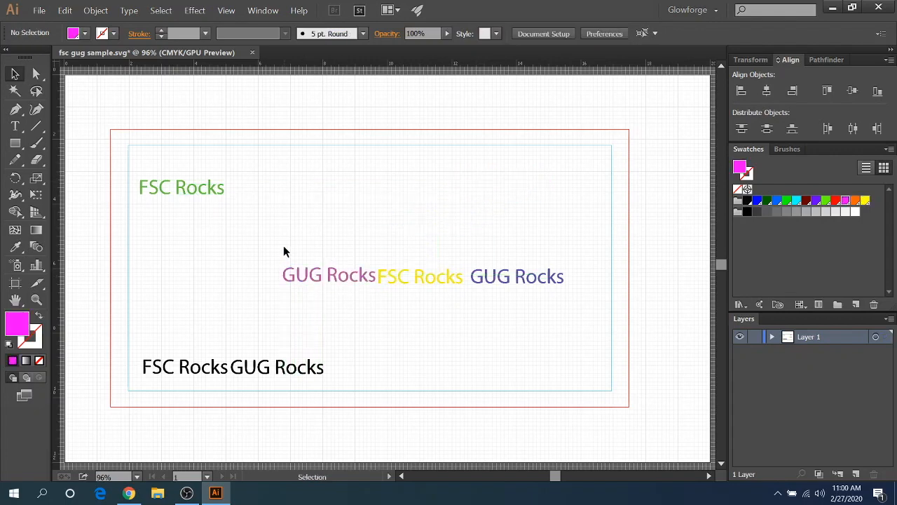
{"action": "mouse_move", "coordinate": [200, 290]}
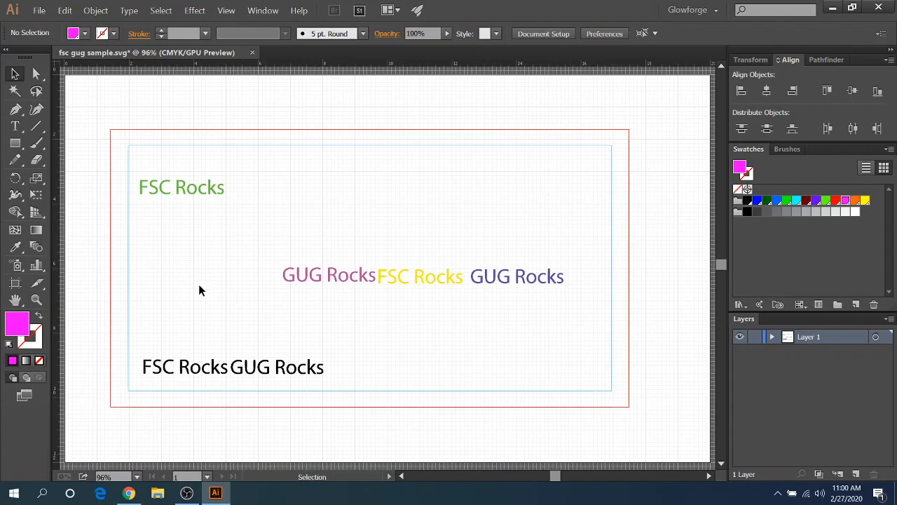
{"action": "mouse_move", "coordinate": [273, 273]}
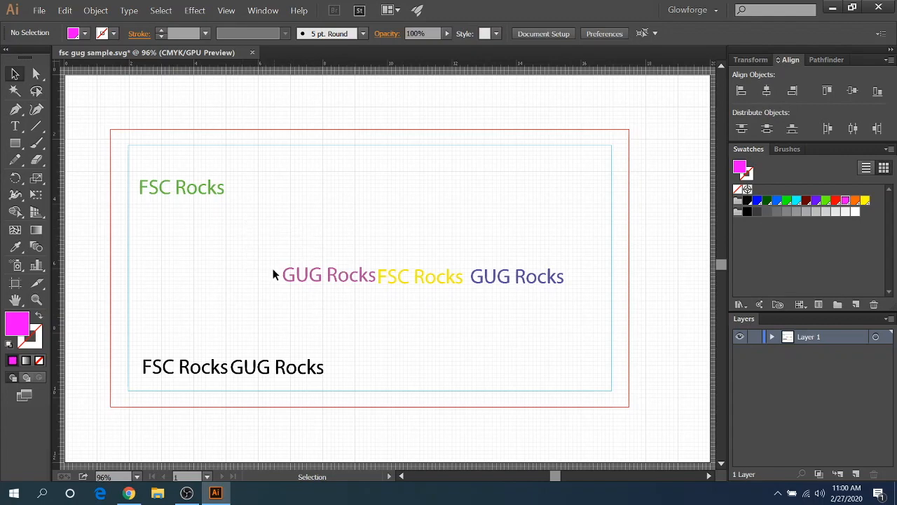
{"action": "left_click", "coordinate": [328, 273]}
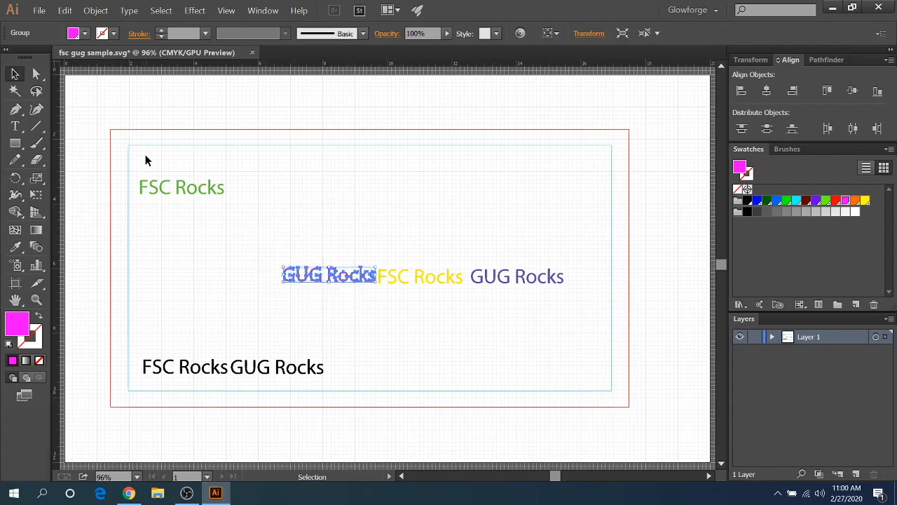
Step: Select everything with Ctrl+A, set the fill to black and deselect
{"action": "key", "text": "ctrl+a"}
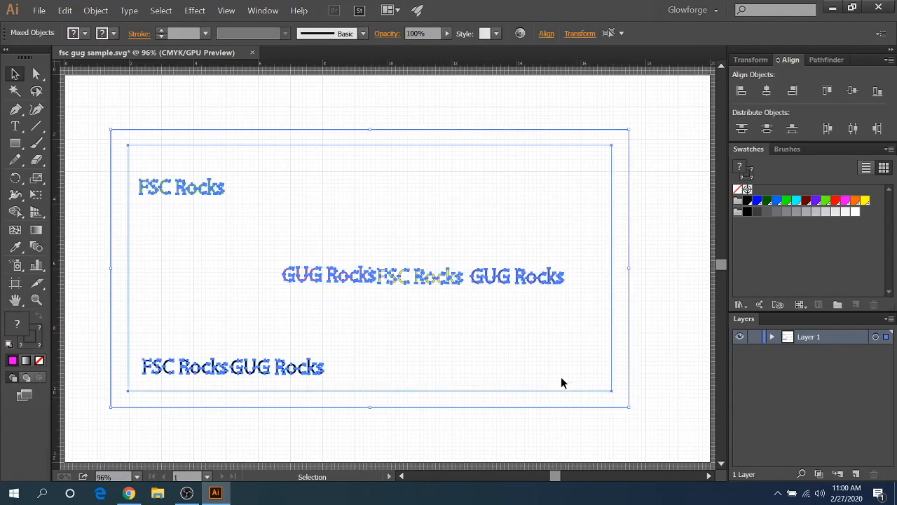
{"action": "mouse_move", "coordinate": [199, 116]}
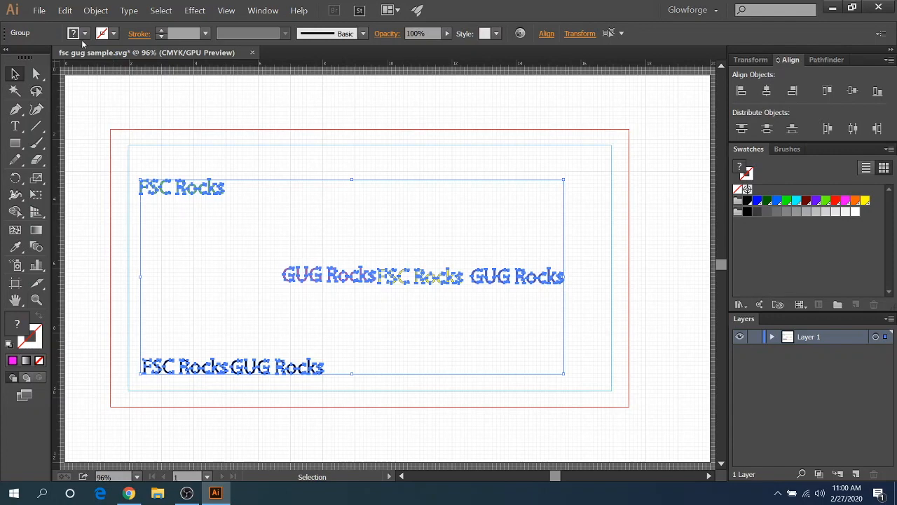
{"action": "left_click", "coordinate": [73, 33]}
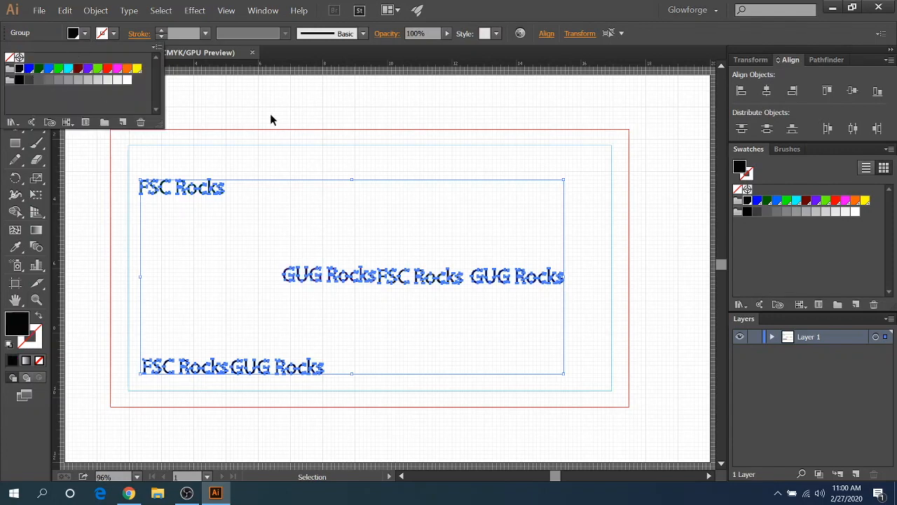
{"action": "left_click", "coordinate": [340, 177]}
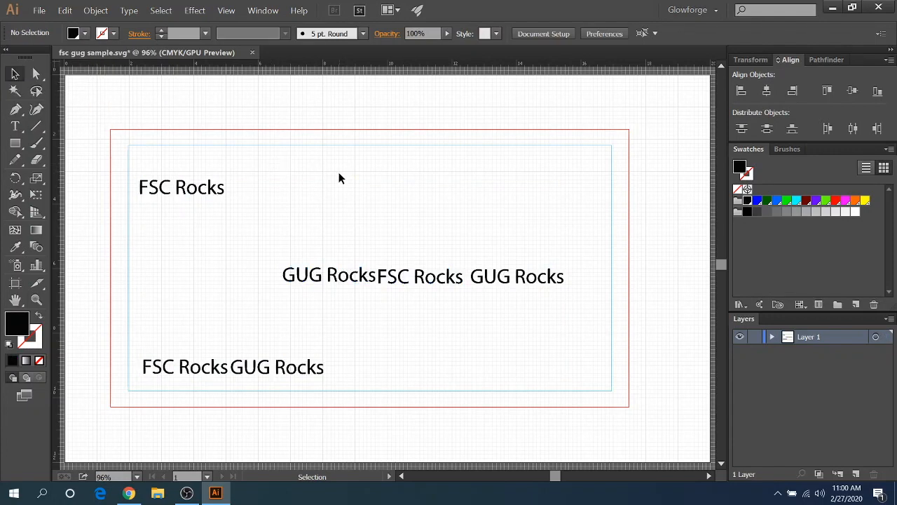
{"action": "mouse_move", "coordinate": [226, 363]}
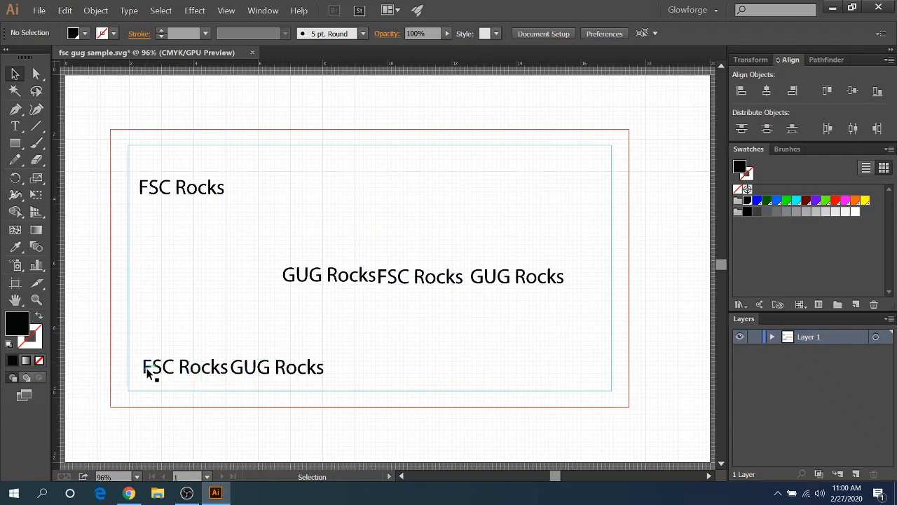
{"action": "mouse_move", "coordinate": [219, 358]}
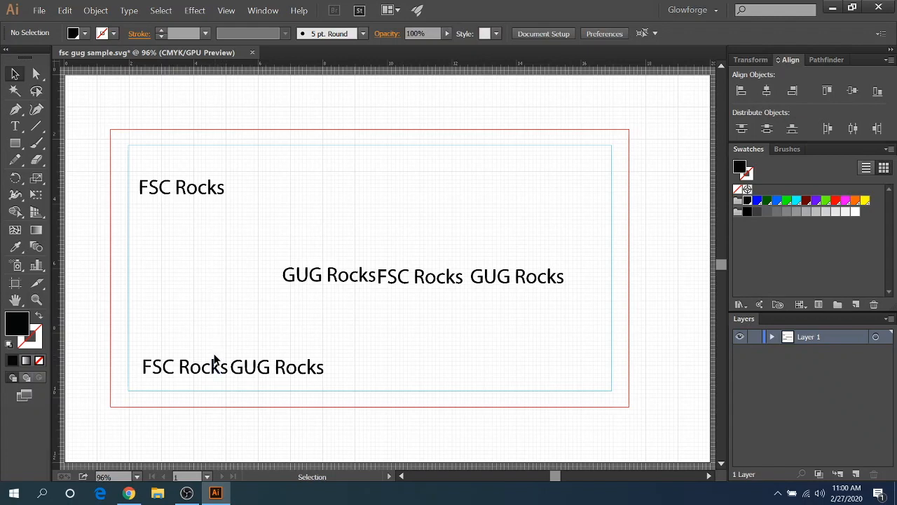
{"action": "mouse_move", "coordinate": [281, 287]}
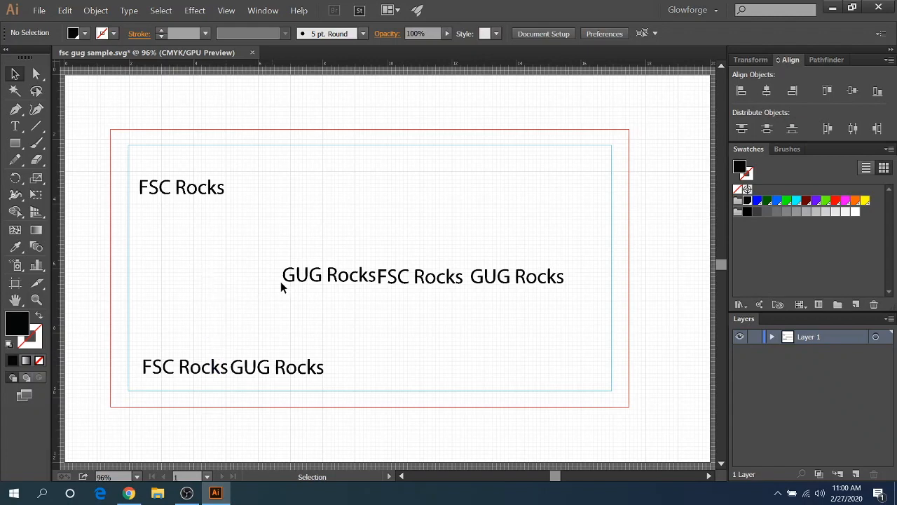
{"action": "mouse_move", "coordinate": [357, 300]}
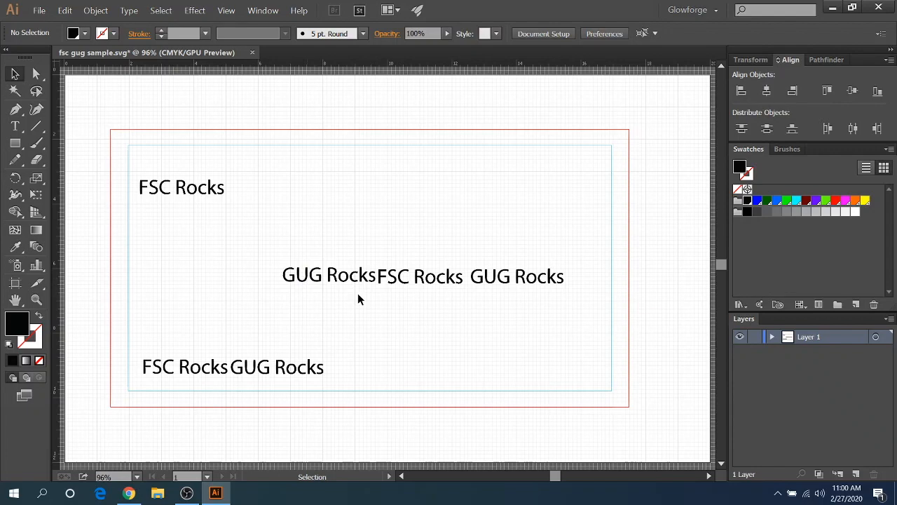
{"action": "mouse_move", "coordinate": [126, 199]}
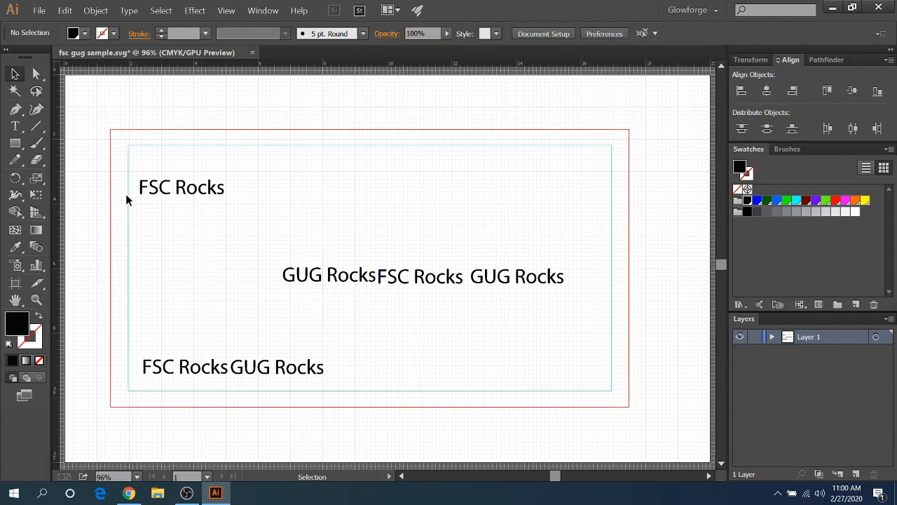
{"action": "mouse_move", "coordinate": [274, 205]}
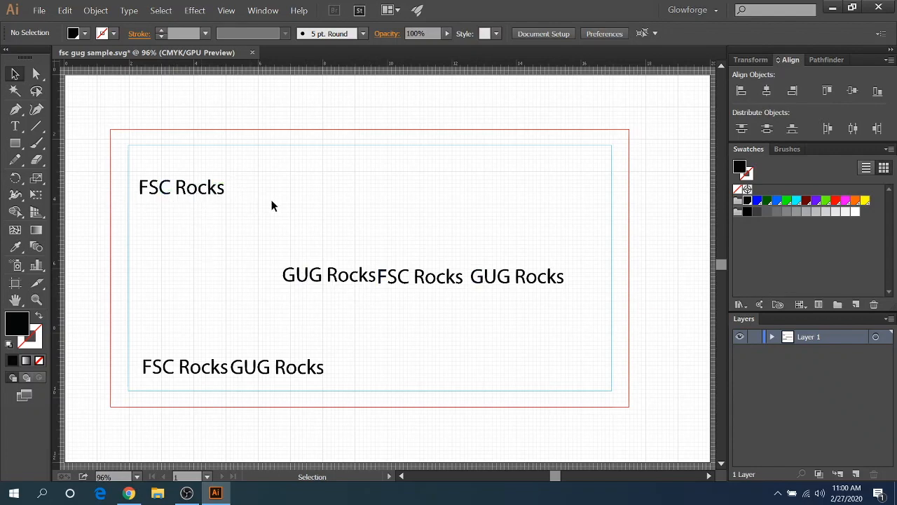
{"action": "mouse_move", "coordinate": [344, 282]}
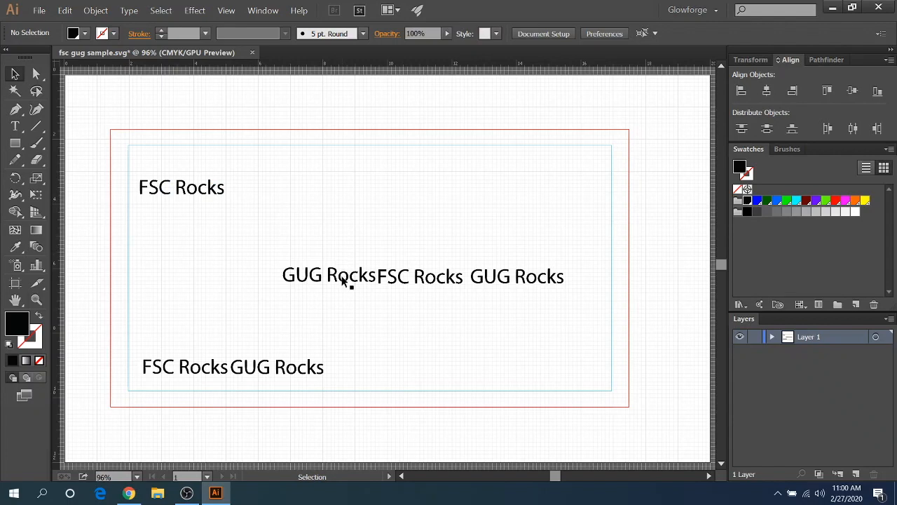
{"action": "mouse_move", "coordinate": [376, 223]}
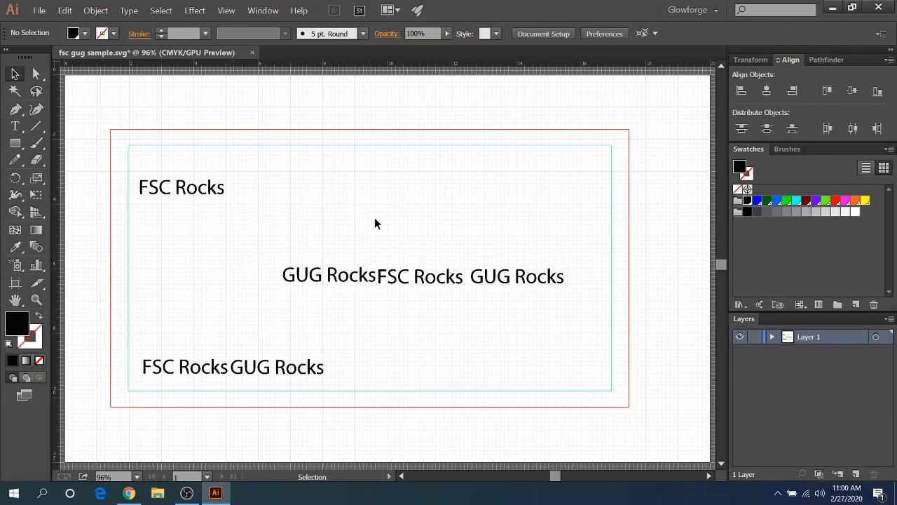
{"action": "mouse_move", "coordinate": [314, 290]}
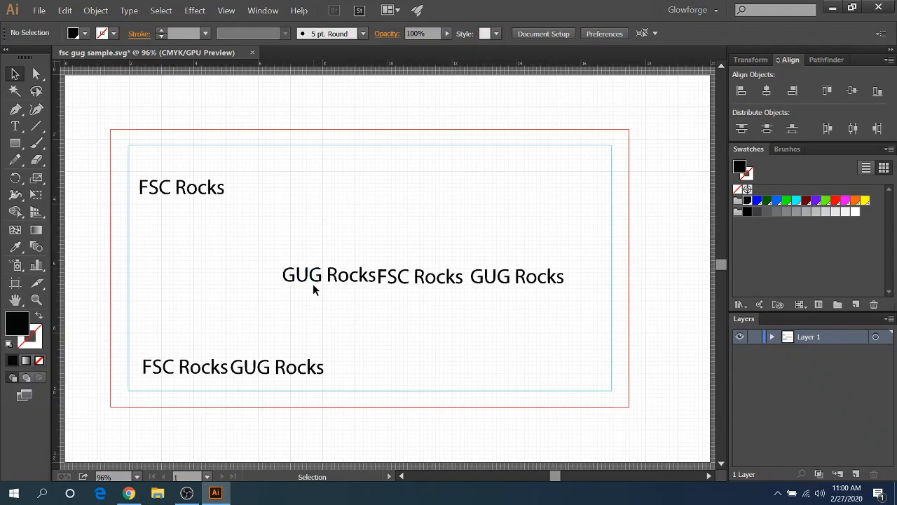
Step: Drag one middle-row GUG Rocks left under the top FSC Rocks and give it a green fill
{"action": "double_click", "coordinate": [328, 274]}
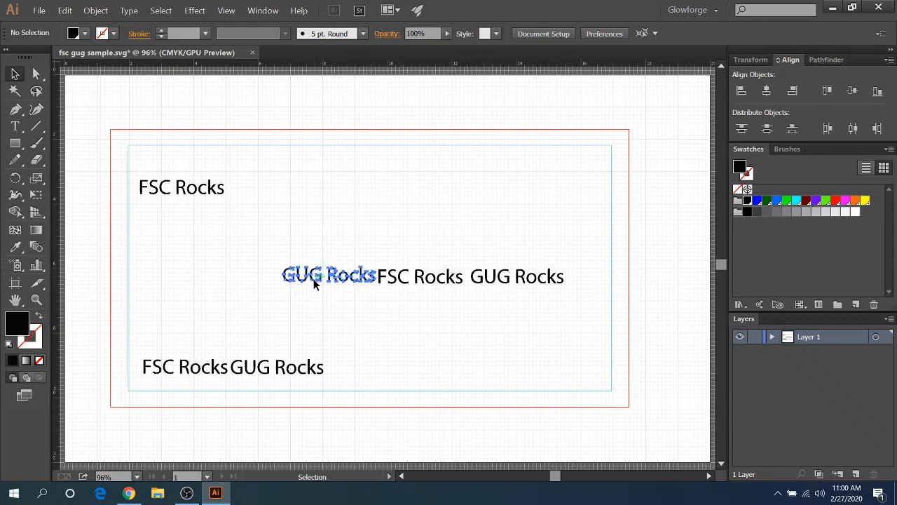
{"action": "left_click_drag", "start_coordinate": [329, 275], "coordinate": [202, 268]}
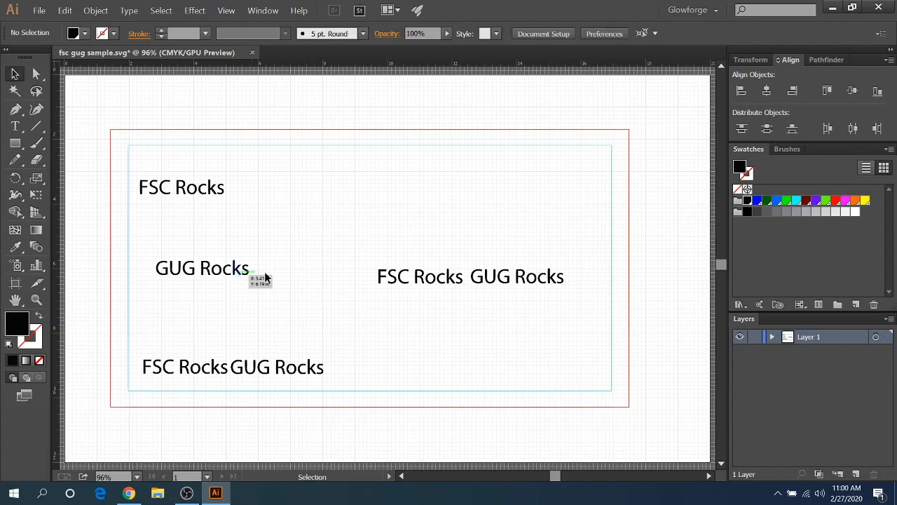
{"action": "mouse_move", "coordinate": [238, 279]}
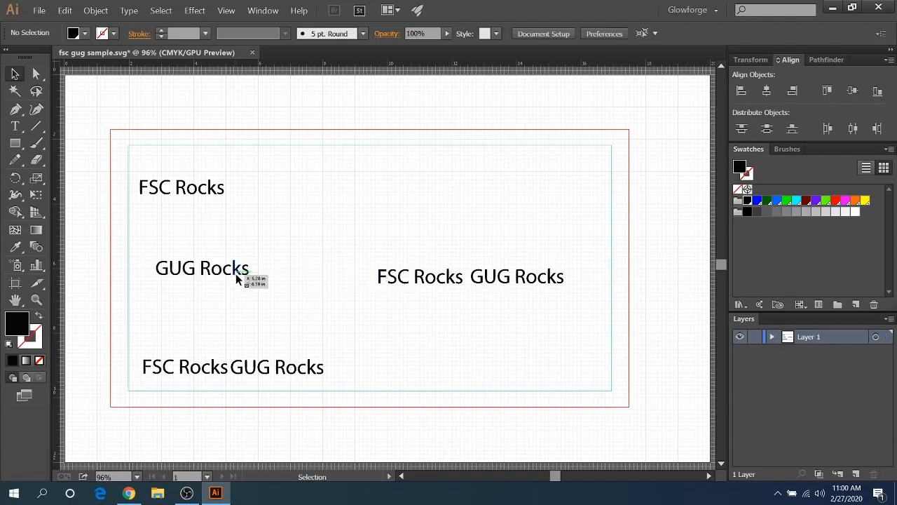
{"action": "mouse_move", "coordinate": [255, 283]}
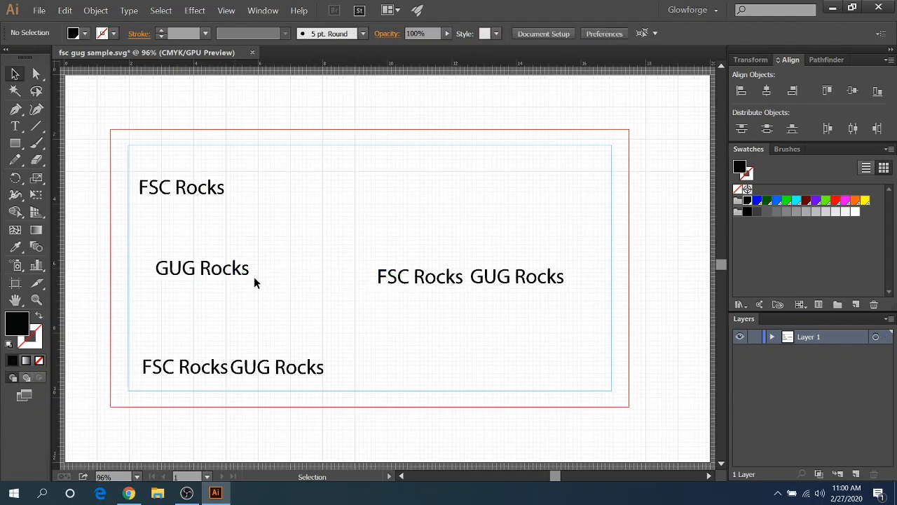
{"action": "mouse_move", "coordinate": [359, 270]}
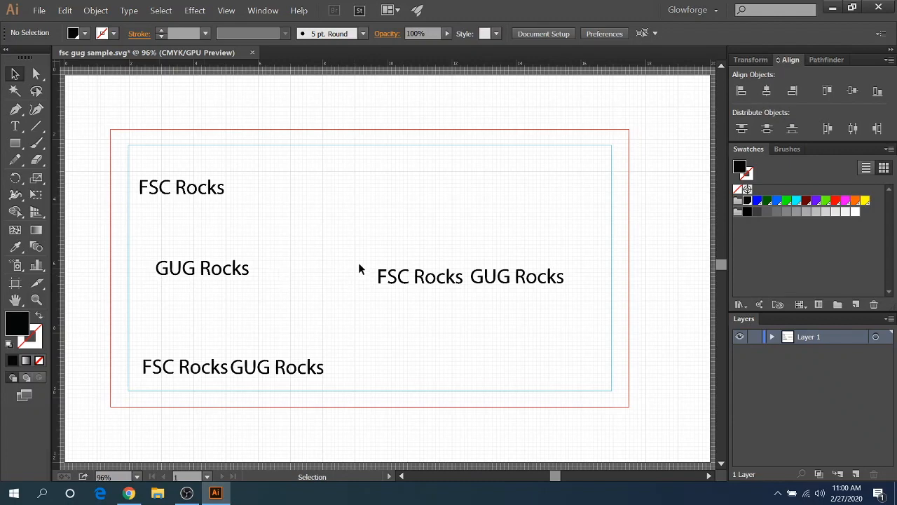
{"action": "mouse_move", "coordinate": [194, 290]}
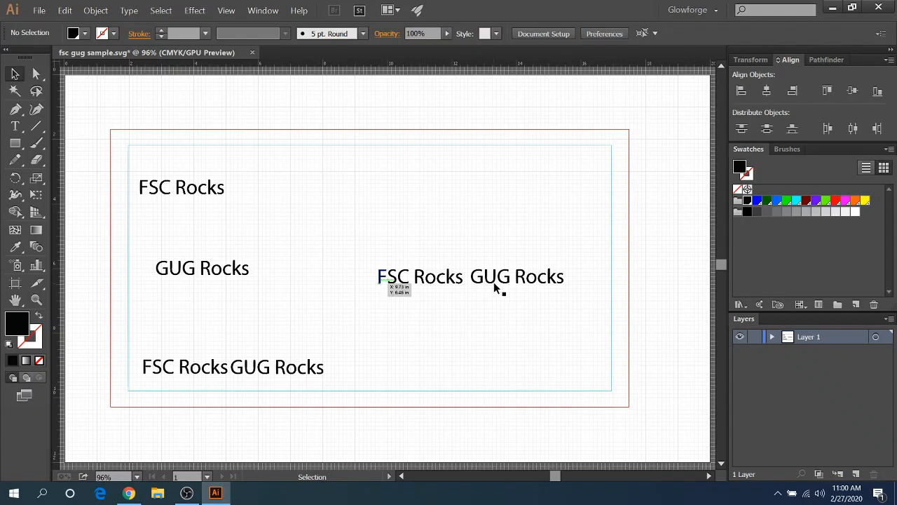
{"action": "mouse_move", "coordinate": [404, 283]}
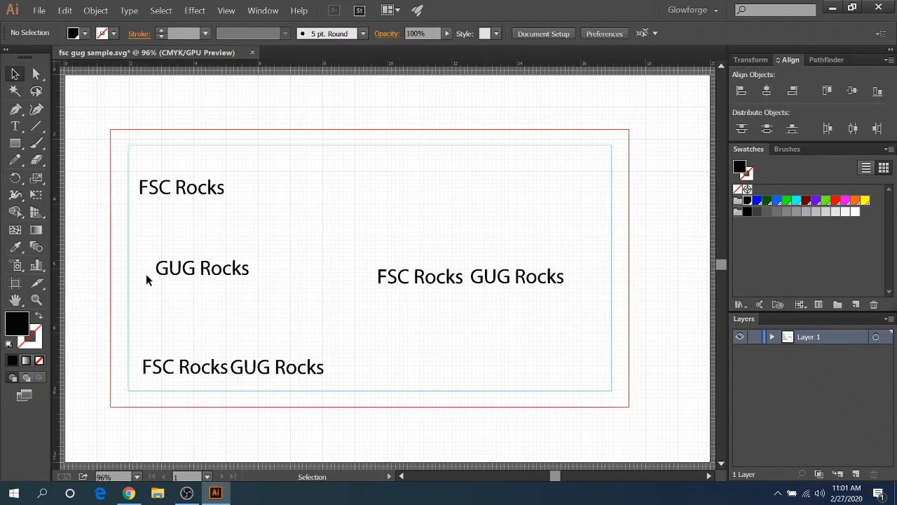
{"action": "mouse_move", "coordinate": [245, 280]}
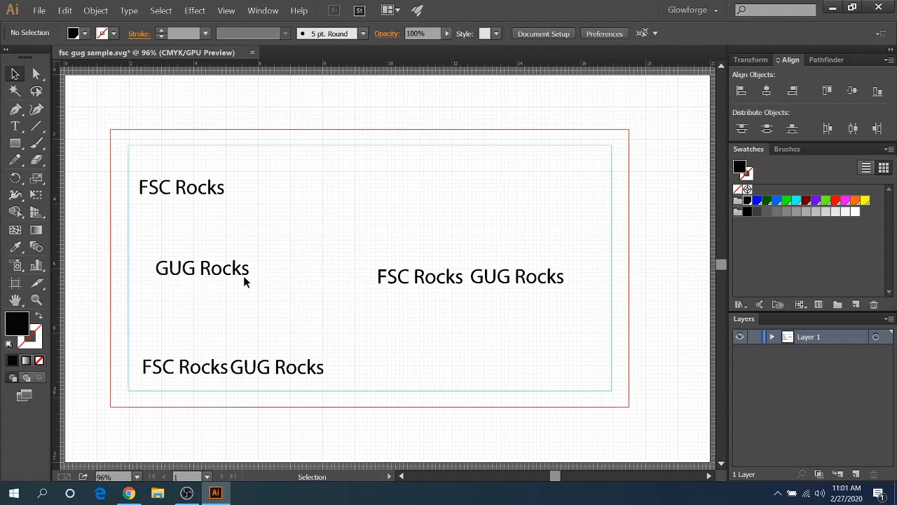
{"action": "mouse_move", "coordinate": [316, 273]}
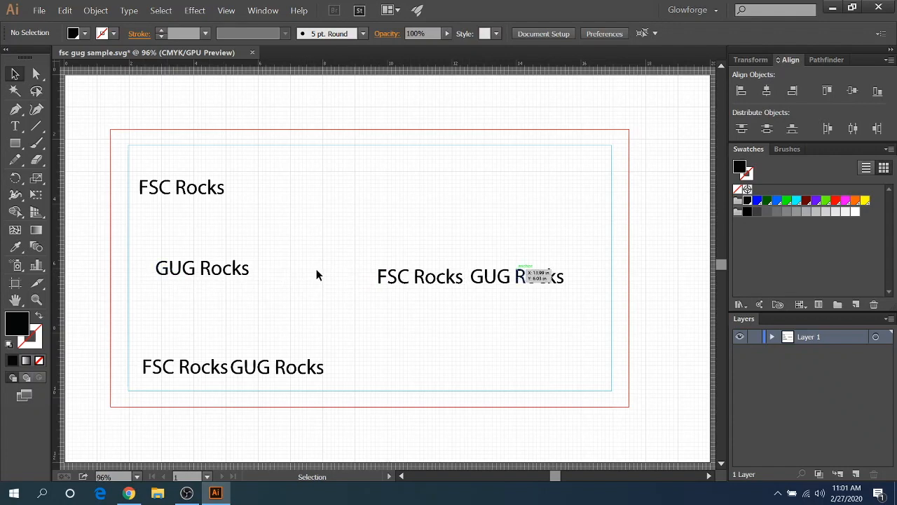
{"action": "mouse_move", "coordinate": [423, 272]}
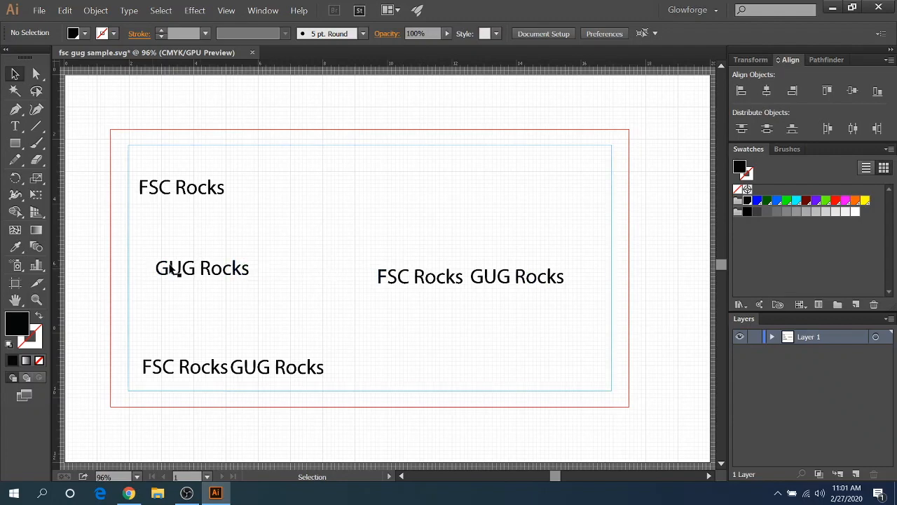
{"action": "left_click", "coordinate": [202, 266]}
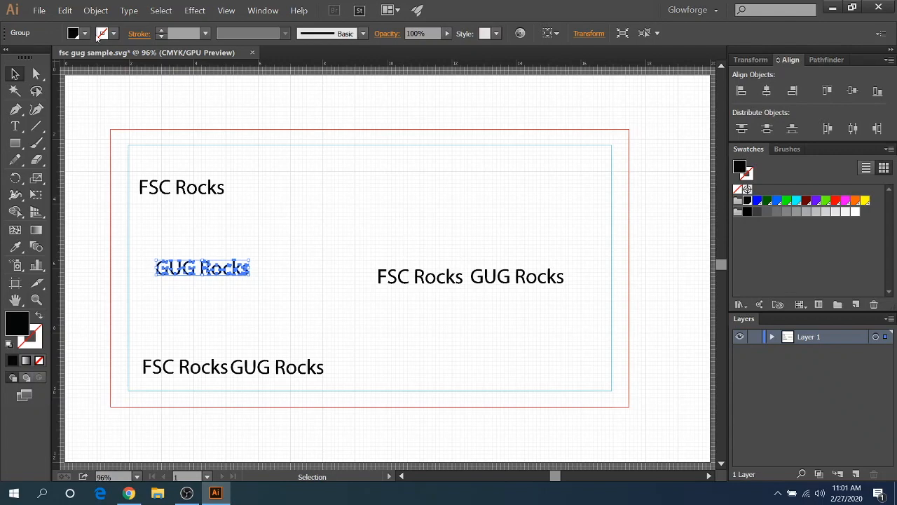
{"action": "mouse_move", "coordinate": [87, 37]}
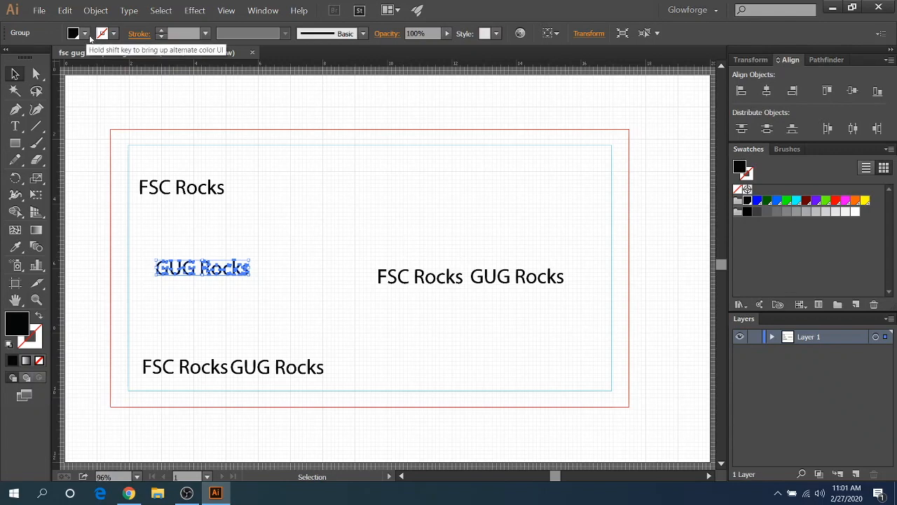
{"action": "left_click", "coordinate": [114, 34]}
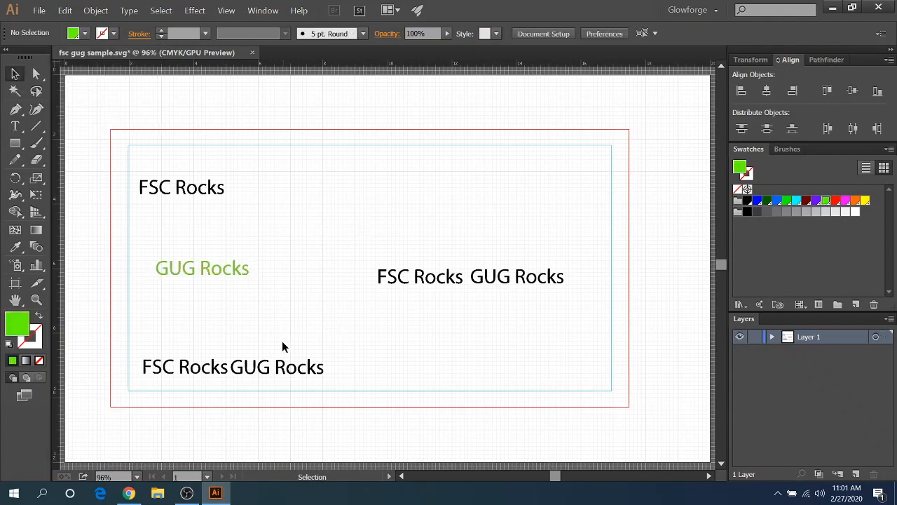
{"action": "mouse_move", "coordinate": [185, 283]}
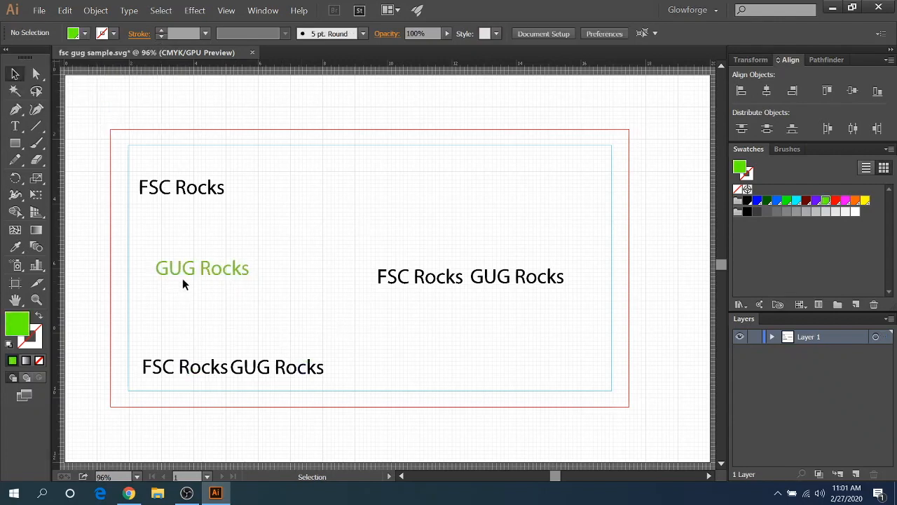
{"action": "mouse_move", "coordinate": [176, 384]}
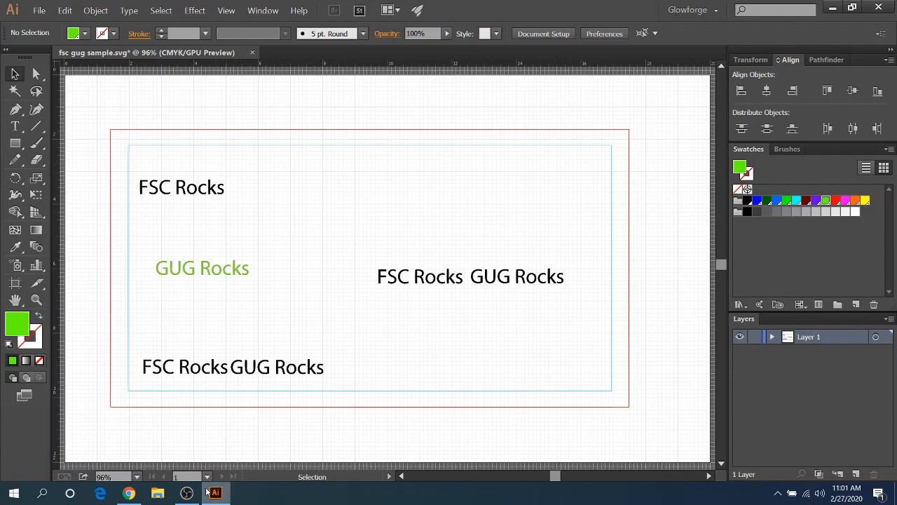
Step: Return to the Glowforge design and show the cut step's Engrave/Cut/Score settings
{"action": "left_click", "coordinate": [129, 494]}
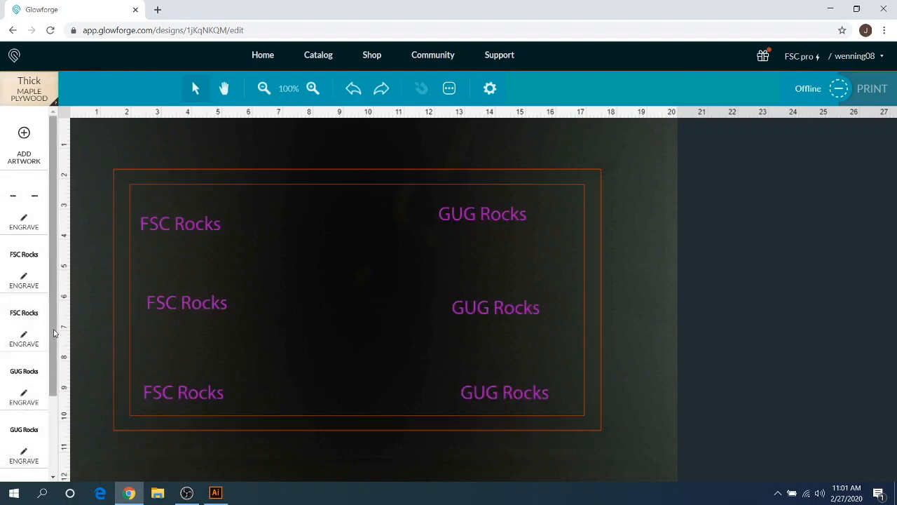
{"action": "scroll", "scroll_direction": "down", "scroll_amount": 3}
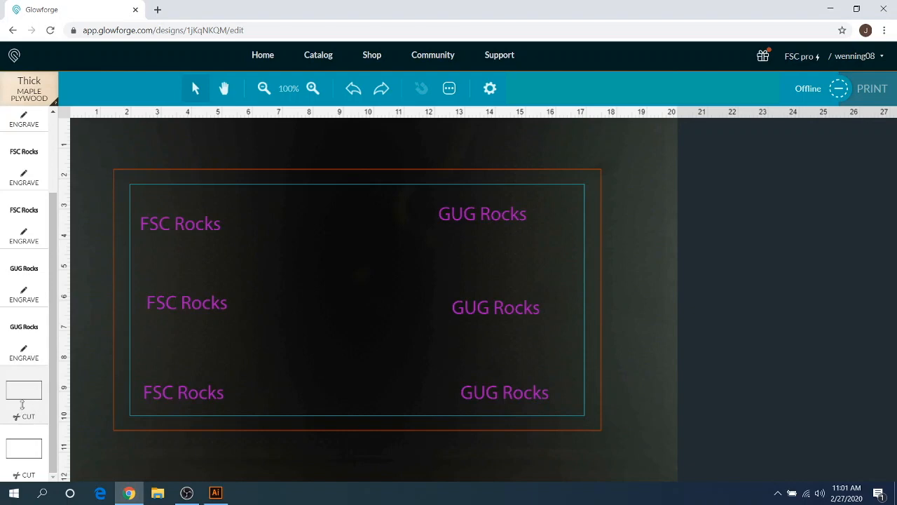
{"action": "left_click", "coordinate": [22, 390]}
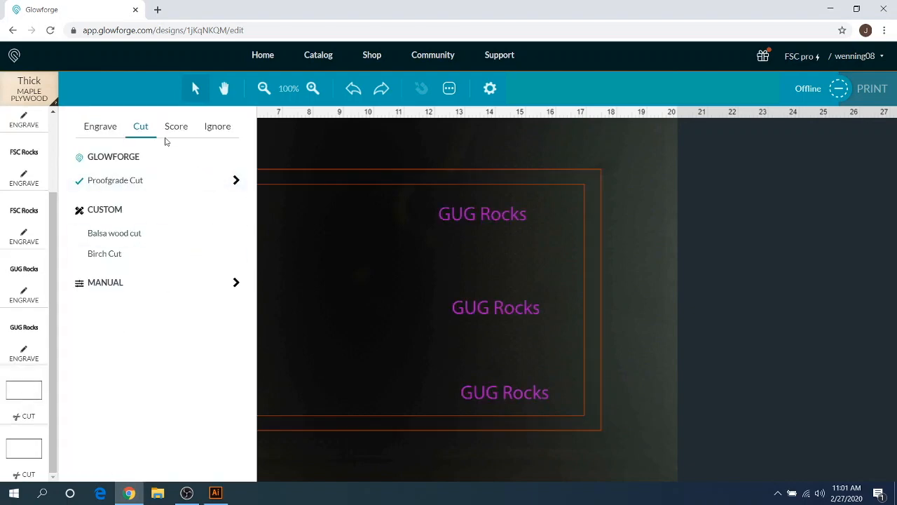